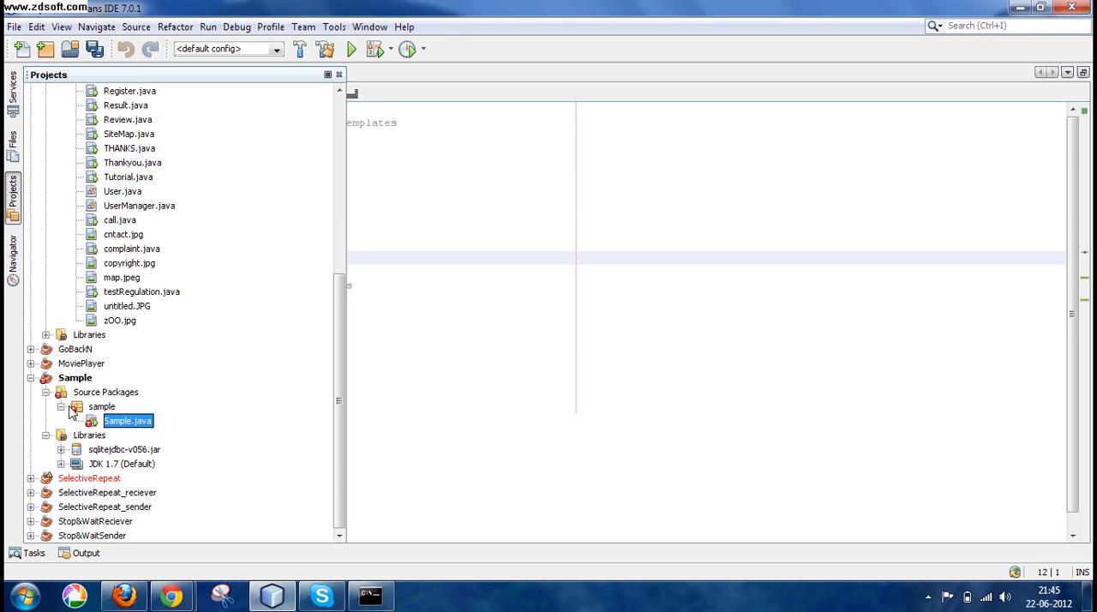
Add a new JFrame Form named Register to the sample package.
click(14, 27)
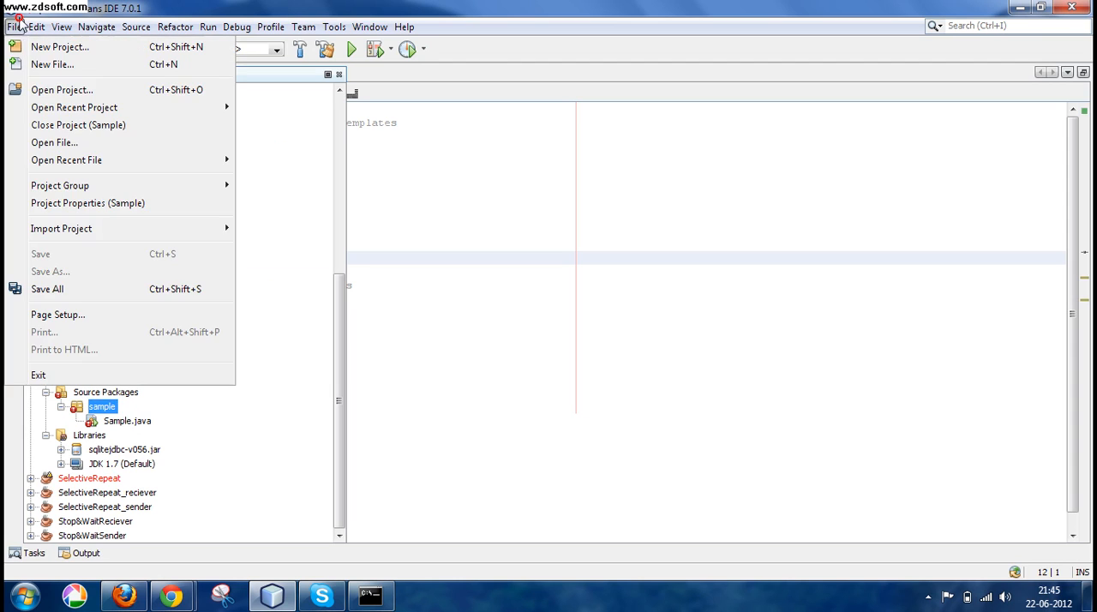
click(53, 64)
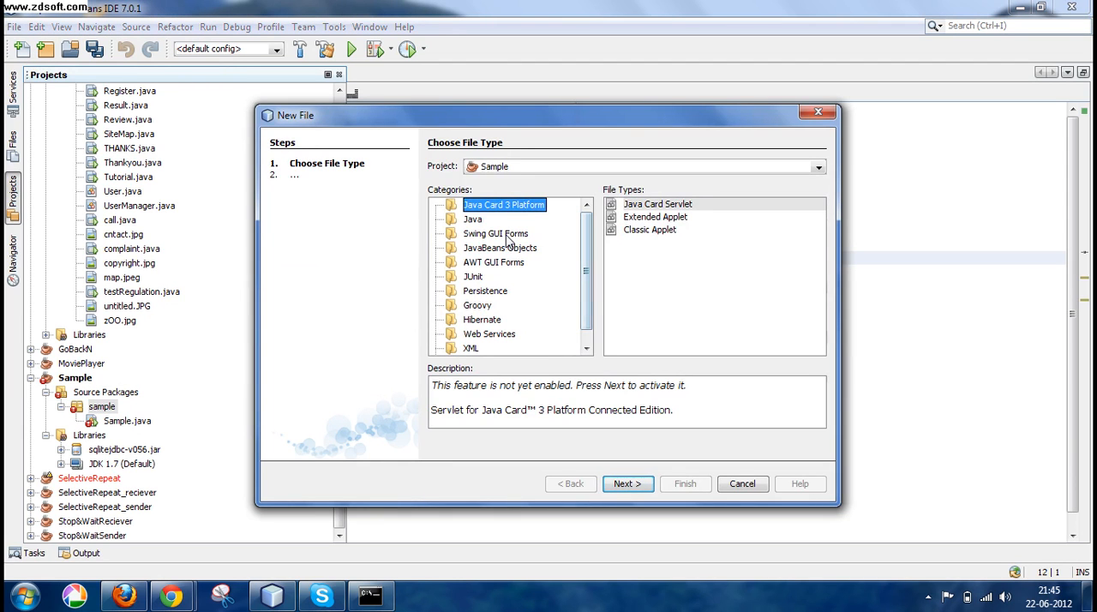
click(495, 233)
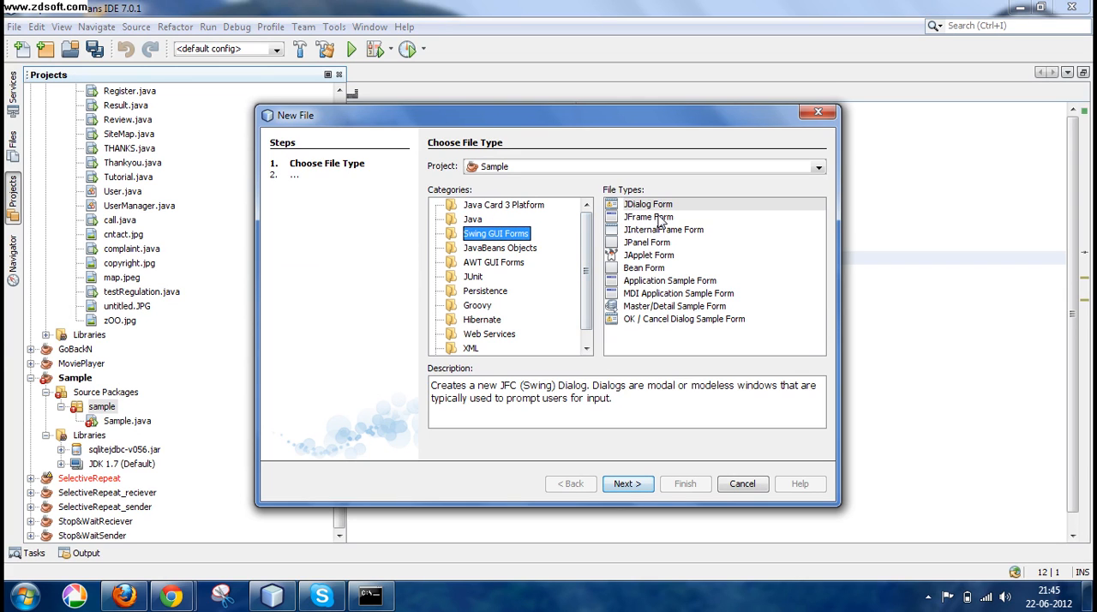
click(648, 217)
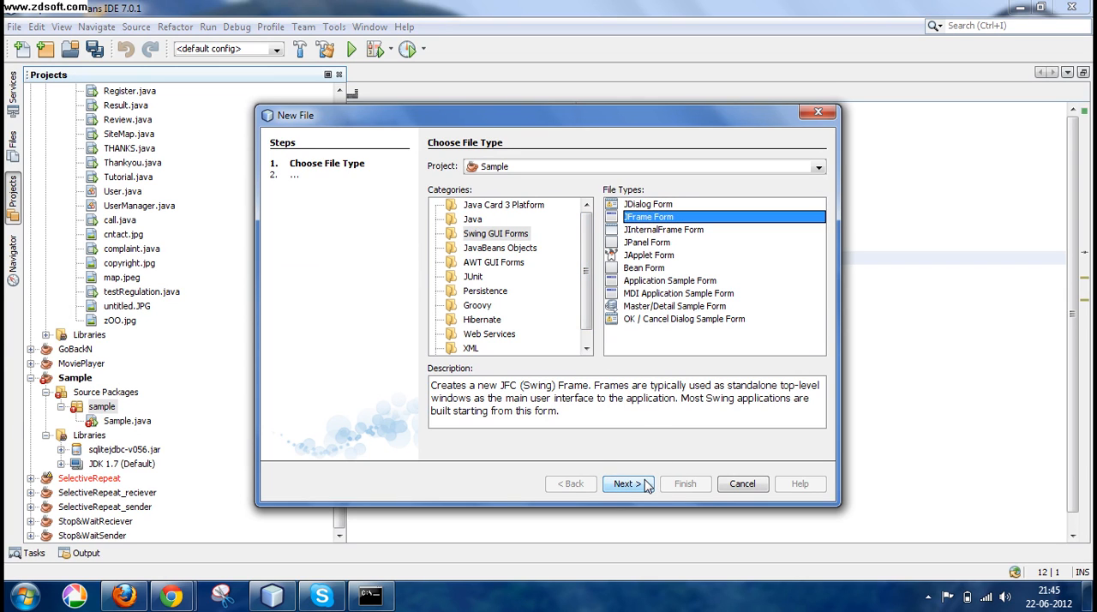
click(625, 483)
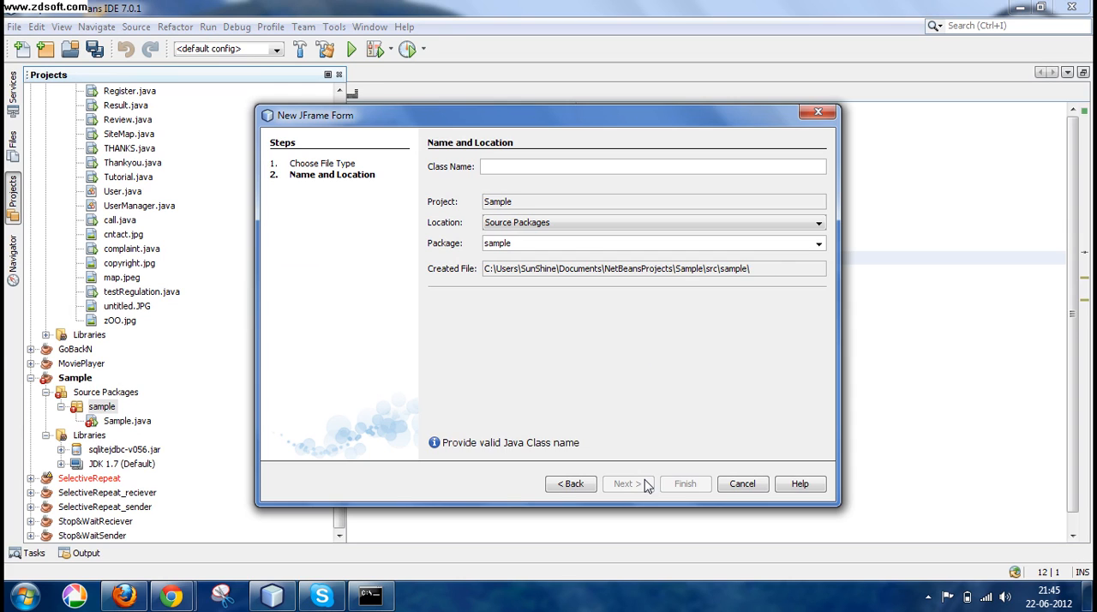
text(Register)
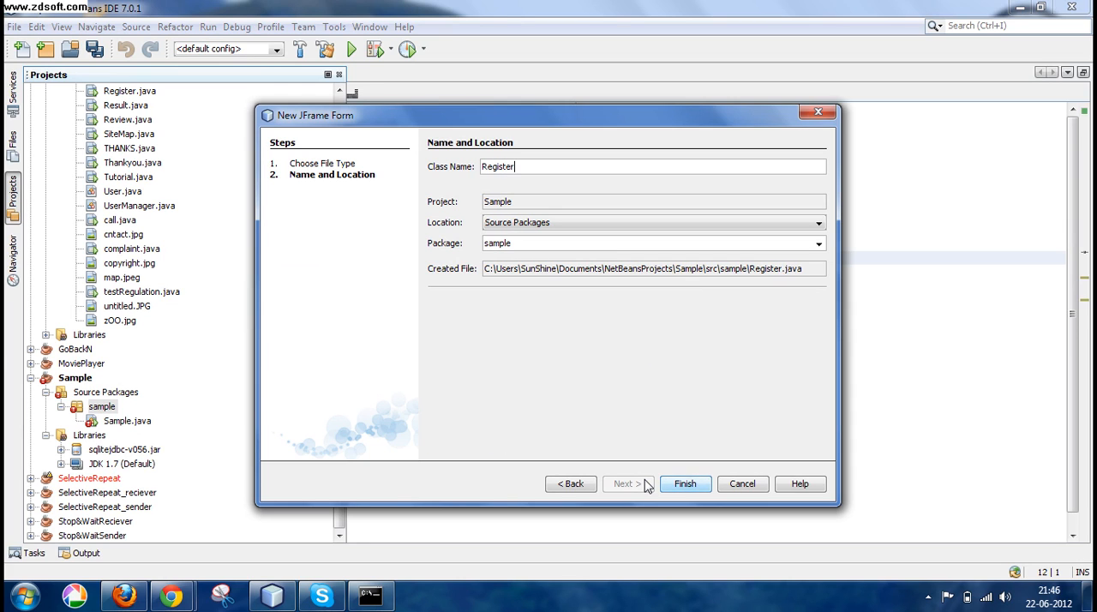
click(685, 484)
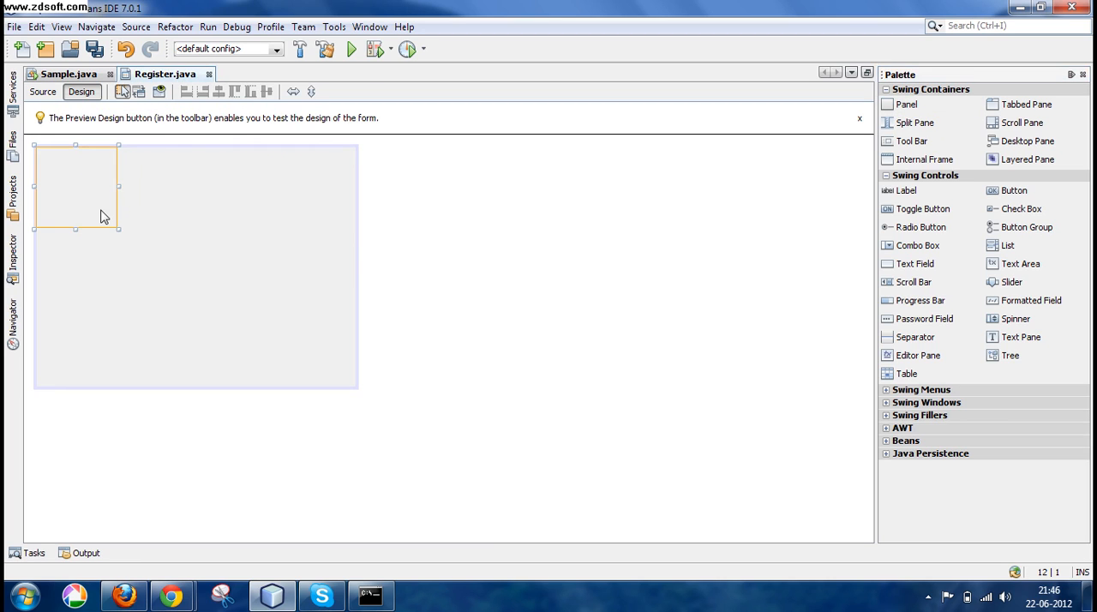
Drag two Labels, two Text Fields and a Button from the Palette onto the form.
drag(118, 229, 354, 386)
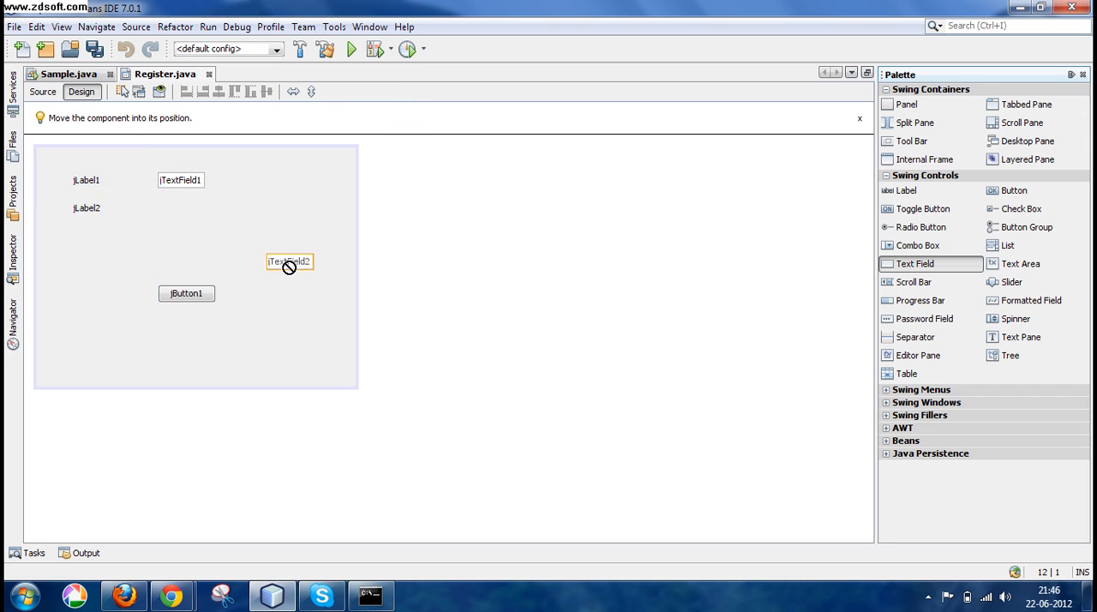
drag(288, 261, 180, 210)
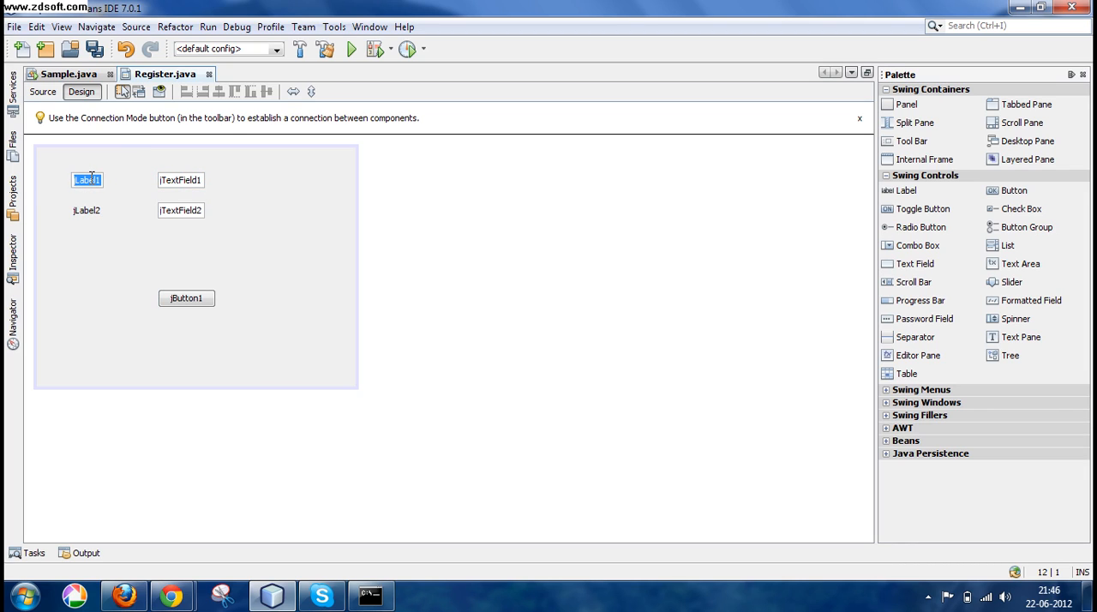
Rename the two labels to 'username:' and 'Password:'.
text(username:)
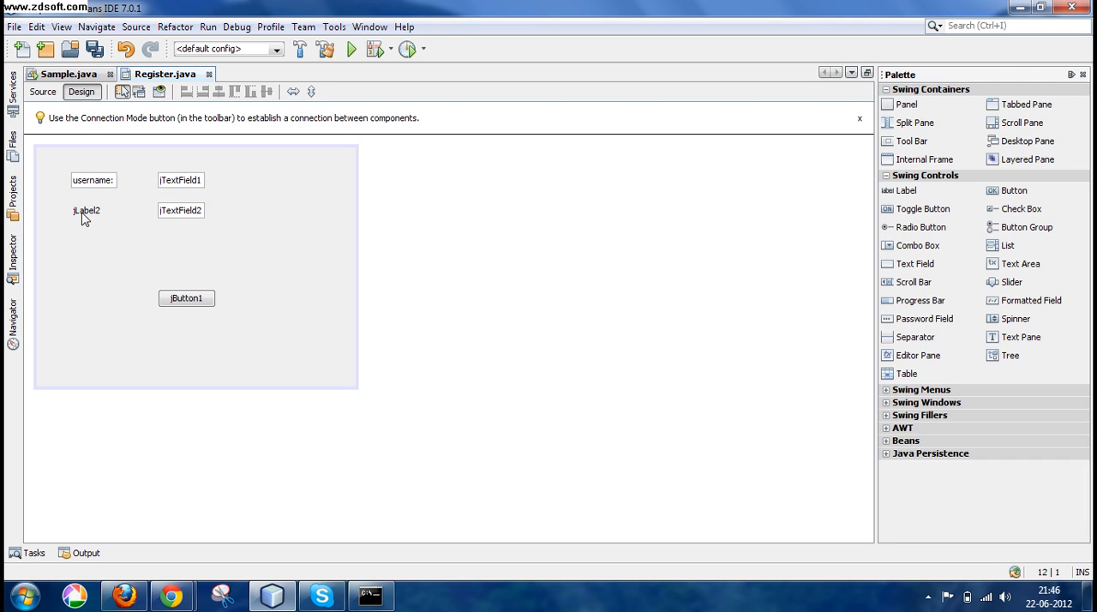
click(87, 209)
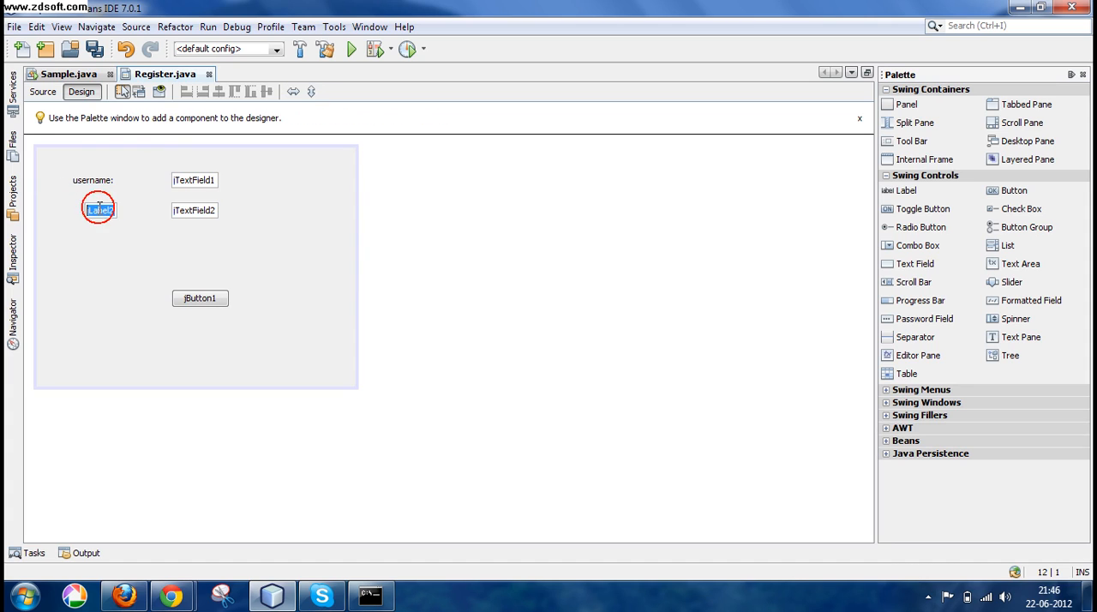
text(Password:)
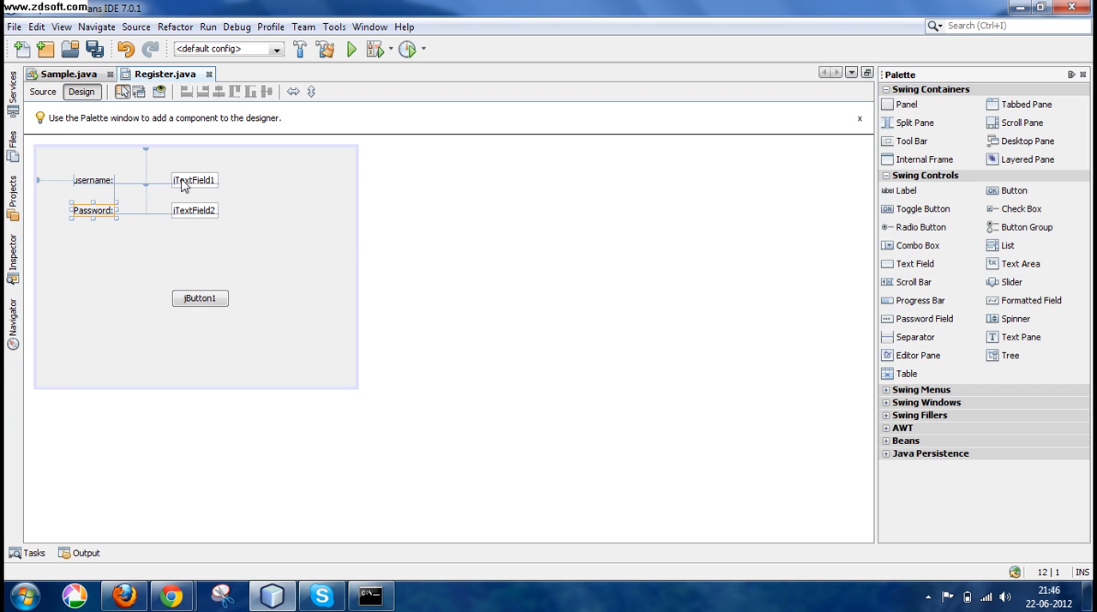
Clear and widen both text fields and caption the button 'Register'.
right_click(194, 180)
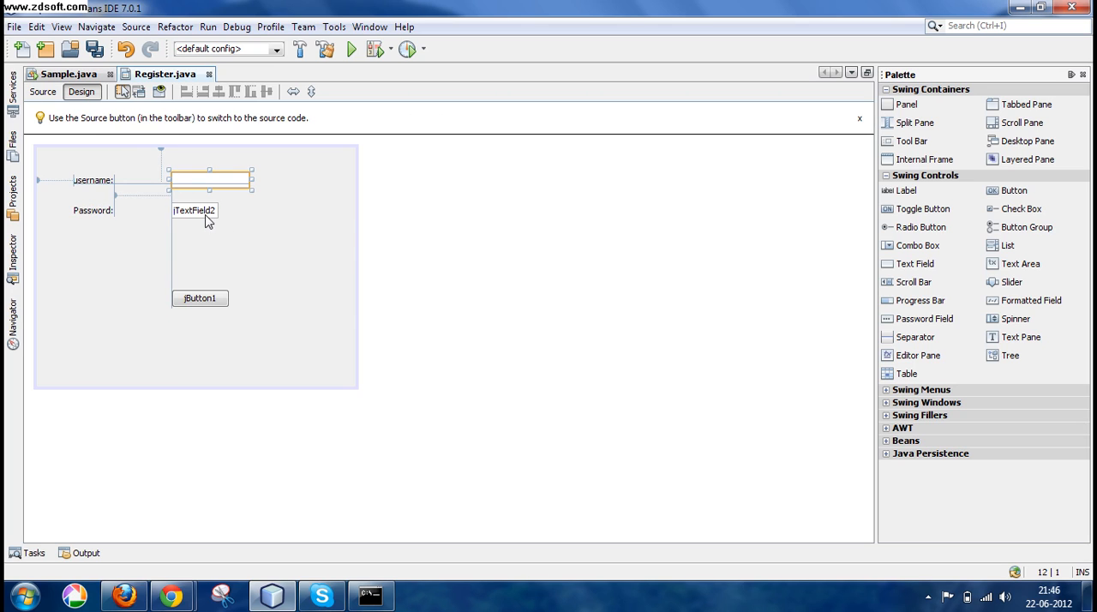
click(194, 210)
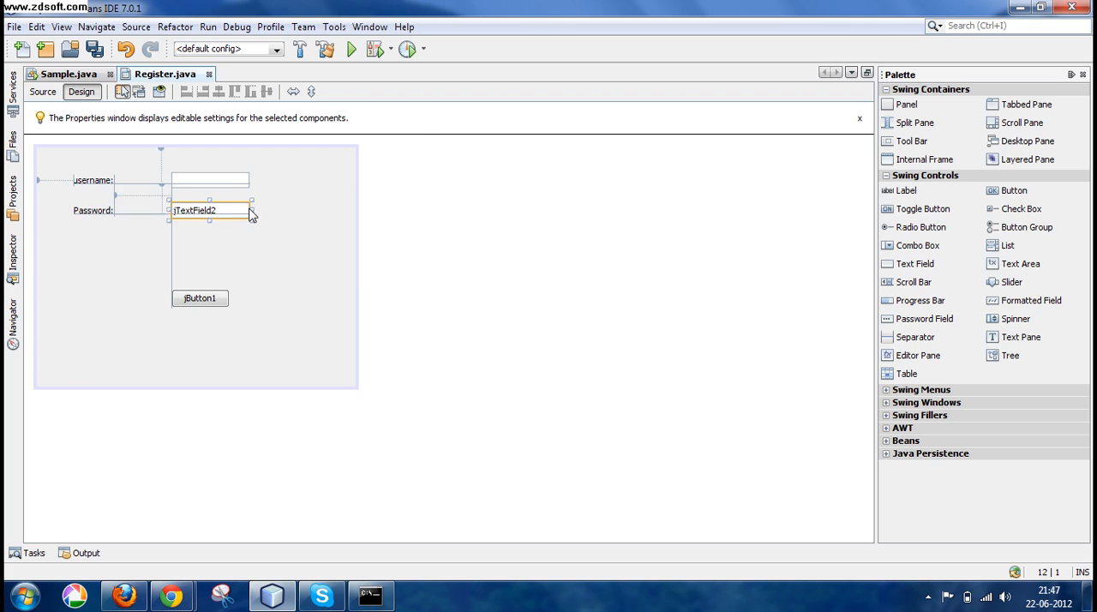
right_click(209, 210)
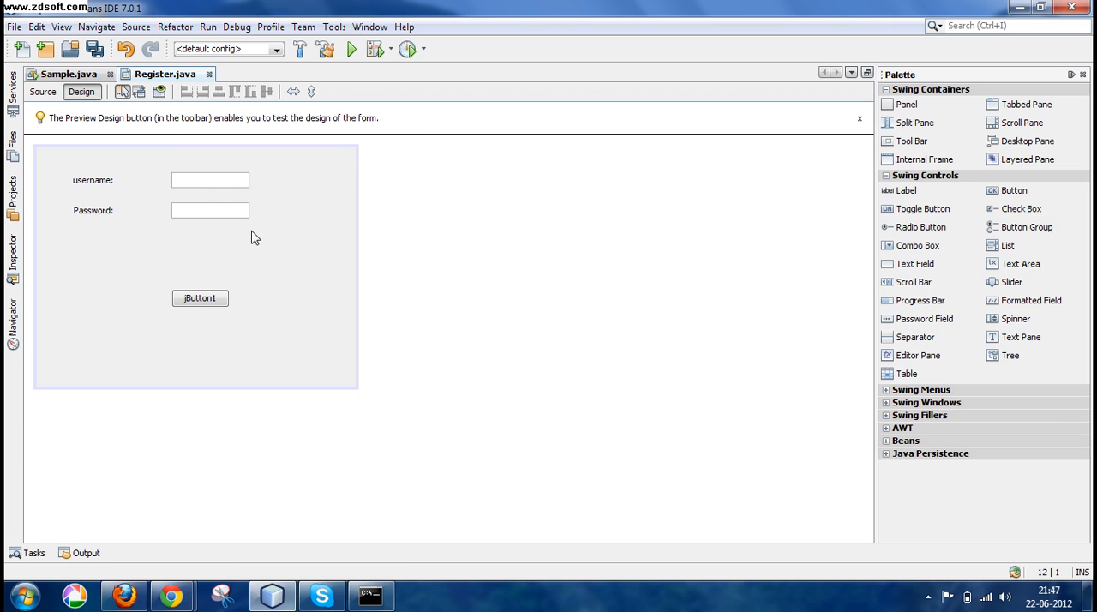
right_click(199, 297)
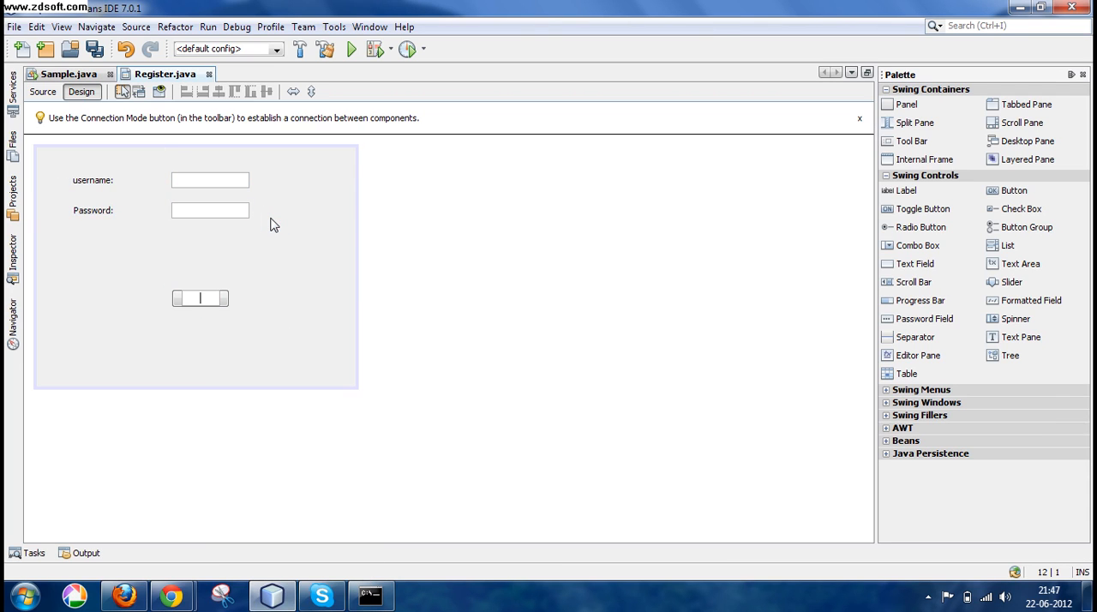
text(Regist)
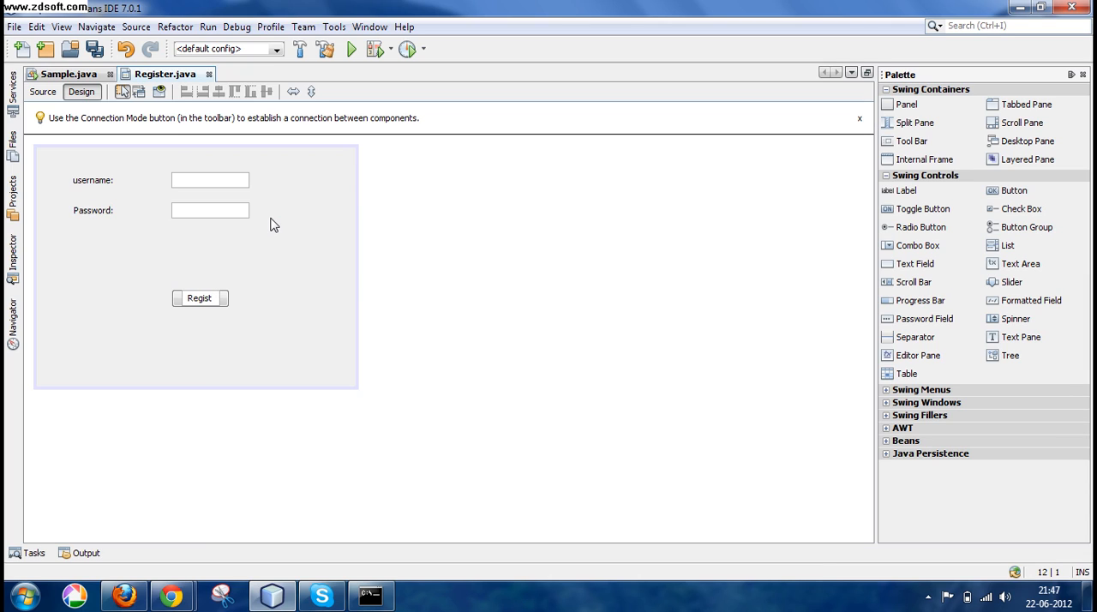
click(199, 297)
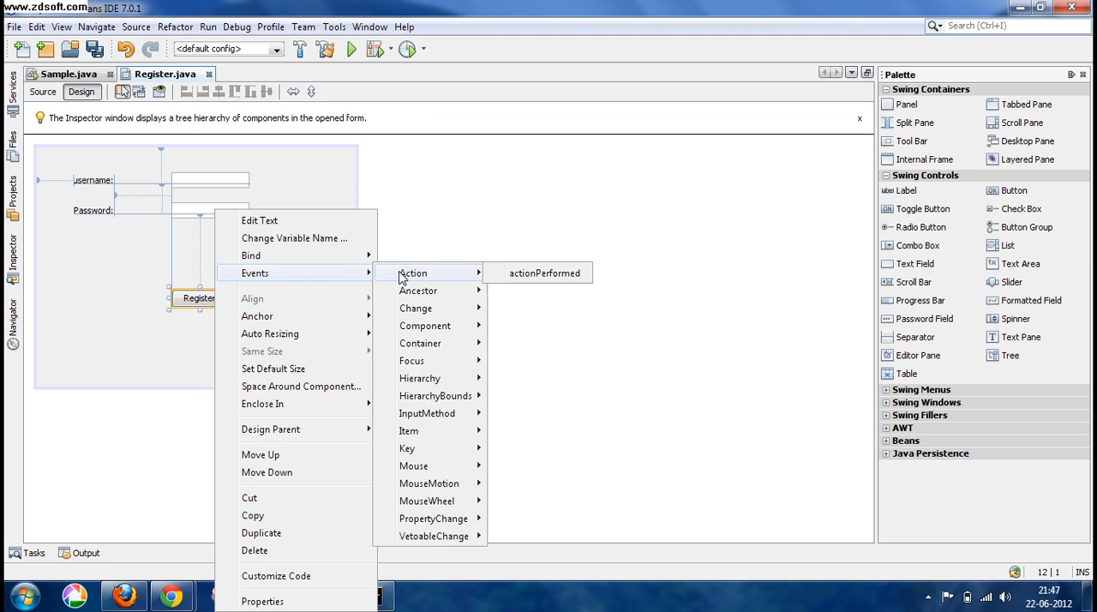
Generate the button's jButton1ActionPerformed handler and scroll to it in Source view.
click(544, 272)
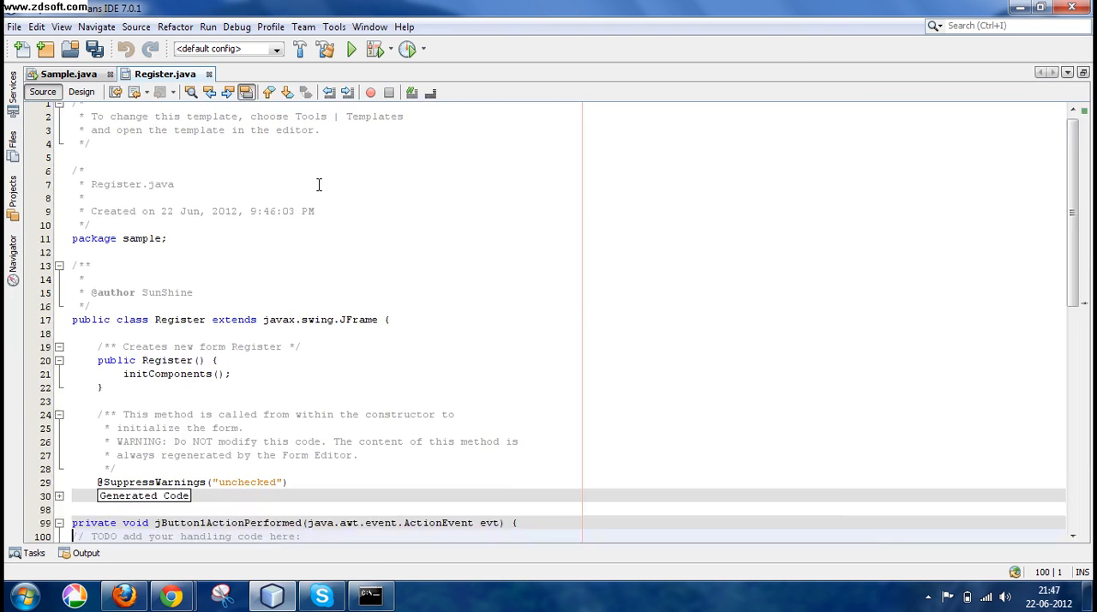
scroll(down, 3)
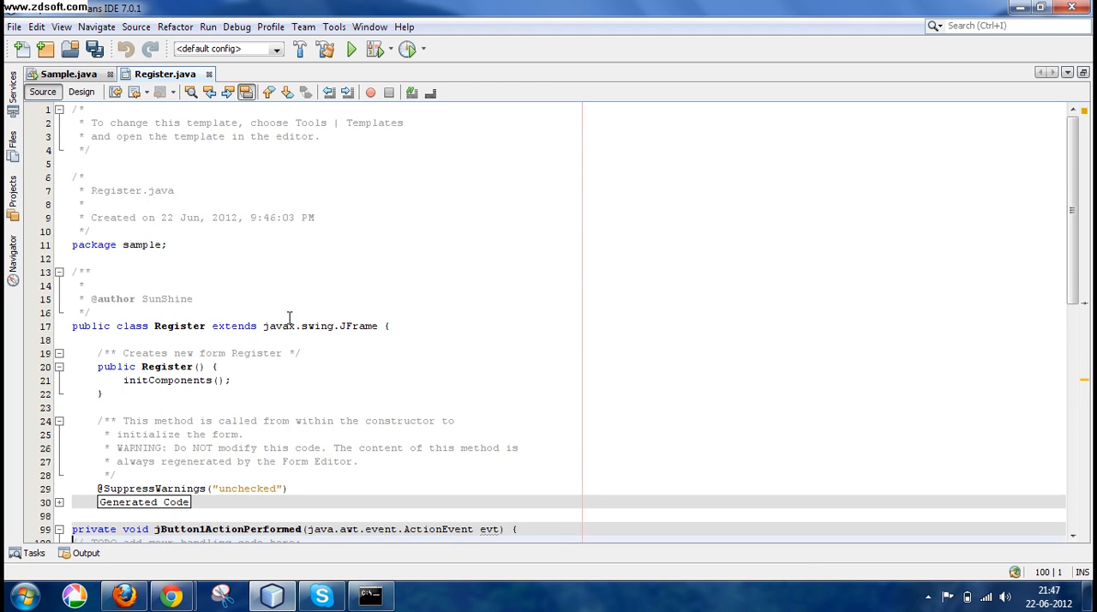
scroll(down, 3)
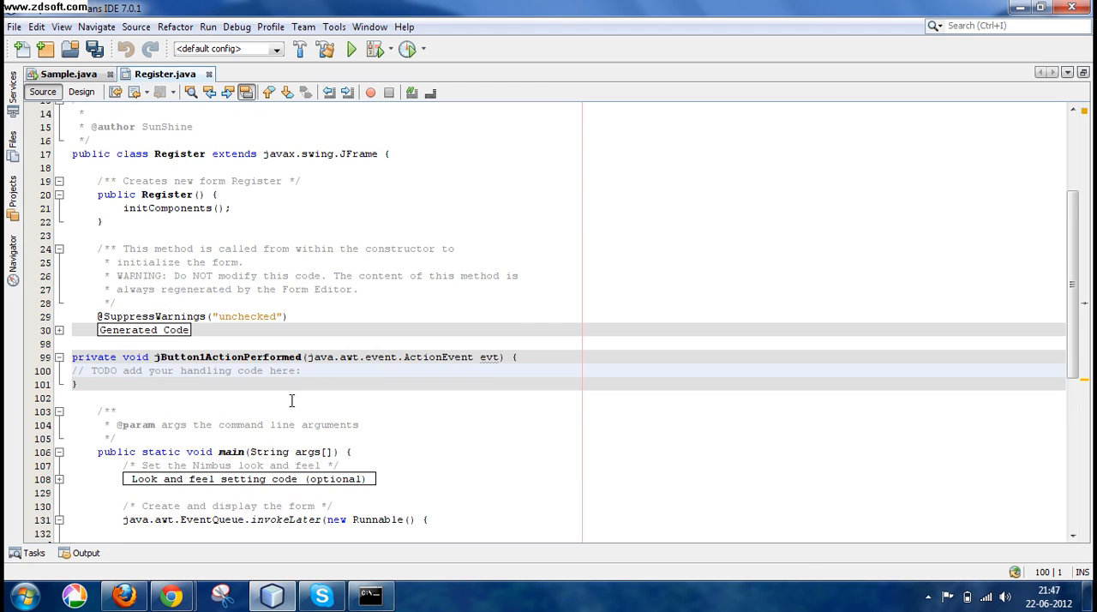
mouse_move(514, 364)
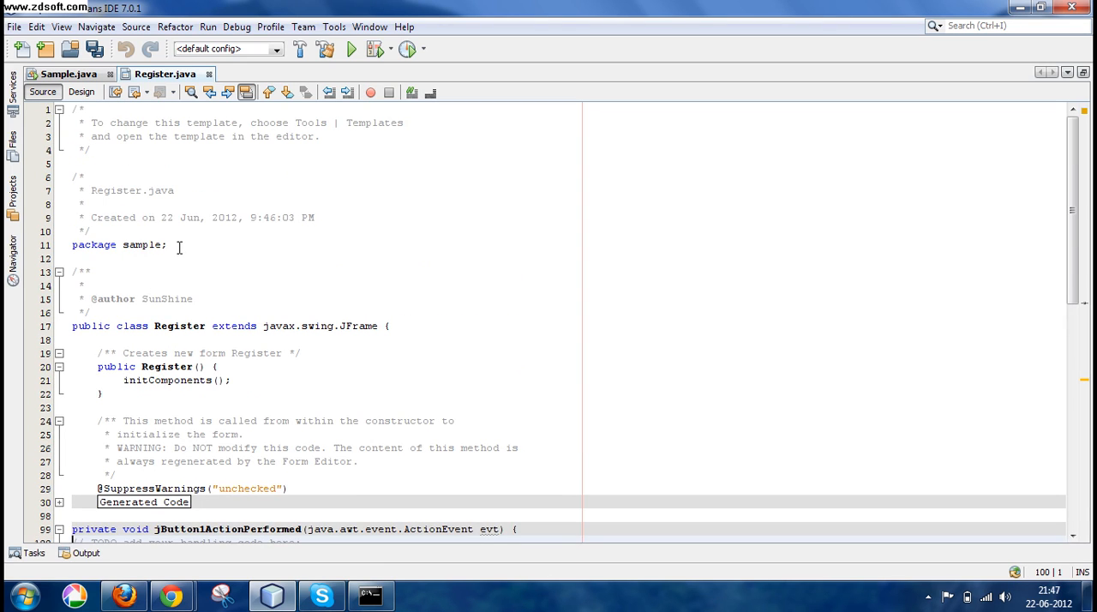
Add 'import java.sql.*;' under 'package sample;' in Register.java.
text(i)
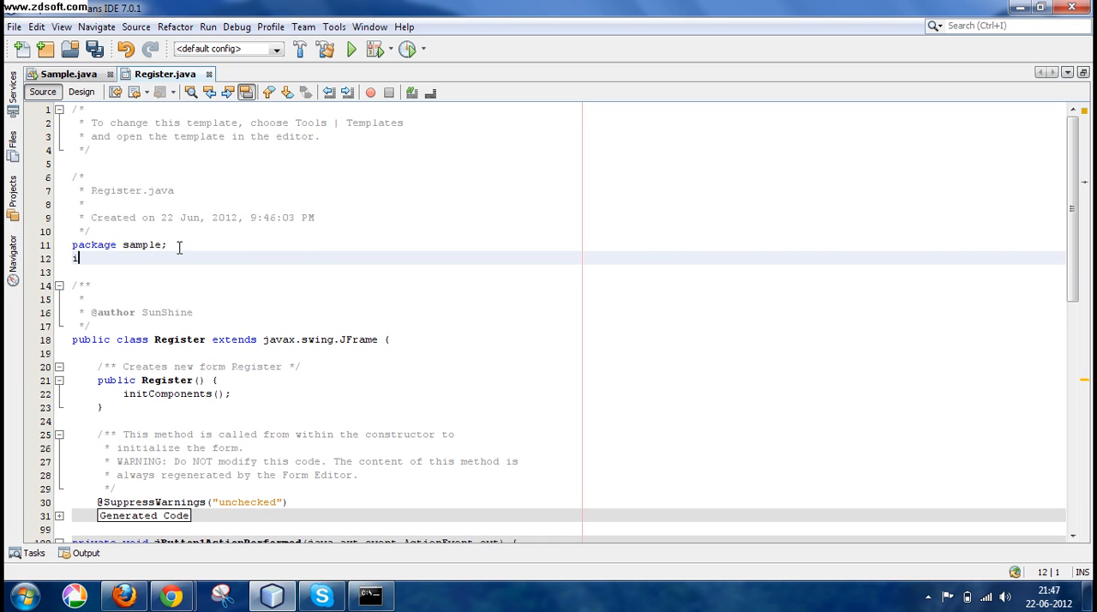
text(mport)
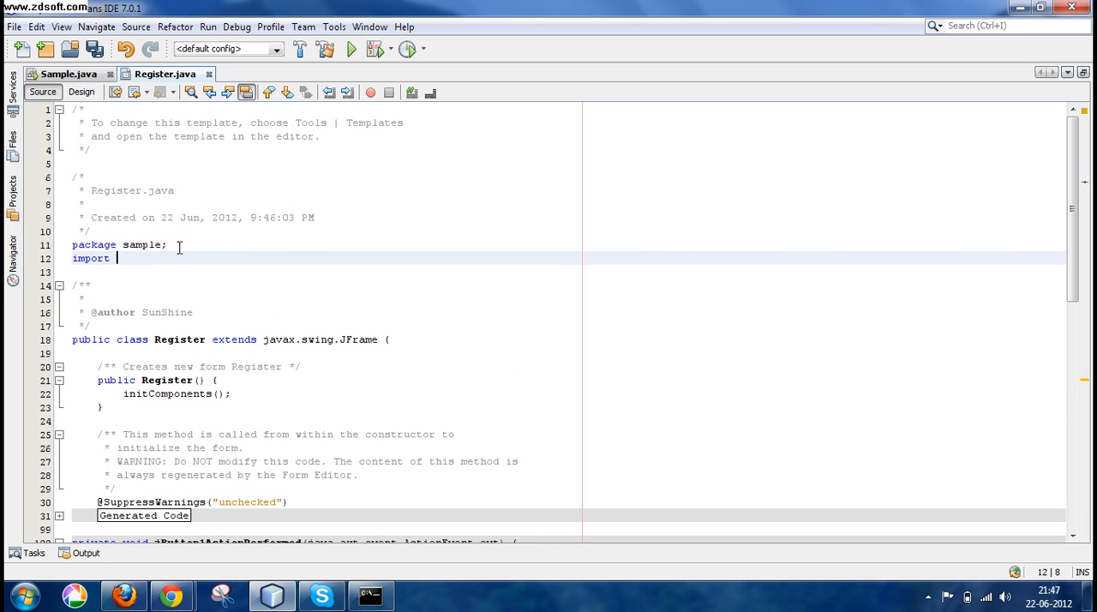
text(java.)
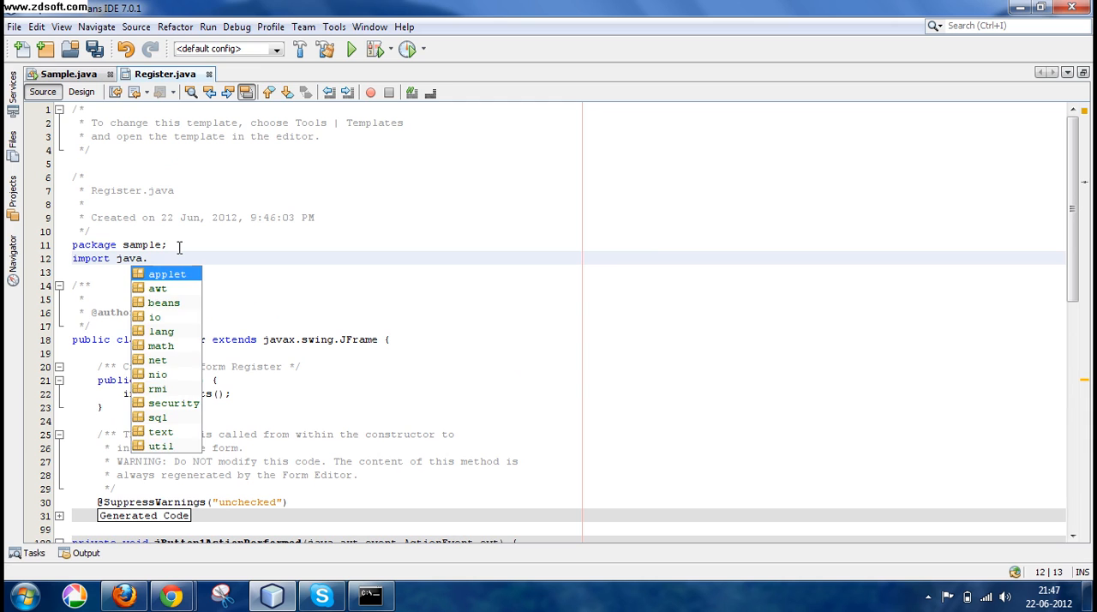
text(sql.*;)
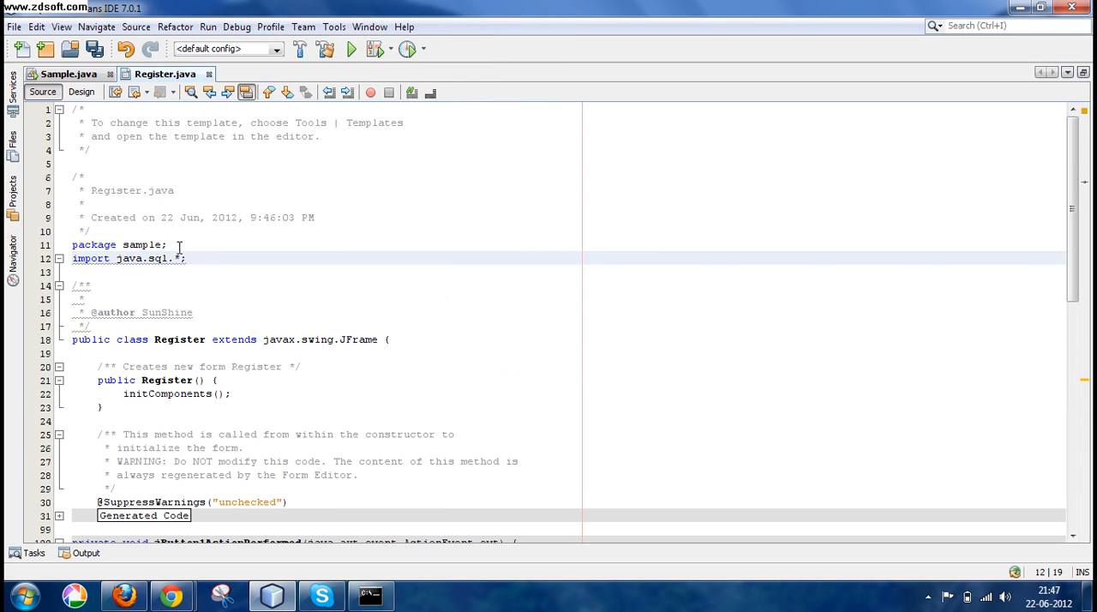
scroll(down, 3)
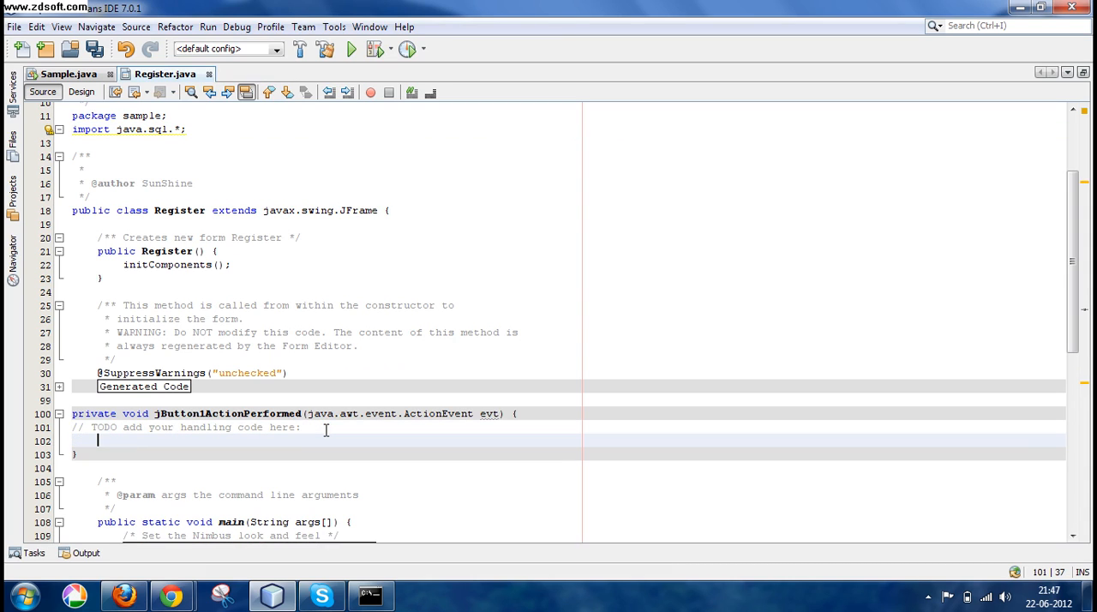
Declare 'PreparedStatement statement=null;' in the button handler.
text(p)
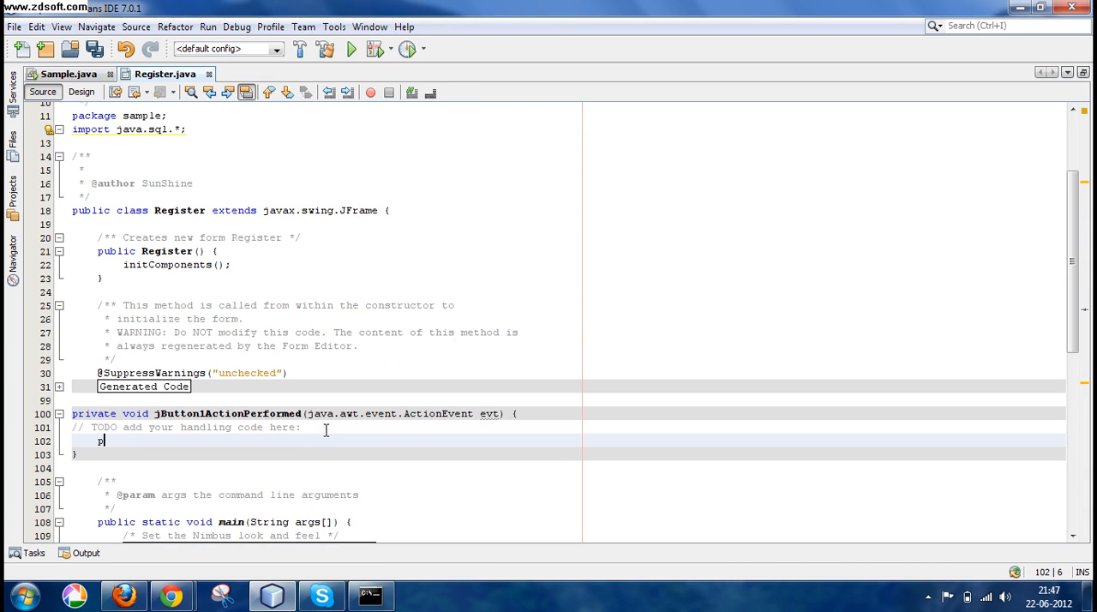
text(r)
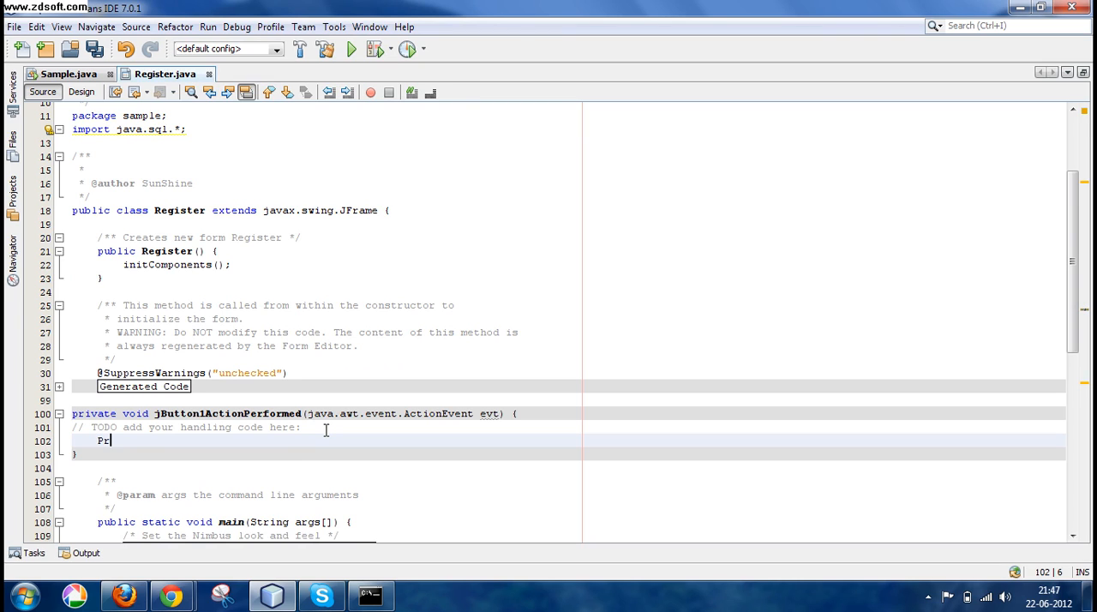
text(epared)
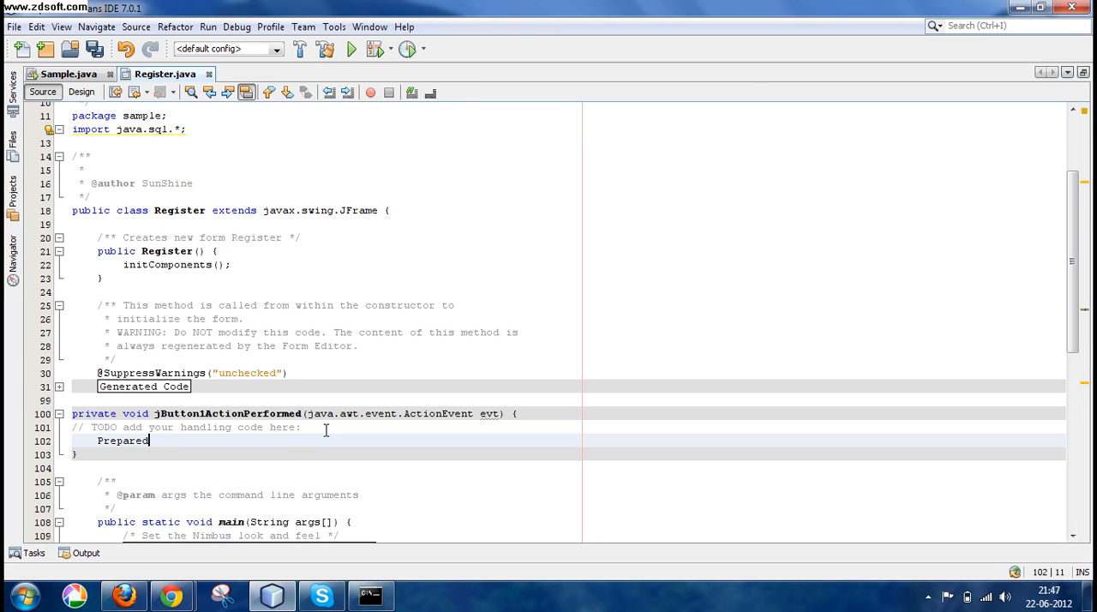
text(Statement)
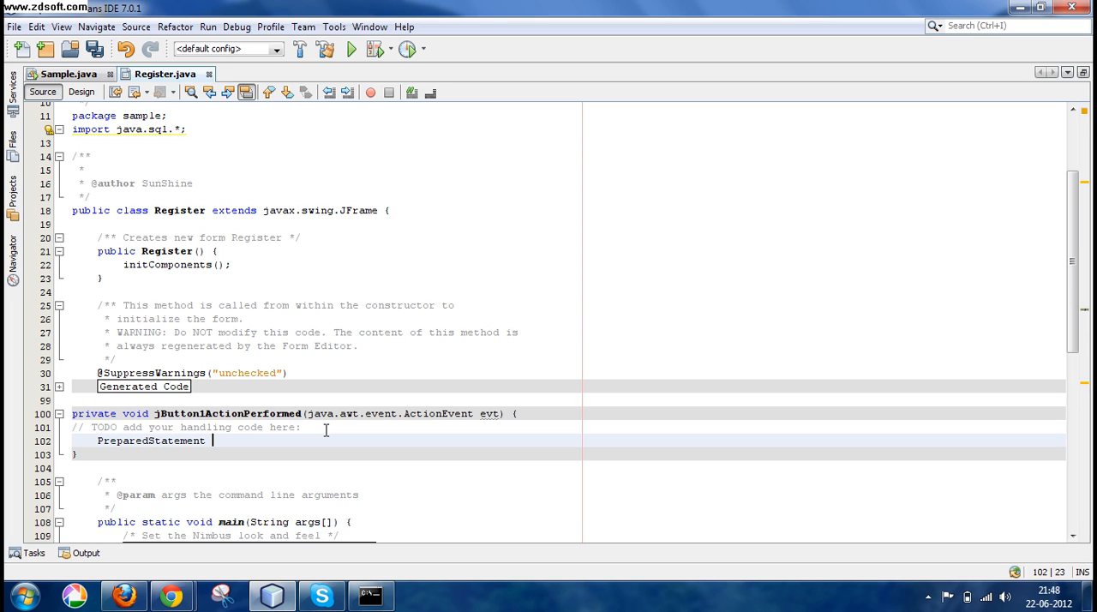
text(statement=n)
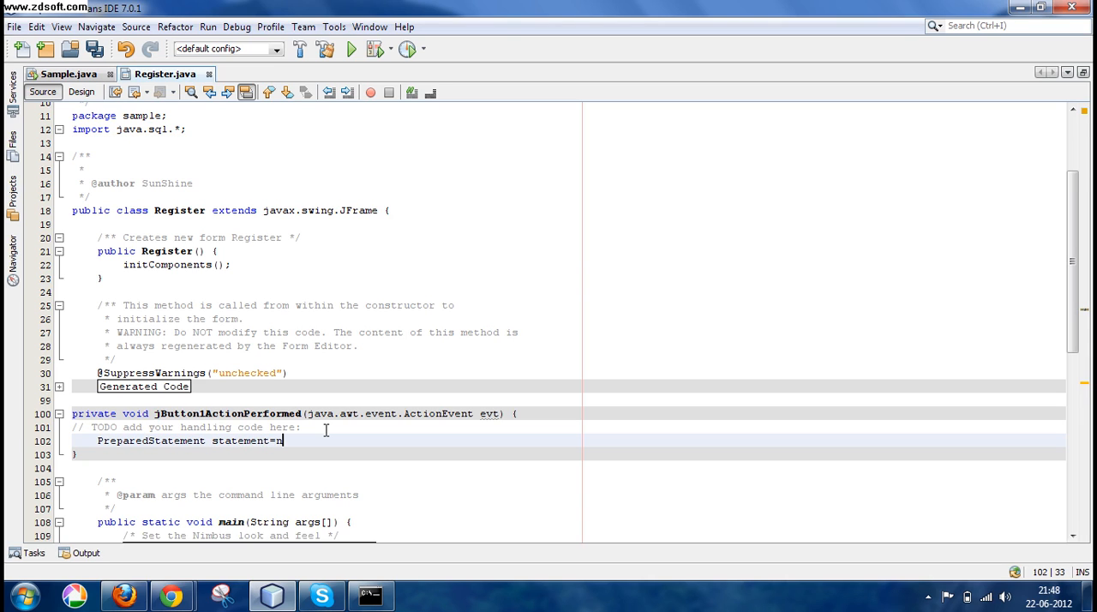
text(ull;)
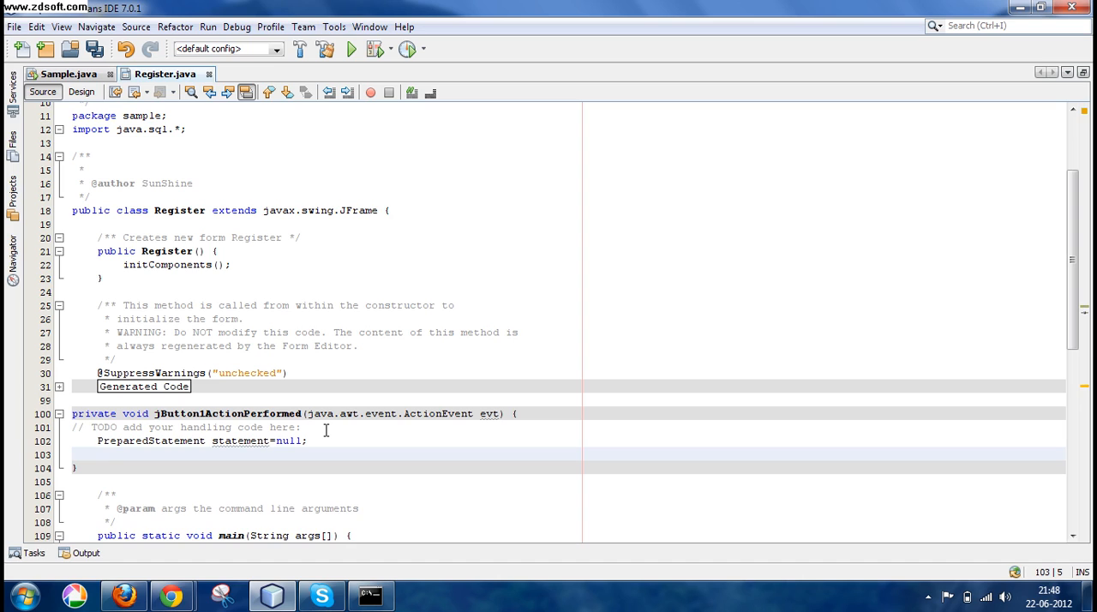
Add a try block with catch (Exception ex) calling ex.printStackTrace().
text(try{)
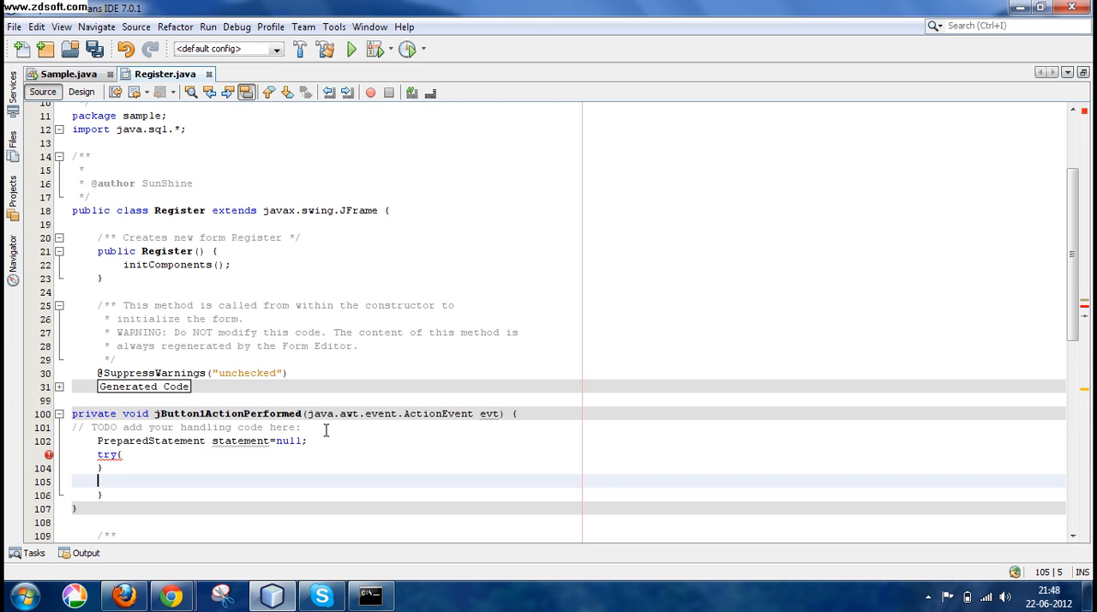
text(c)
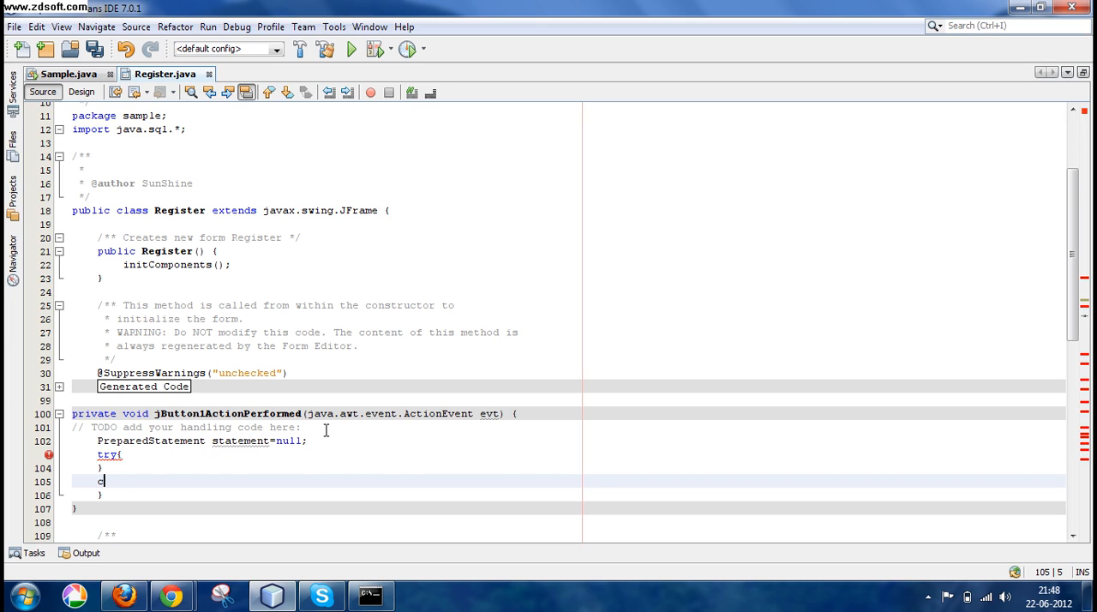
text(atch())
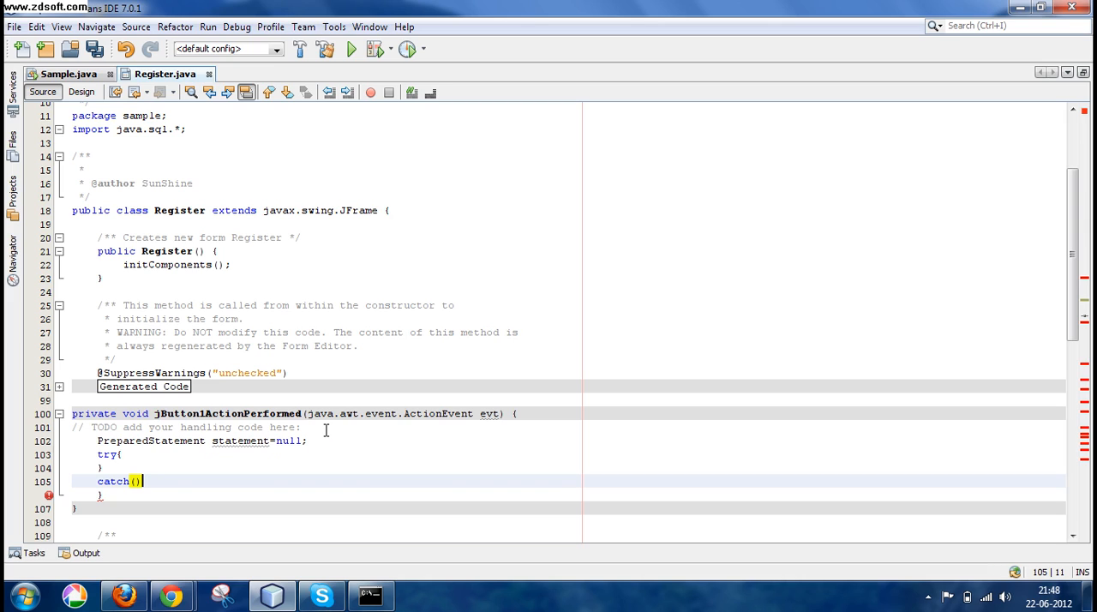
text({)
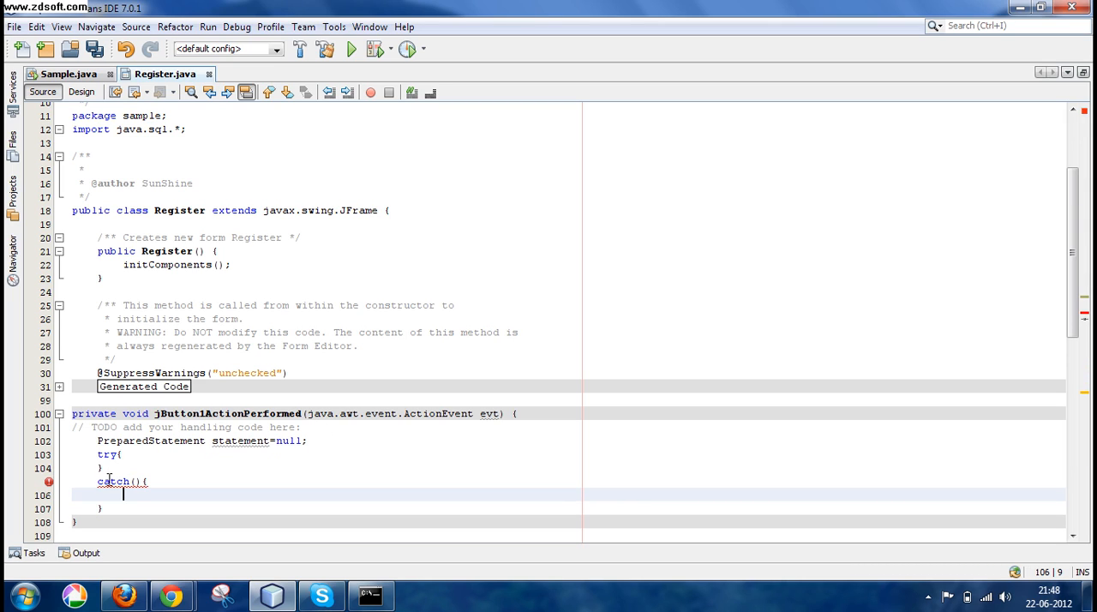
click(135, 480)
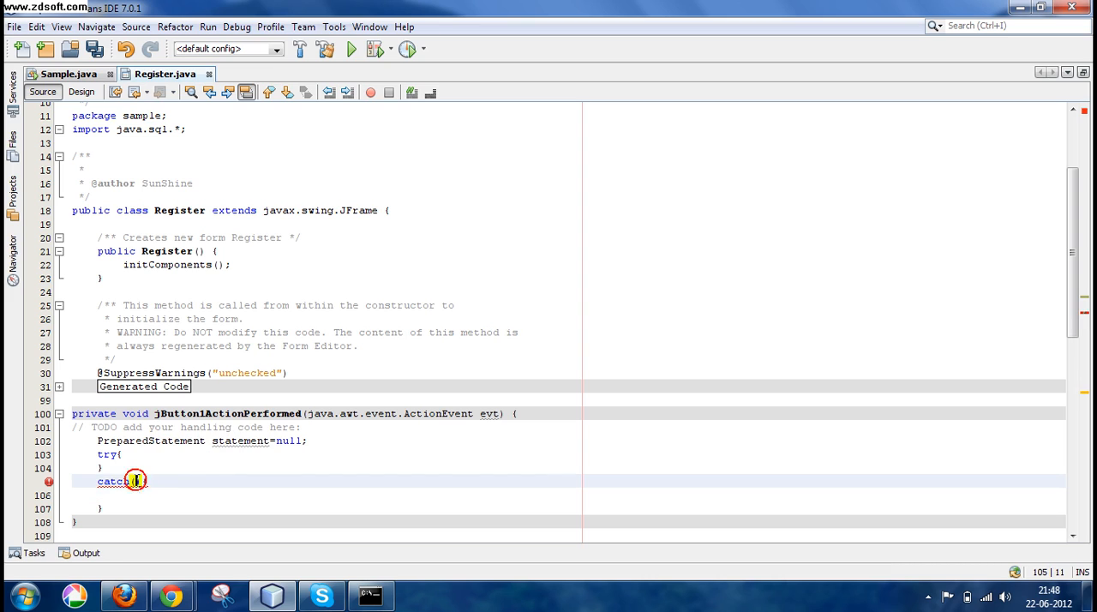
text(Excep)
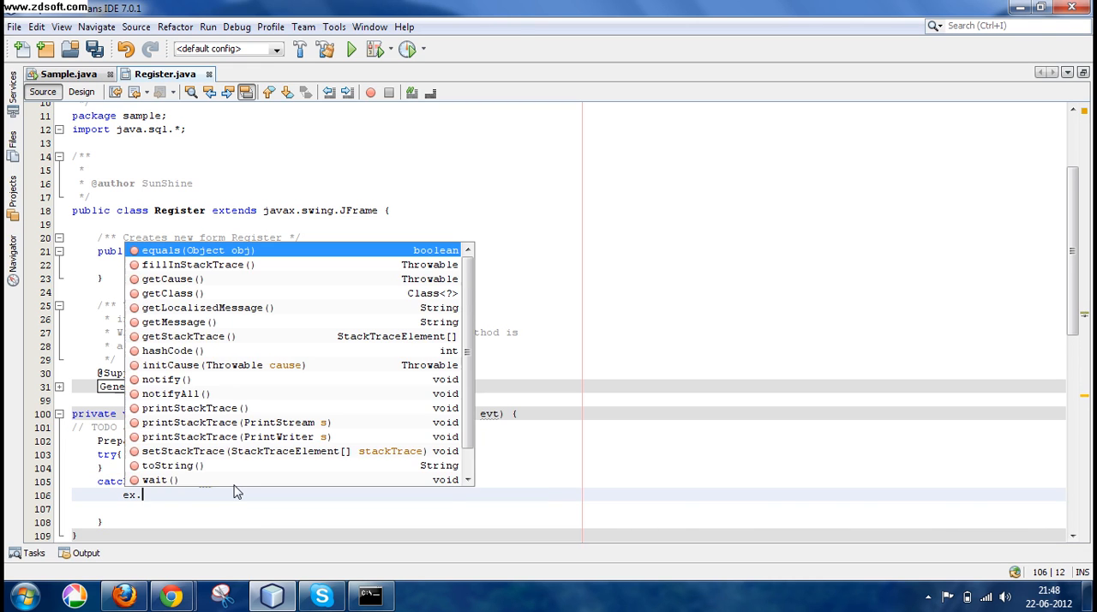
text(p)
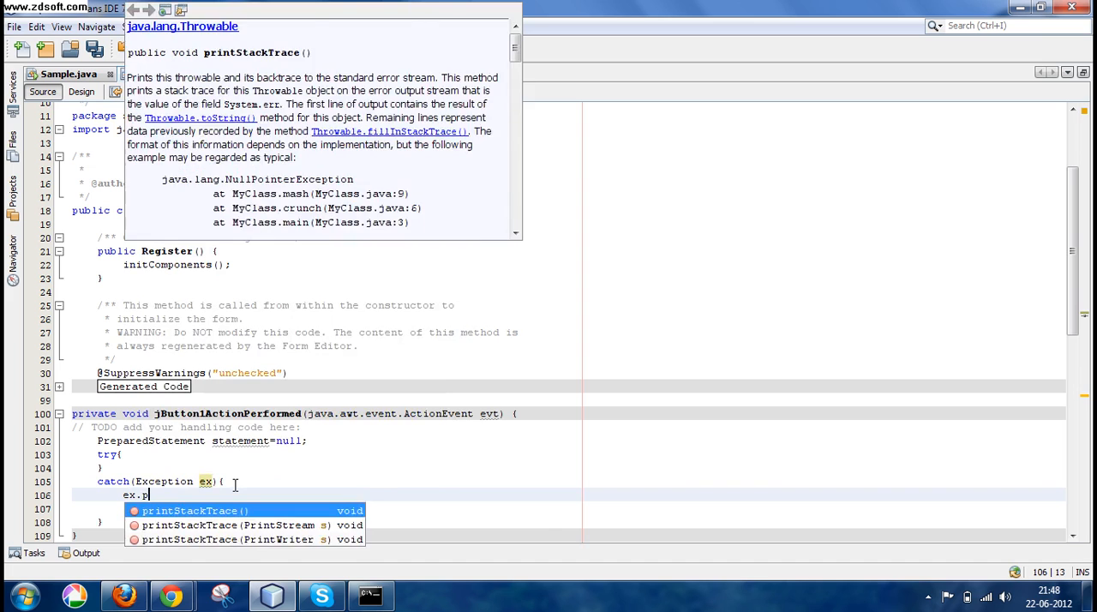
click(194, 509)
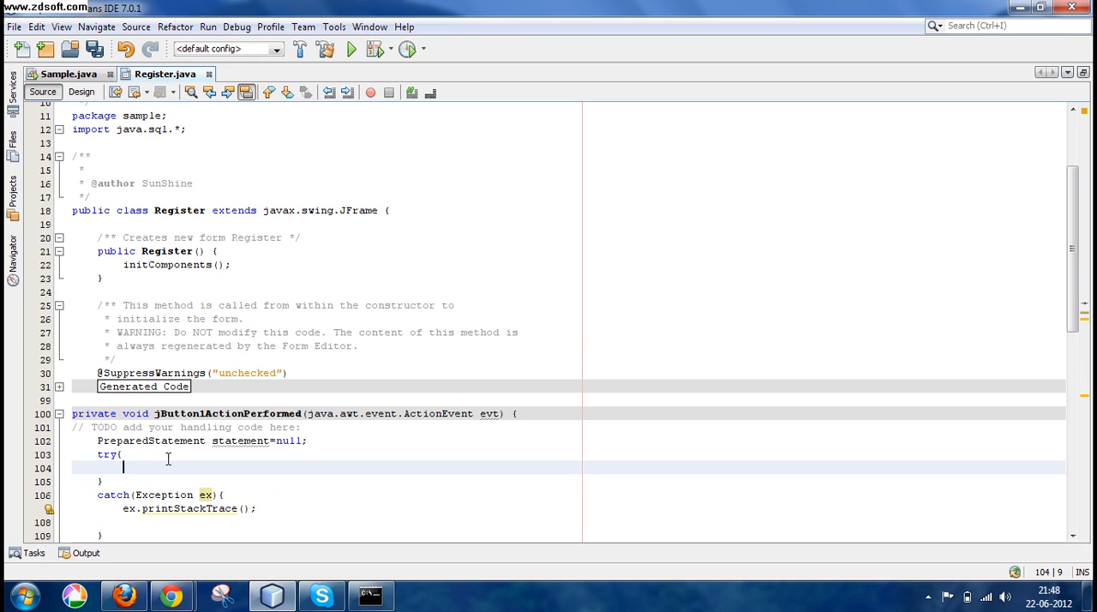
Load the driver with Class.forName("org.sqlite.JDBC"); inside the try block.
text(Class.forName(null)
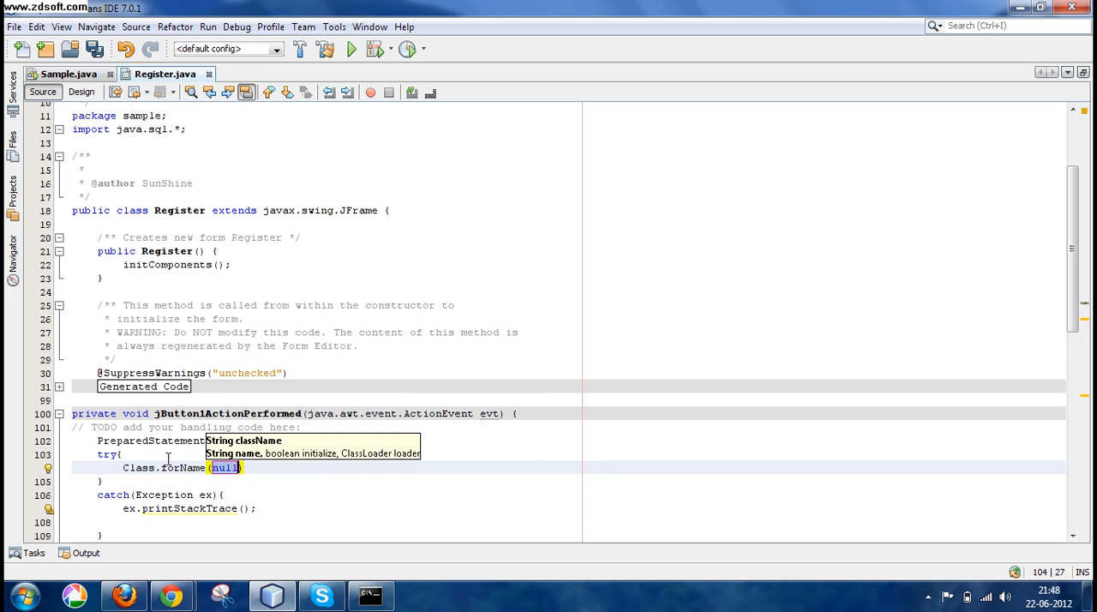
text(roo)
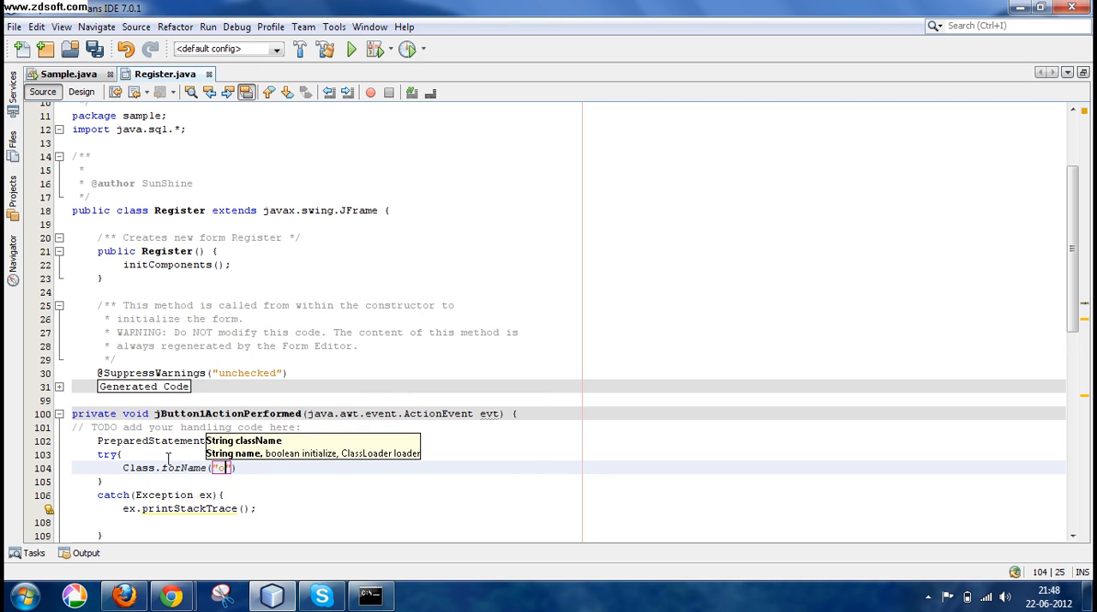
text(org)
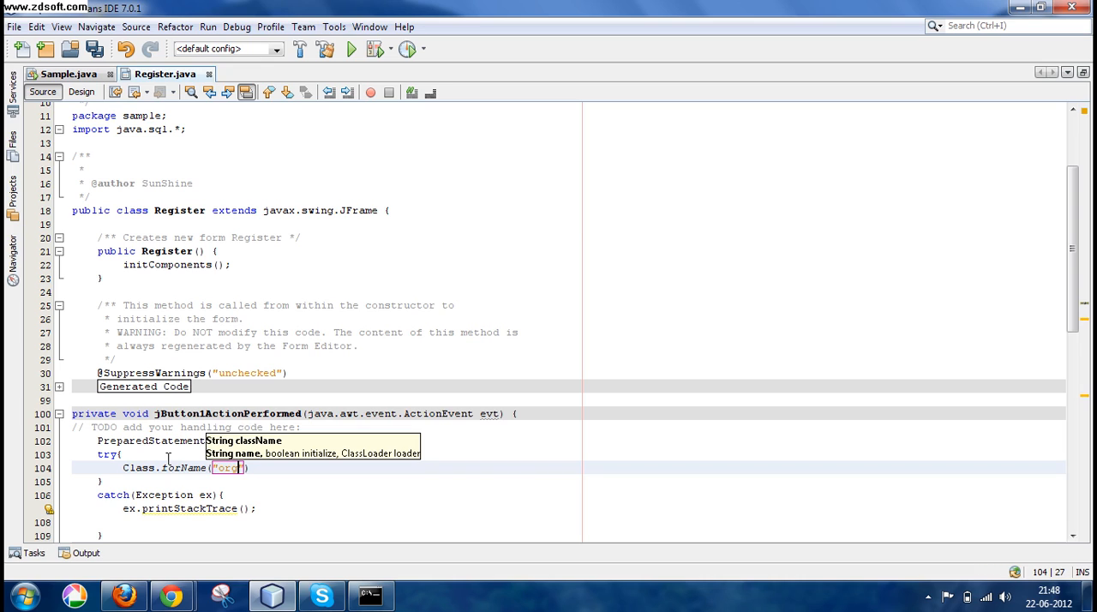
text(.)
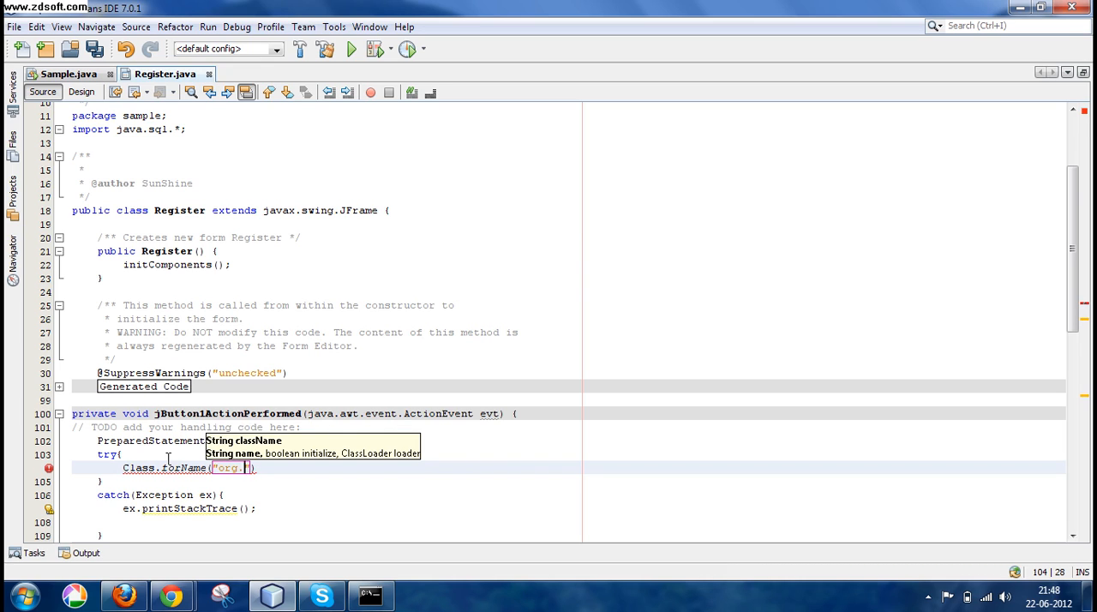
text(sqlite.)
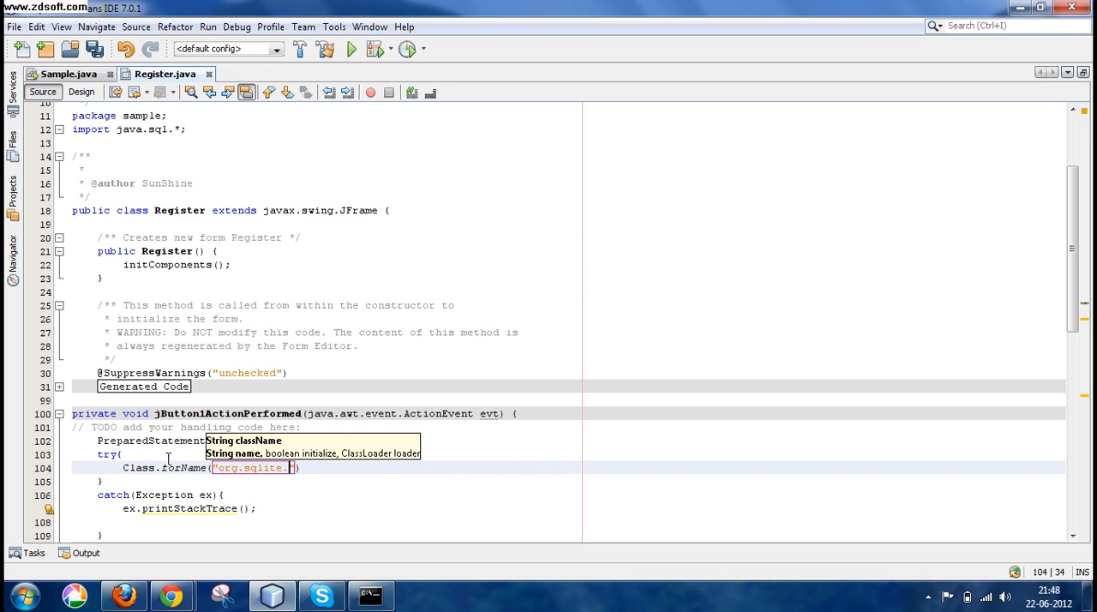
text(J)
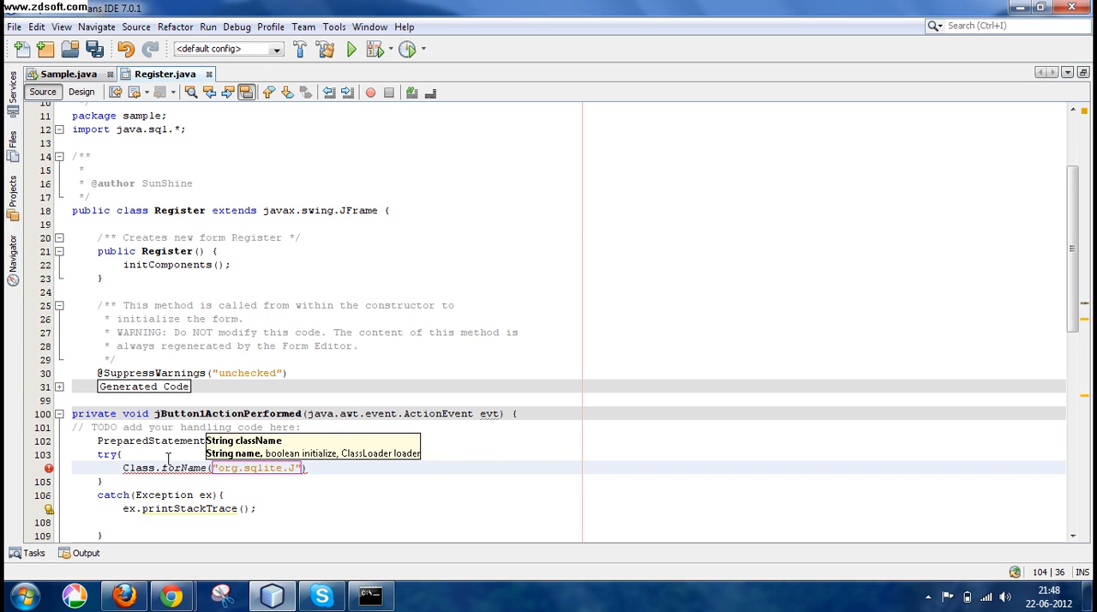
text(DBC)
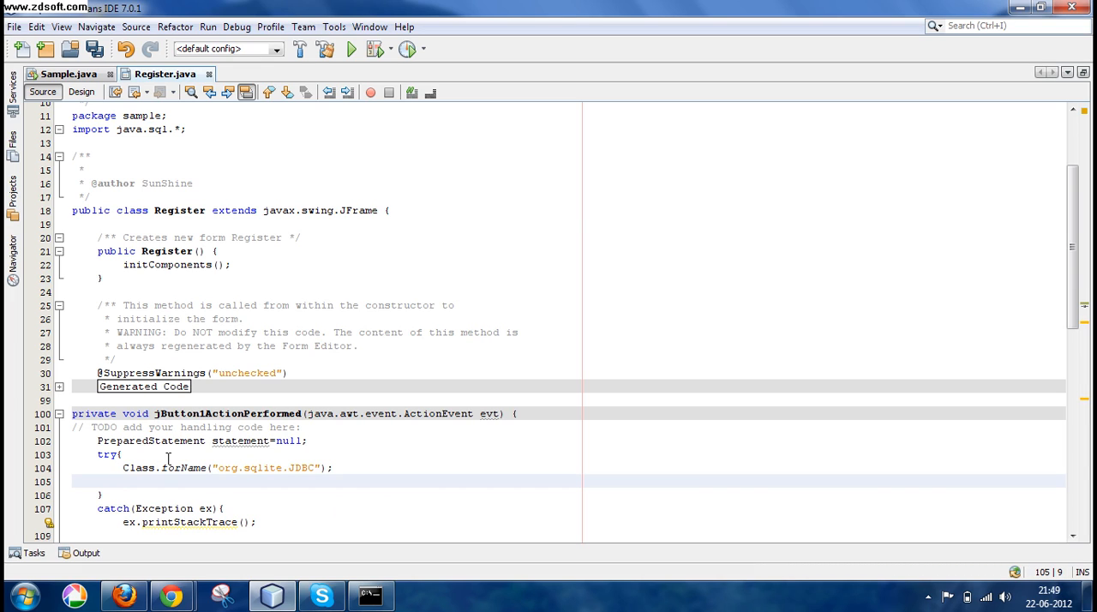
Add Connection connection=DriverManager.getConnection("jdbc:sqlite:c:\\test.db"); to the try block.
text(Conn)
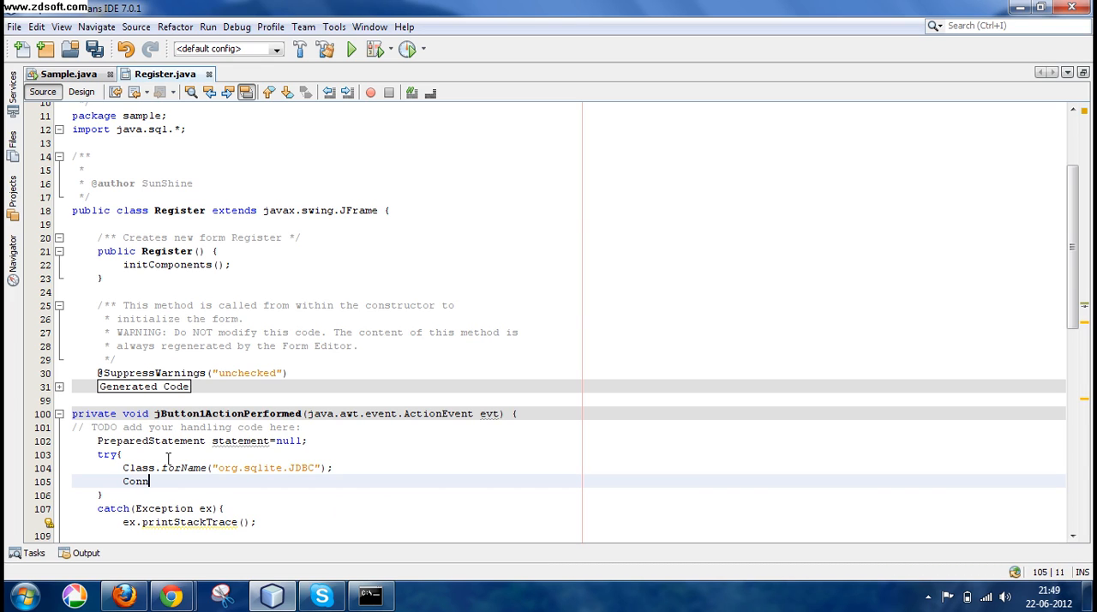
text(ection)
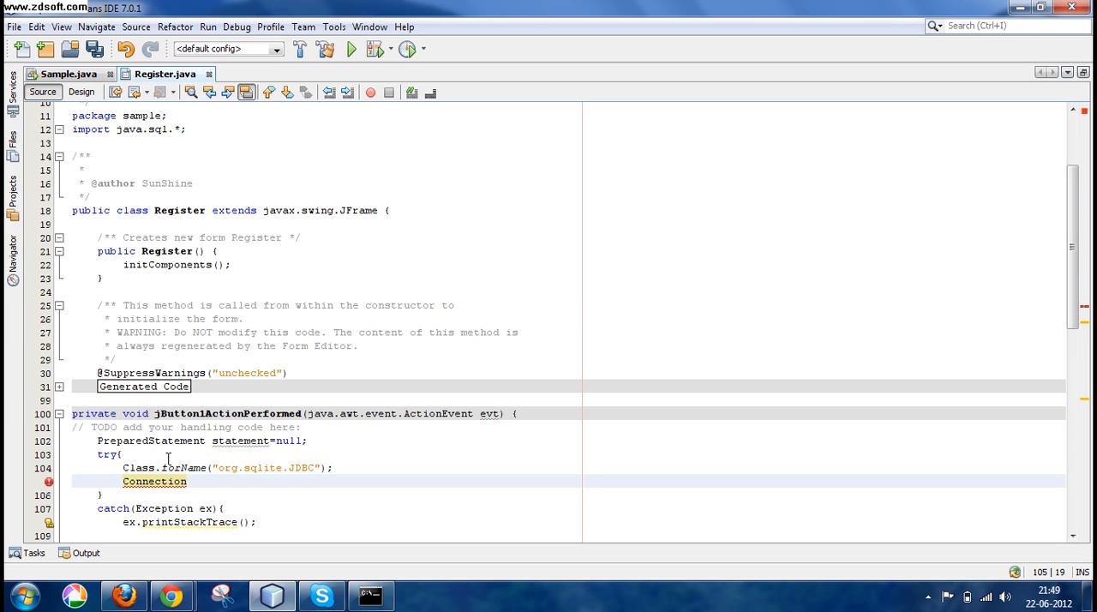
text(conn)
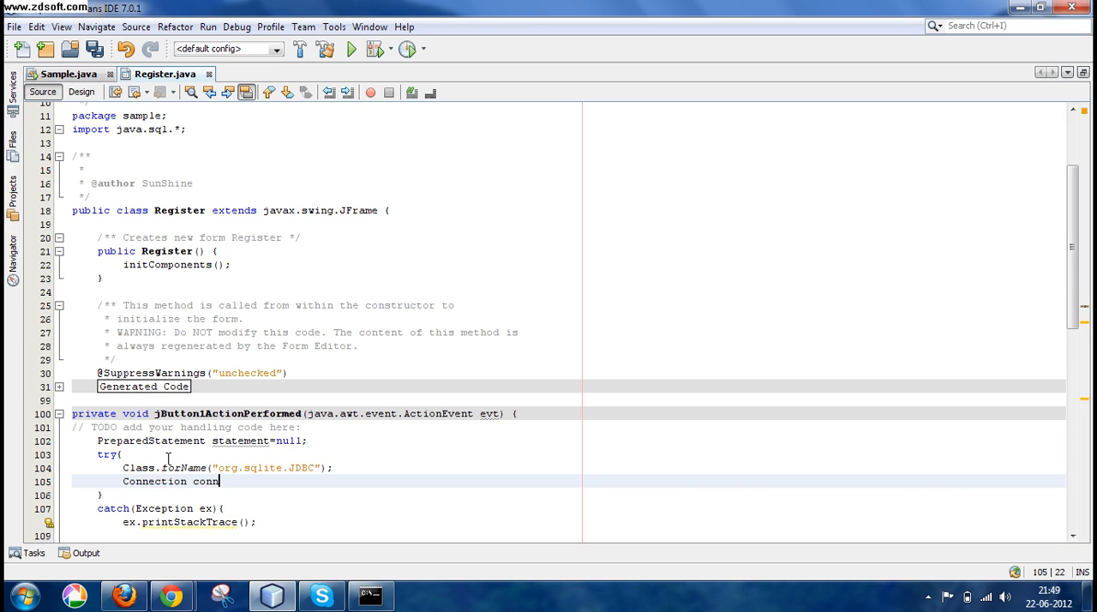
text(ection=)
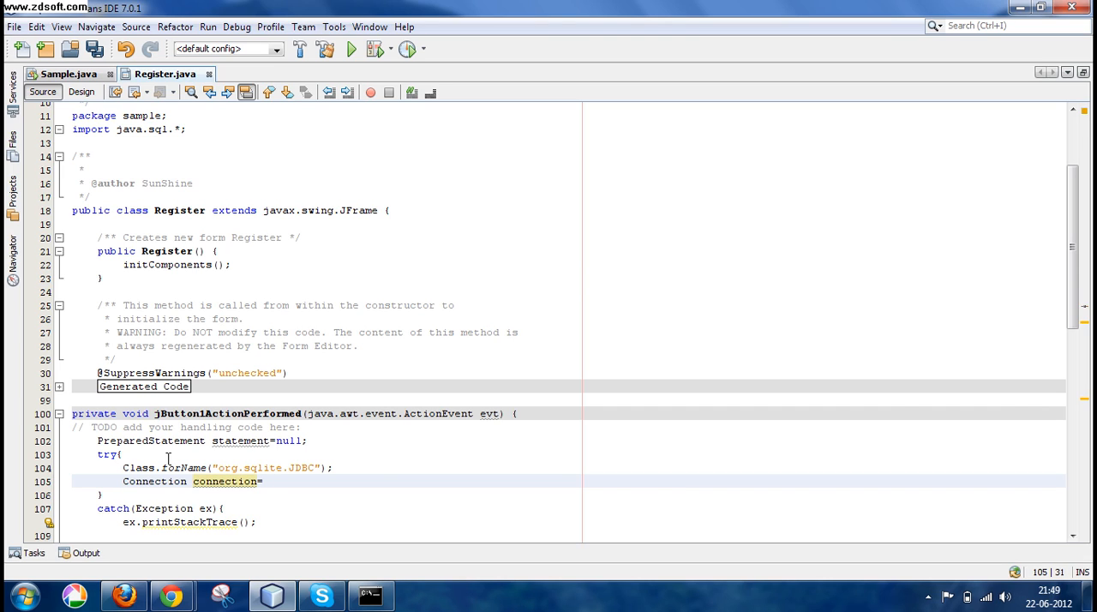
text(Driver)
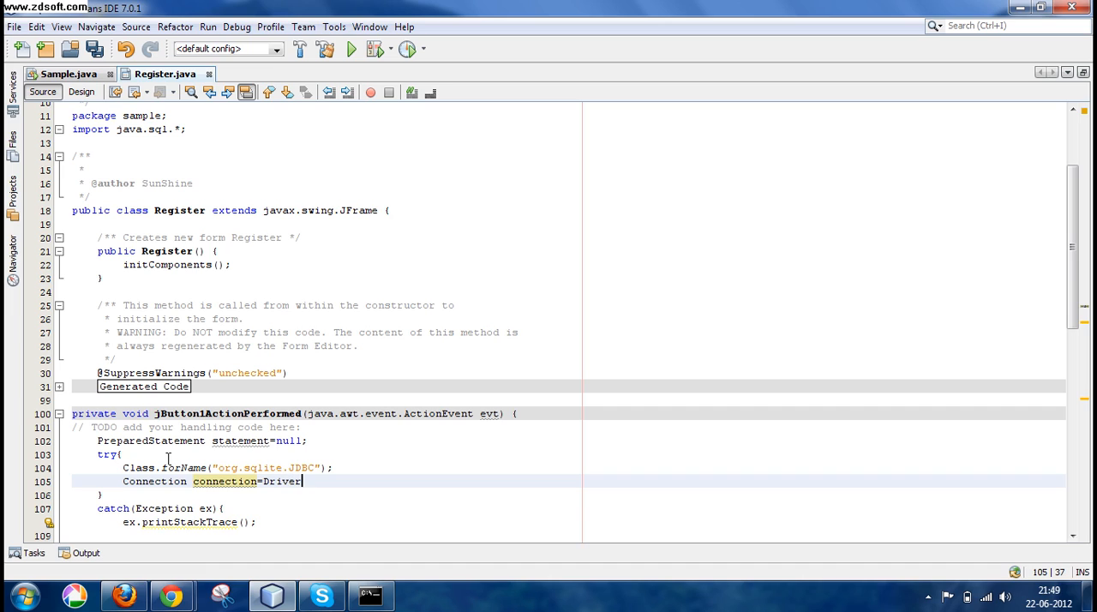
text(Manger)
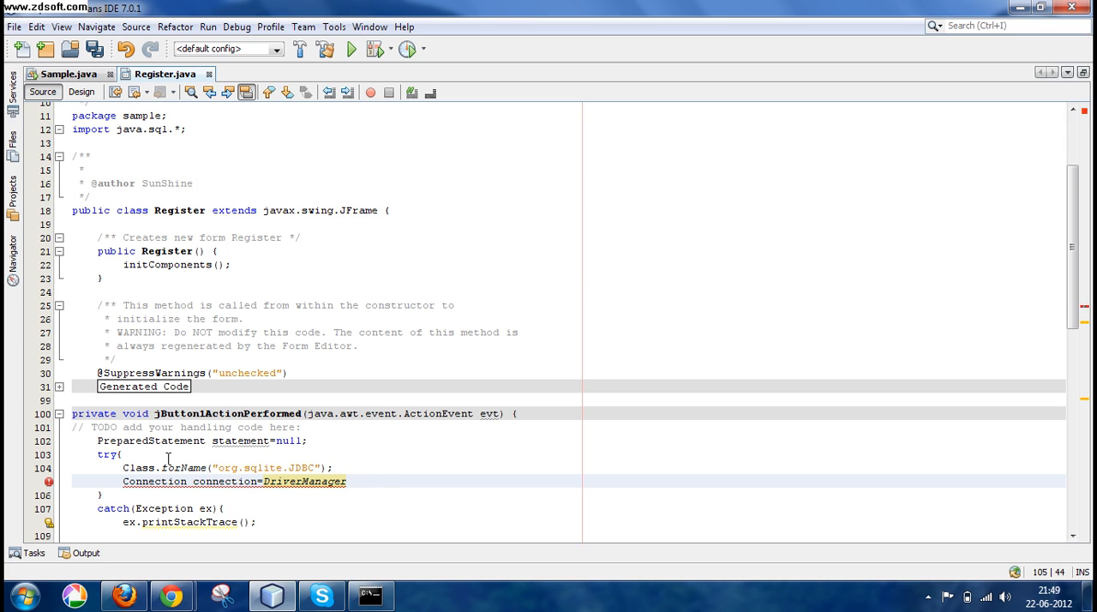
text(getConnection()
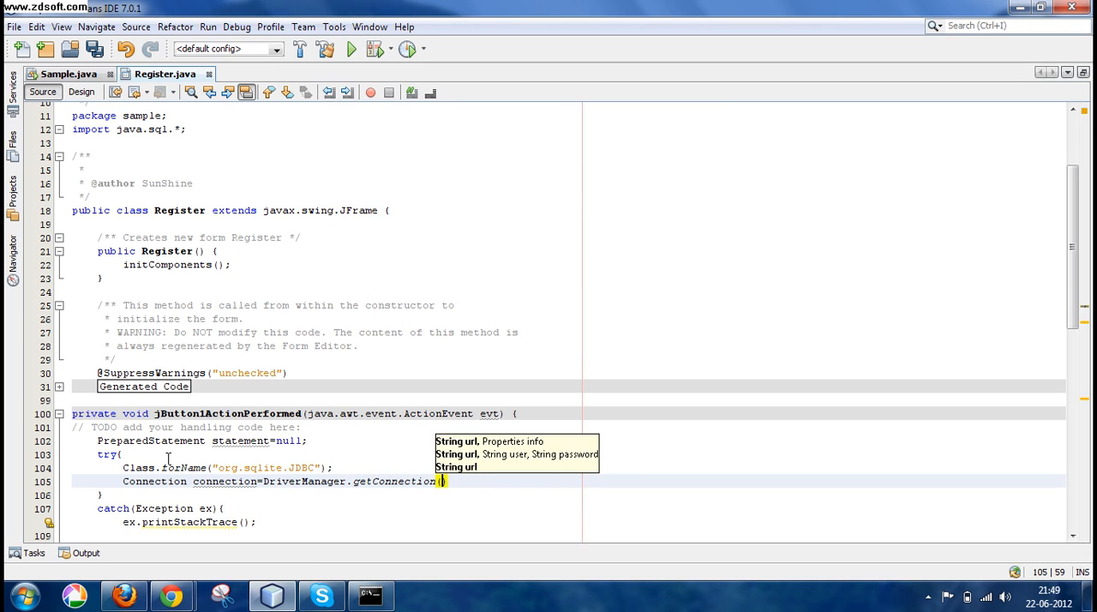
text(jdb")
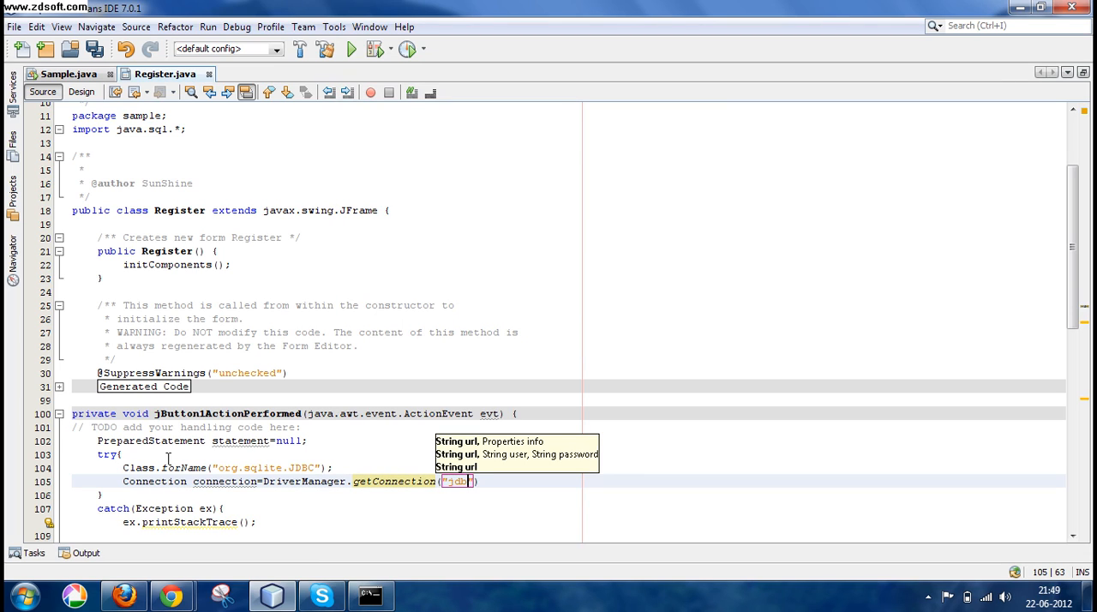
text(c)
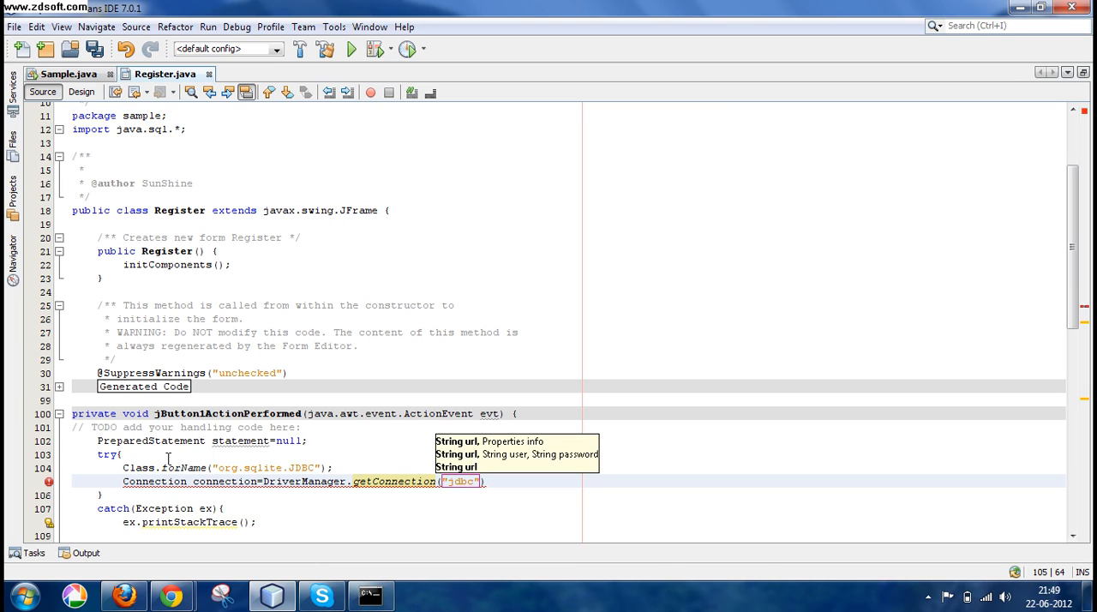
text(:sq)
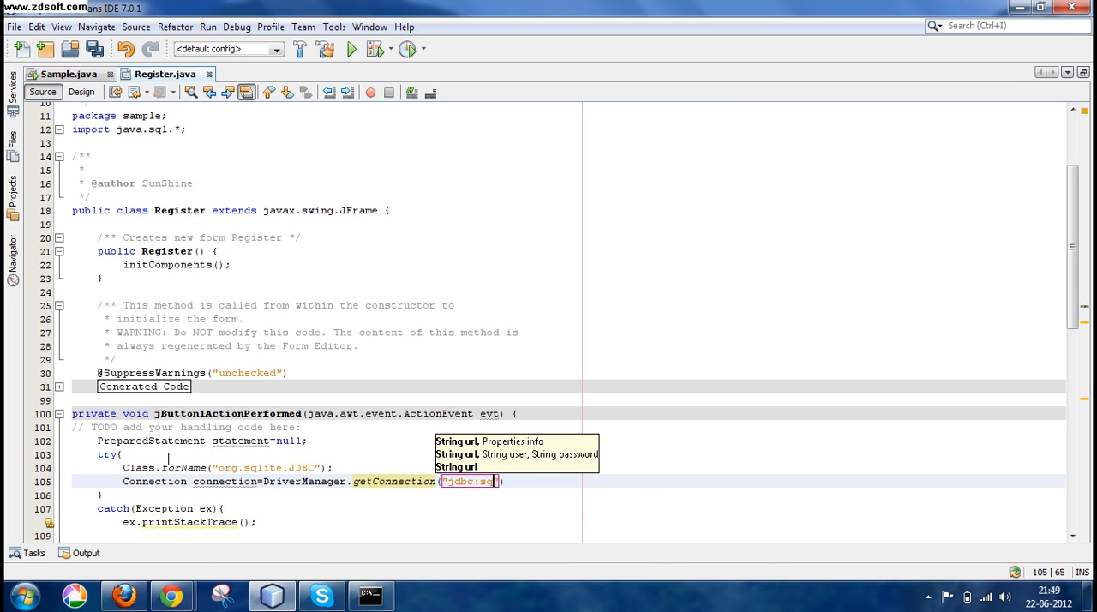
text(lite:c:/)
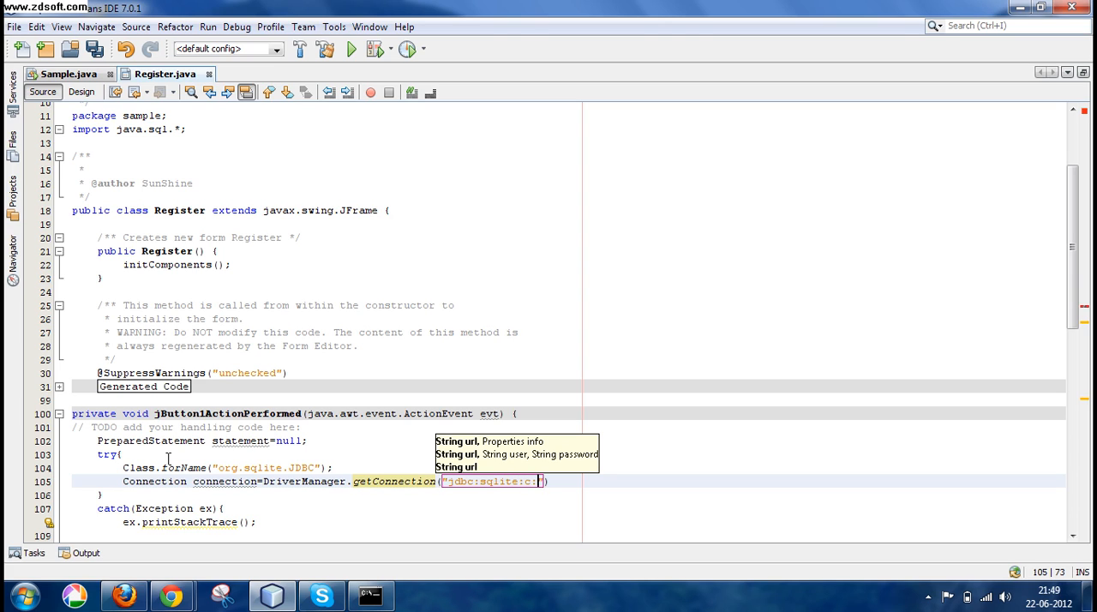
text(\\")
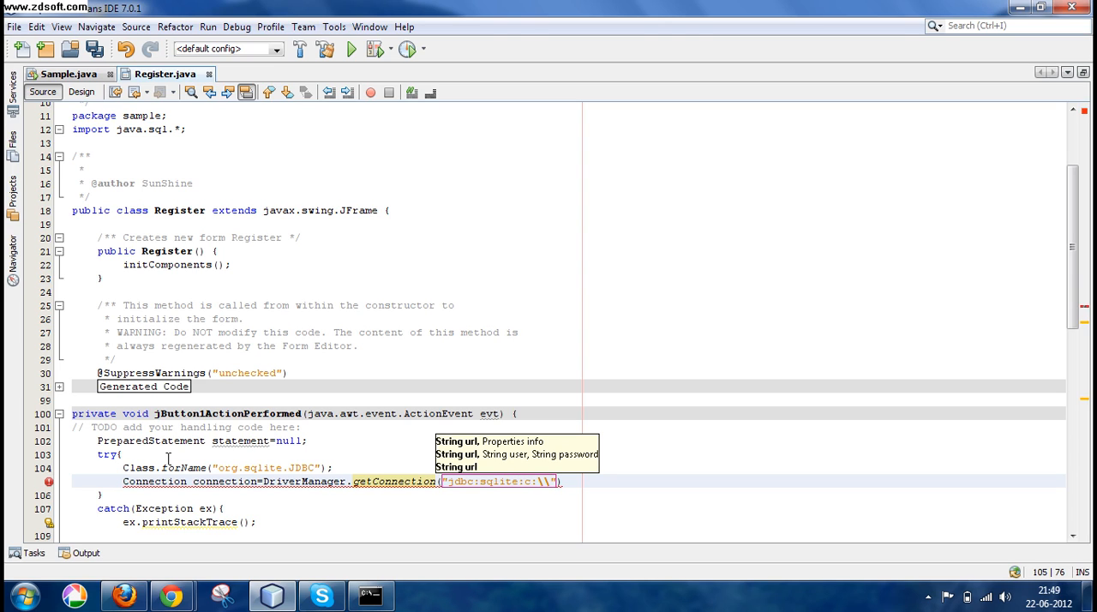
text(test.db)
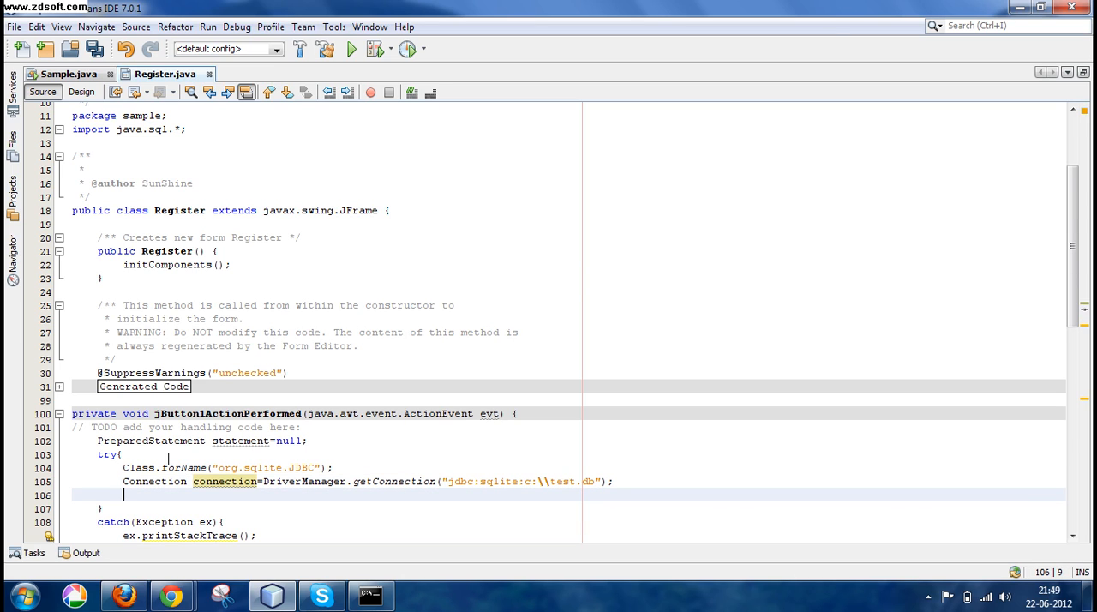
Begin statement=(PreparedStatement) connection.prepareStatement(" on a new line.
text(sta)
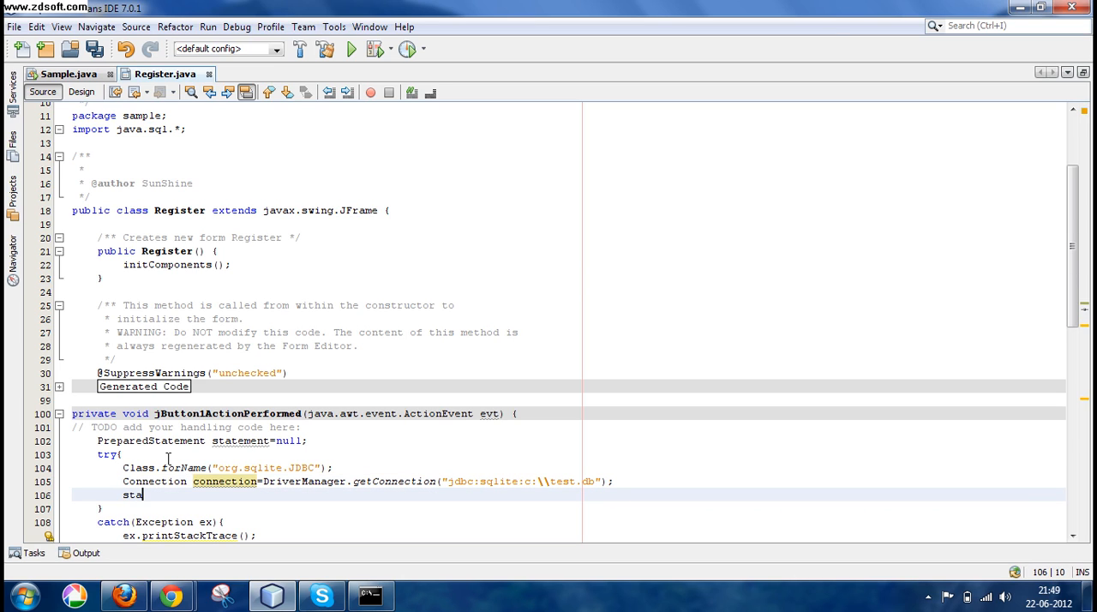
text(tement=()
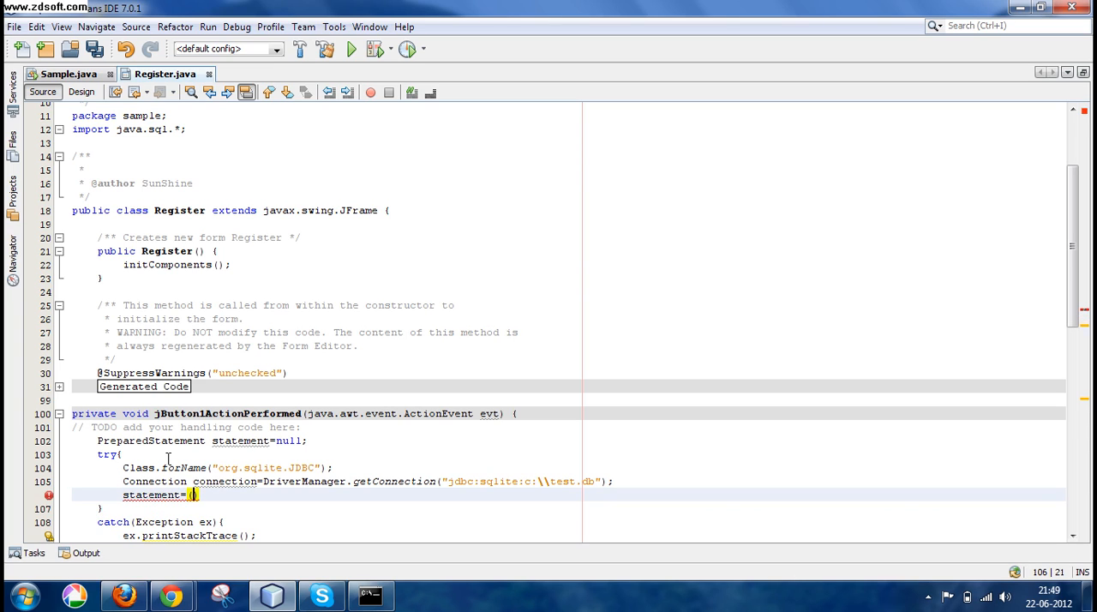
text(PreparedStatement)
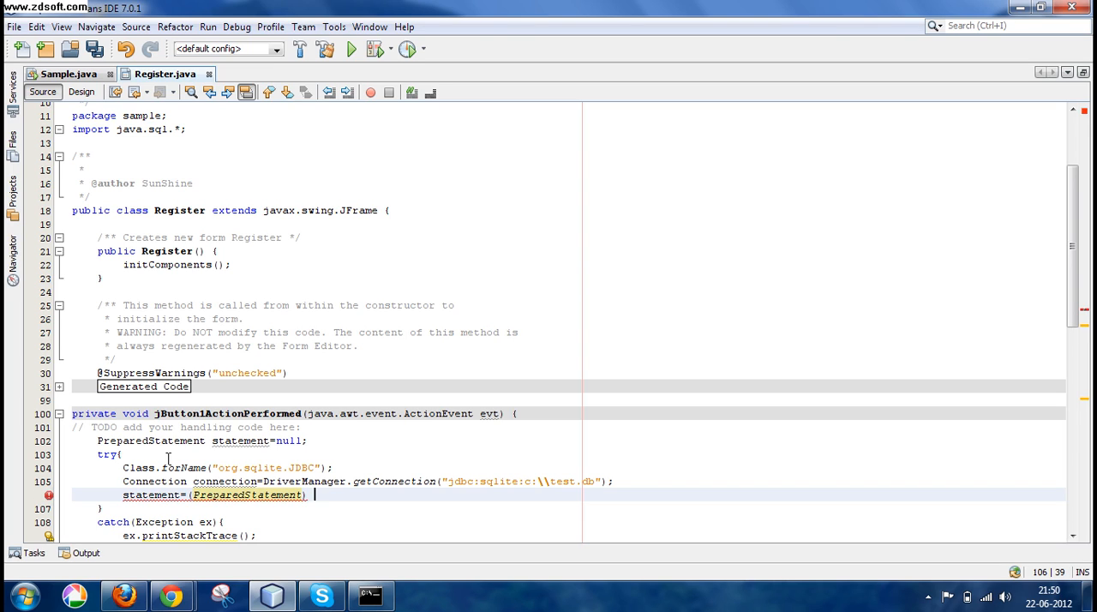
text(connection)
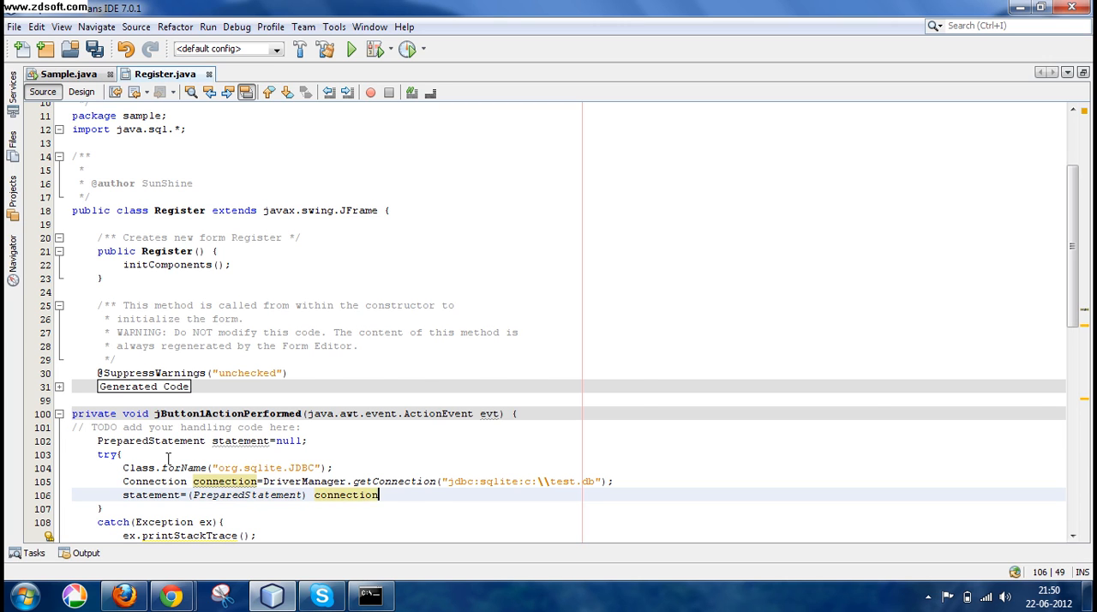
text(.prepareStatement("inse")
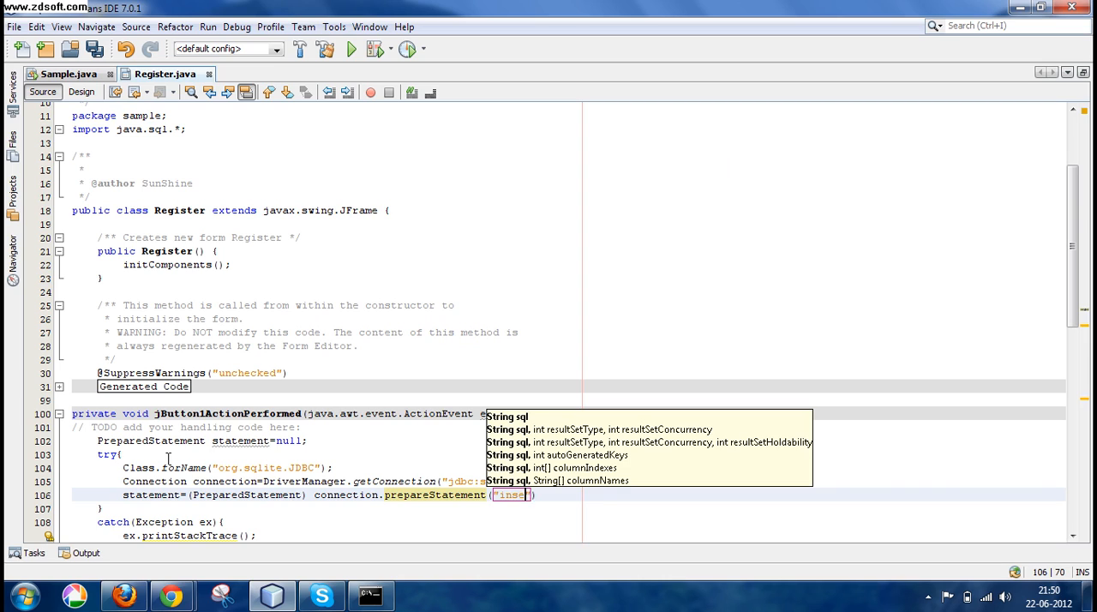
Finish the SQL "insert into user(username,password) values (?,?)" and close the statement line.
text(rt i)
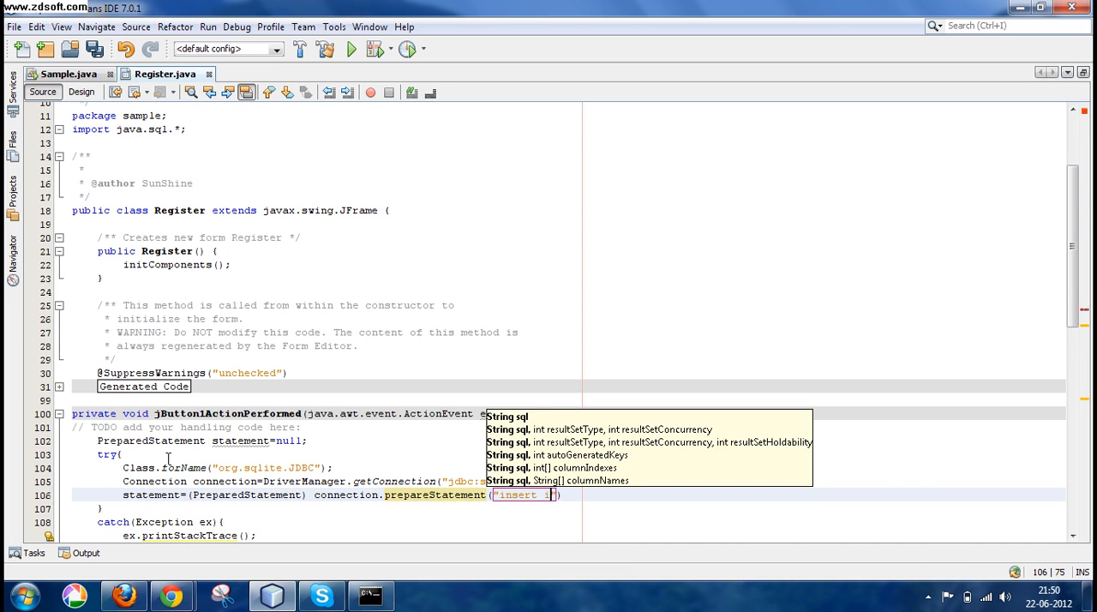
text(nto)
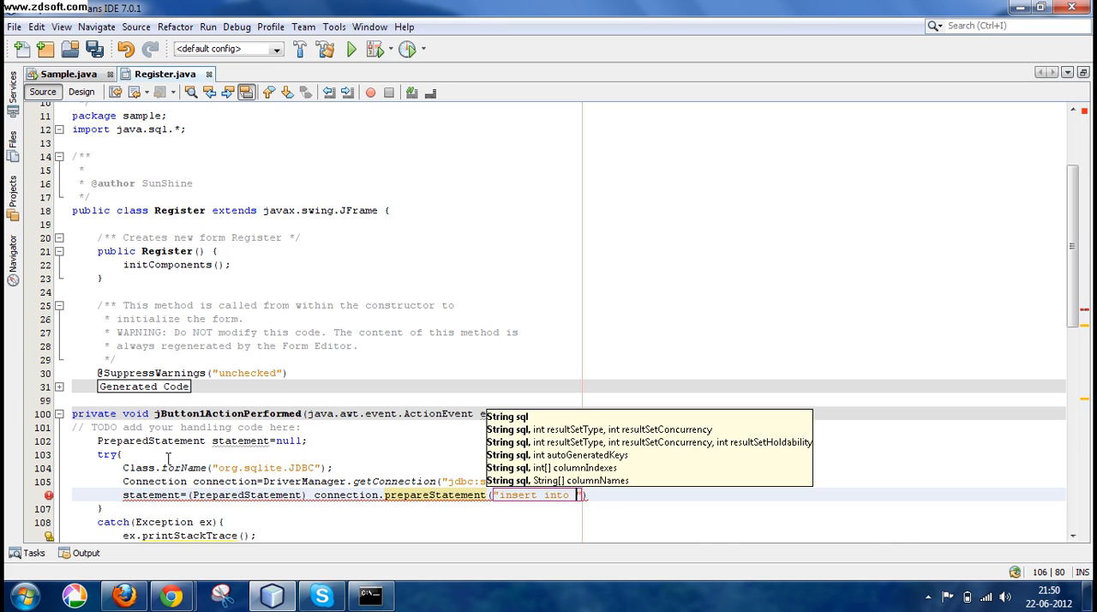
text(user()
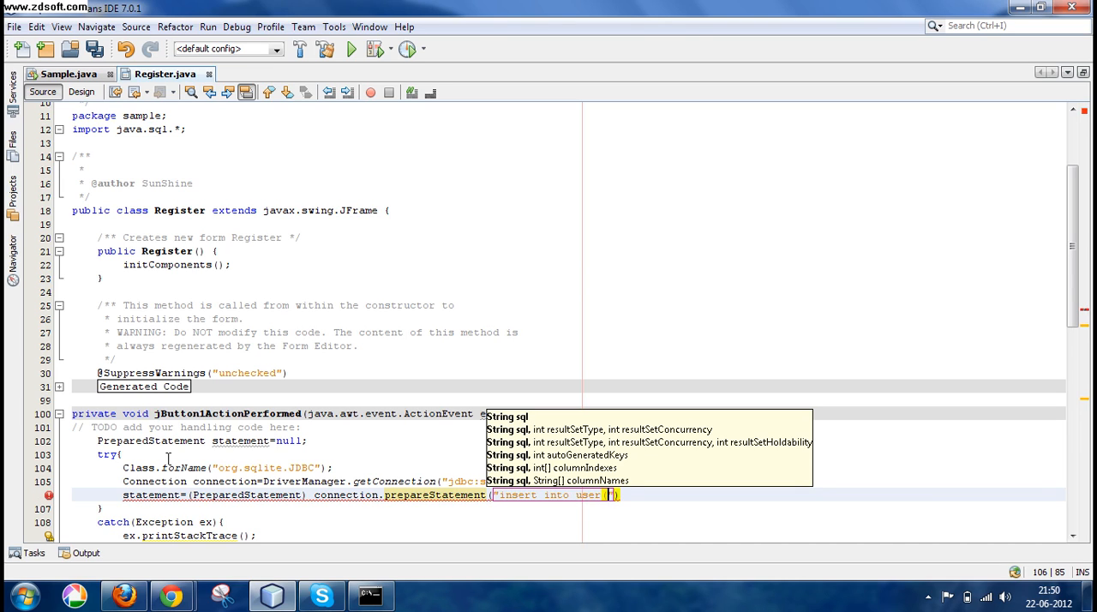
text((username)
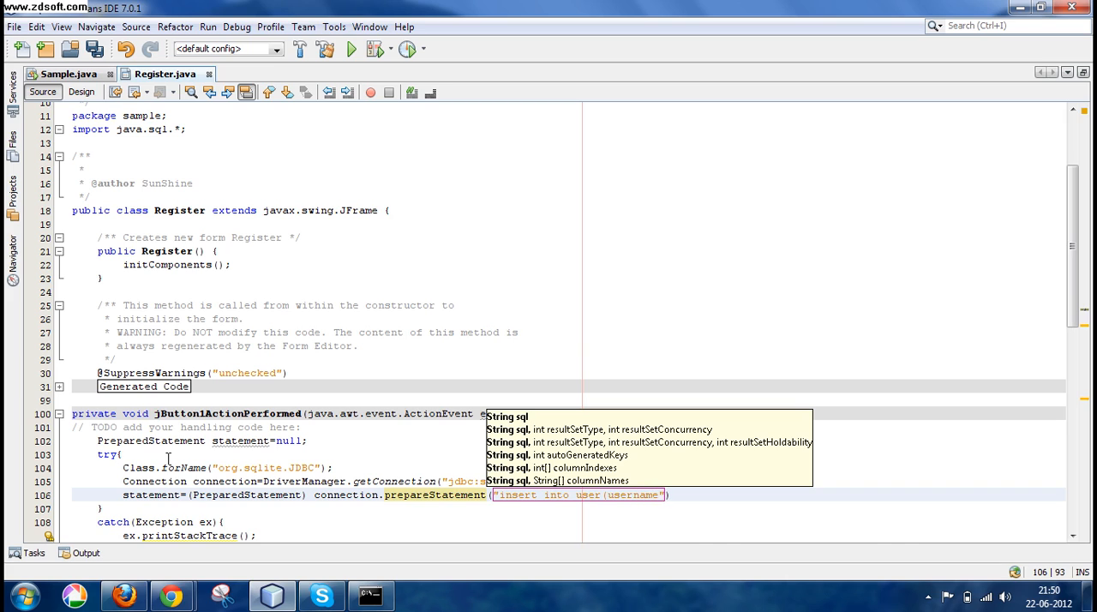
text(,)
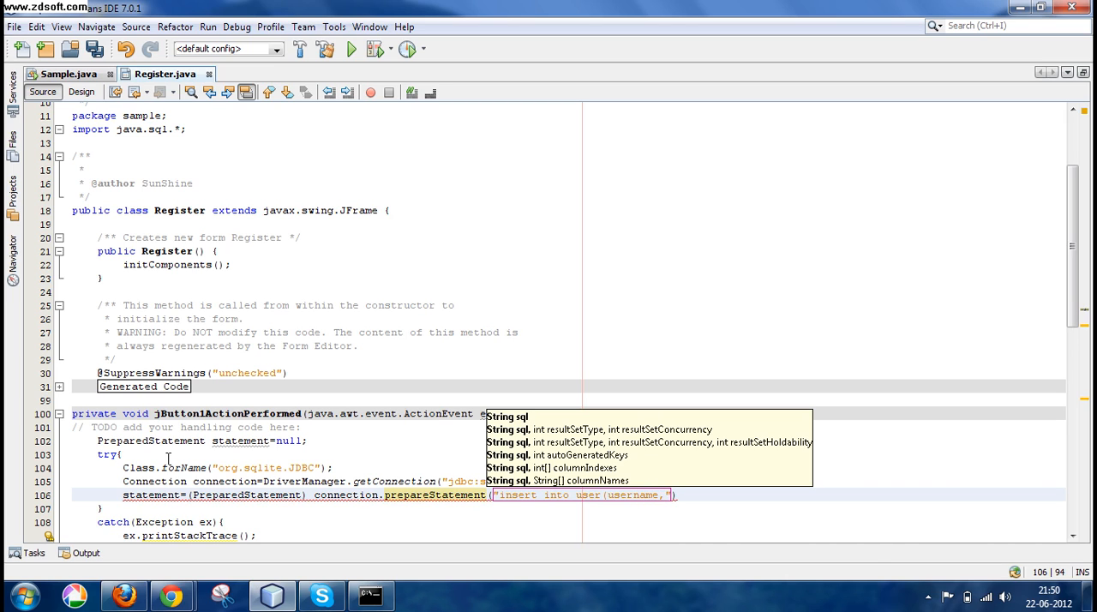
text(password) valu)
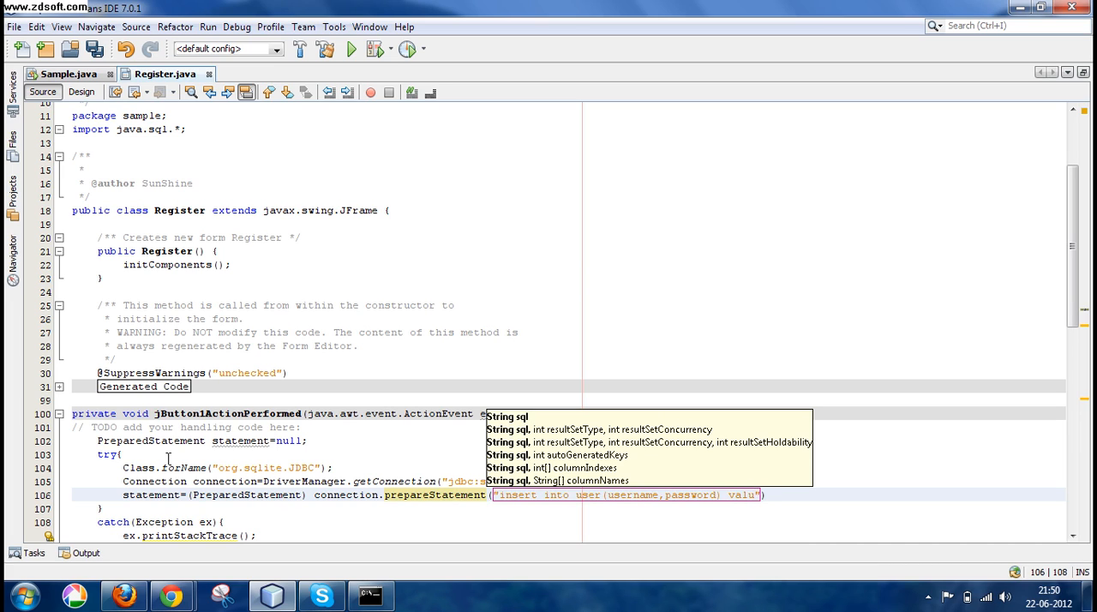
text(es)
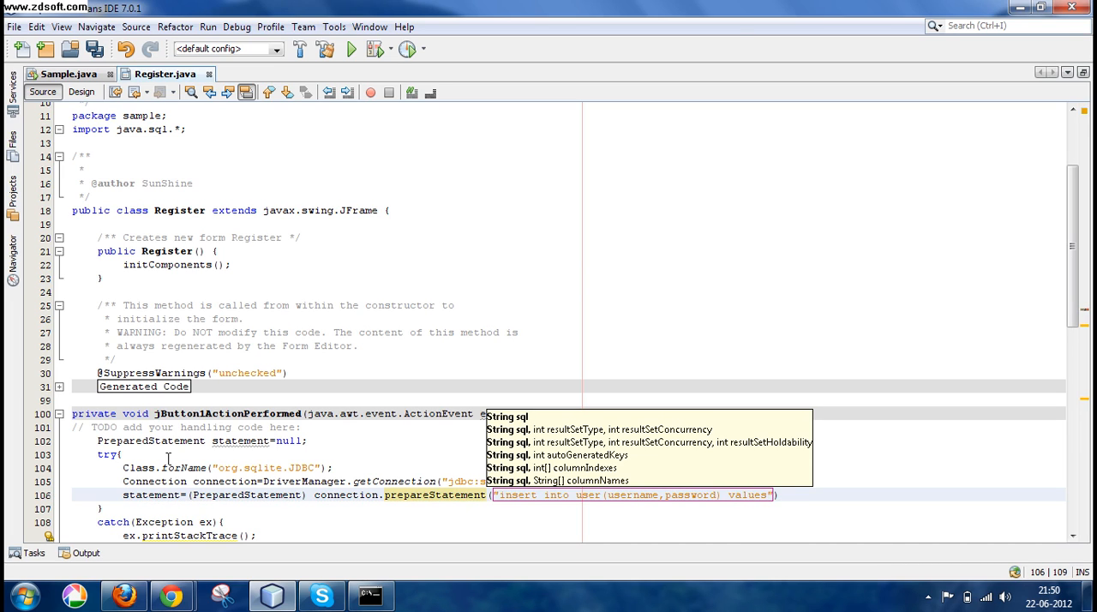
text(" ")
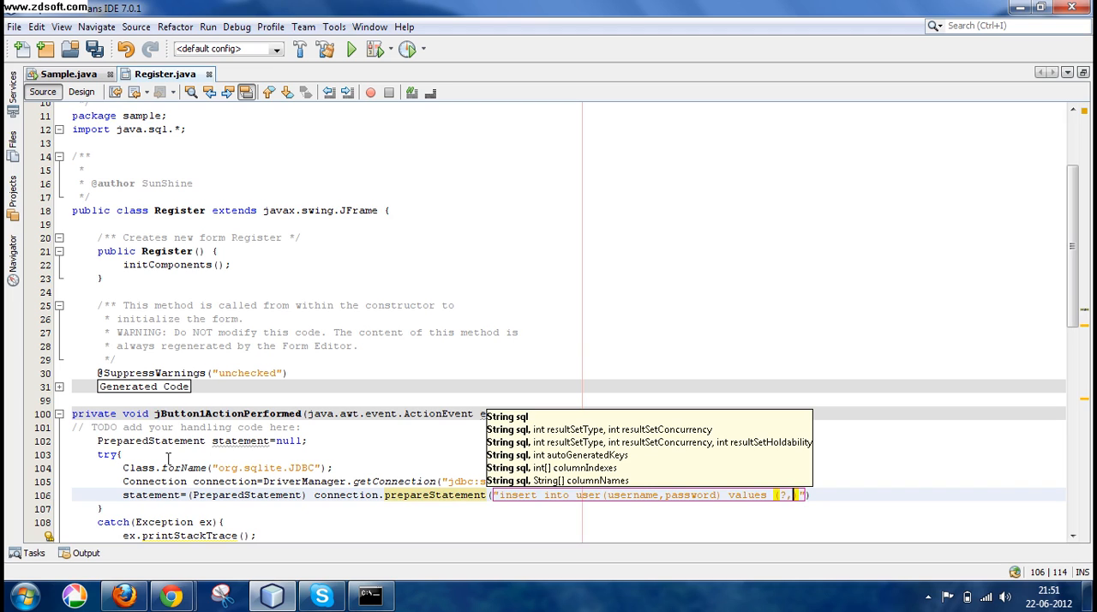
text(?))
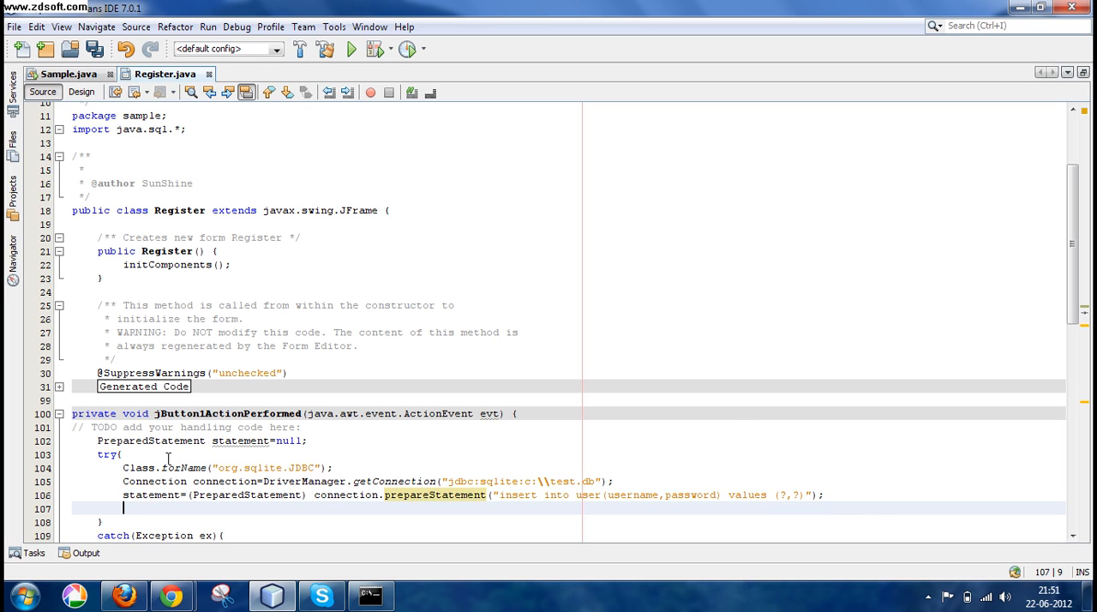
Bind the first placeholder with statement.setString(1, jTextField1.getText()).
text(statement.setString(1, );)
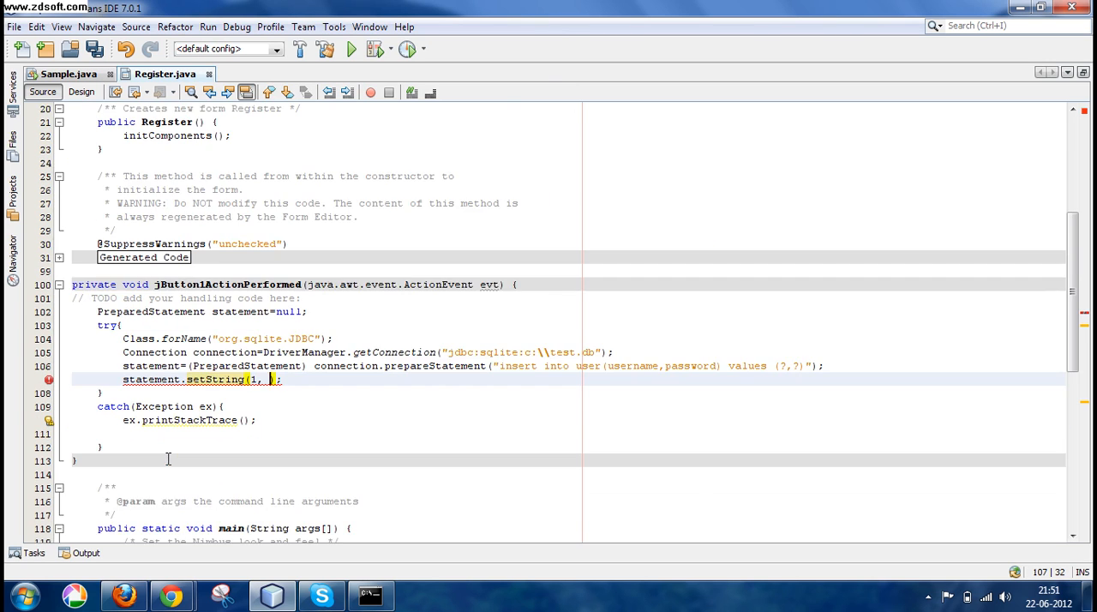
scroll(down, 3)
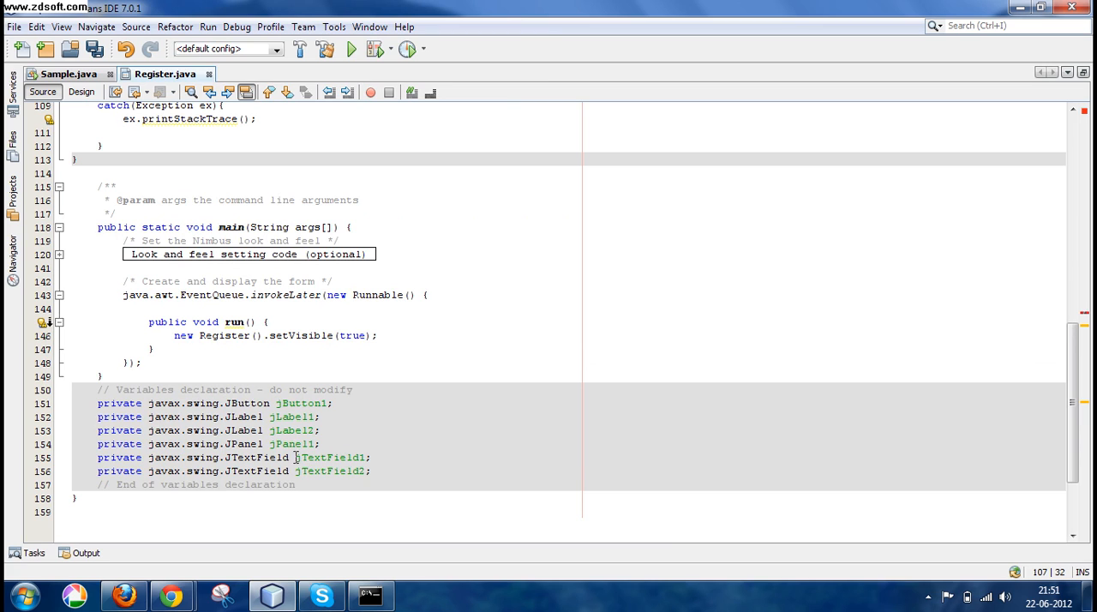
double_click(330, 457)
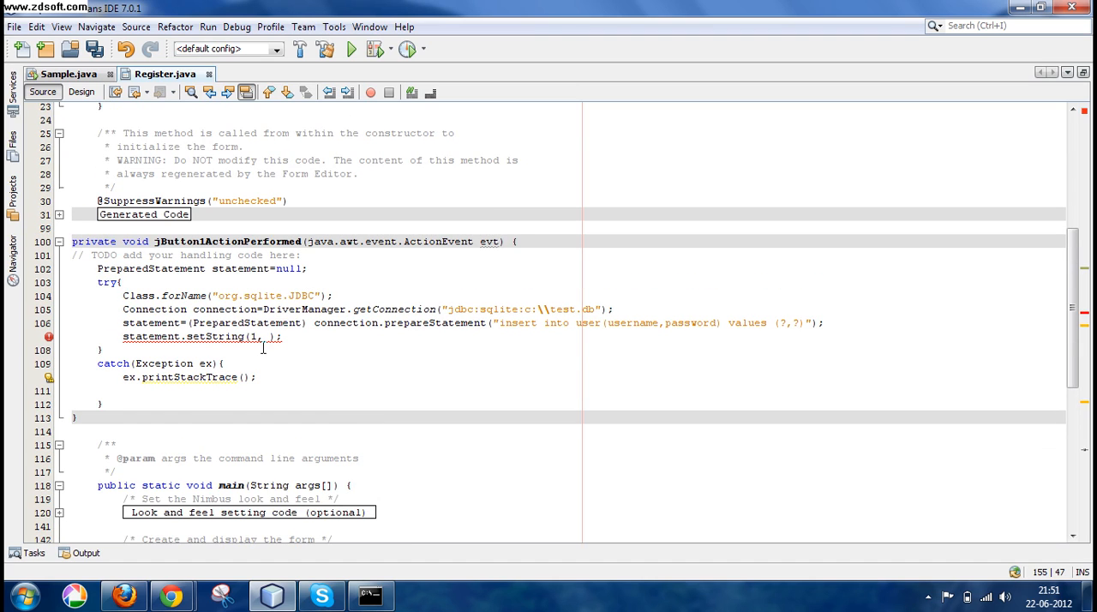
click(264, 337)
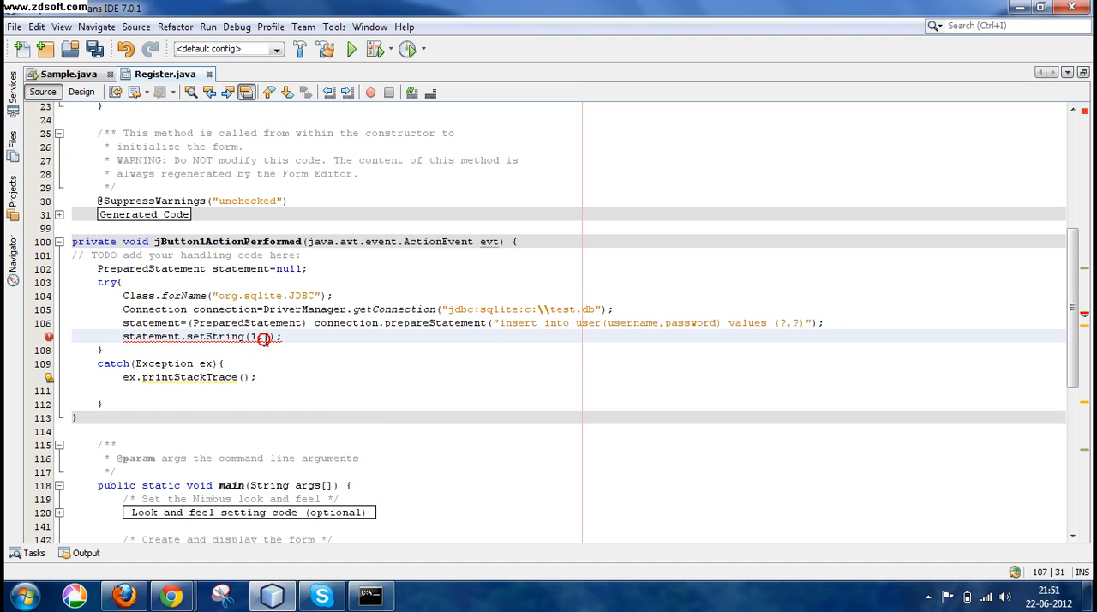
text(jTextField1)
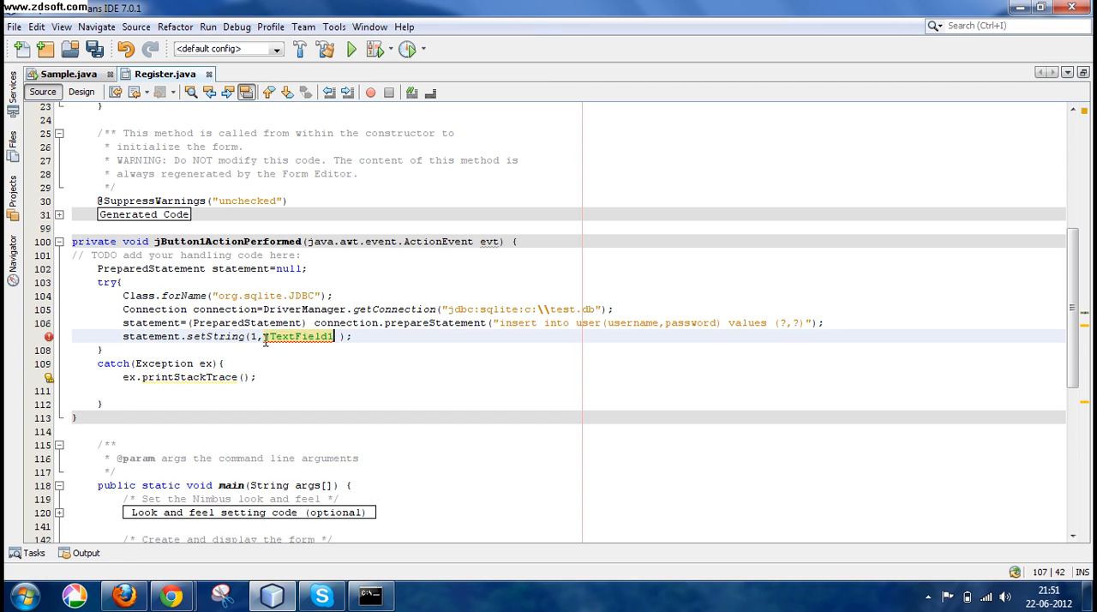
text(.getText()
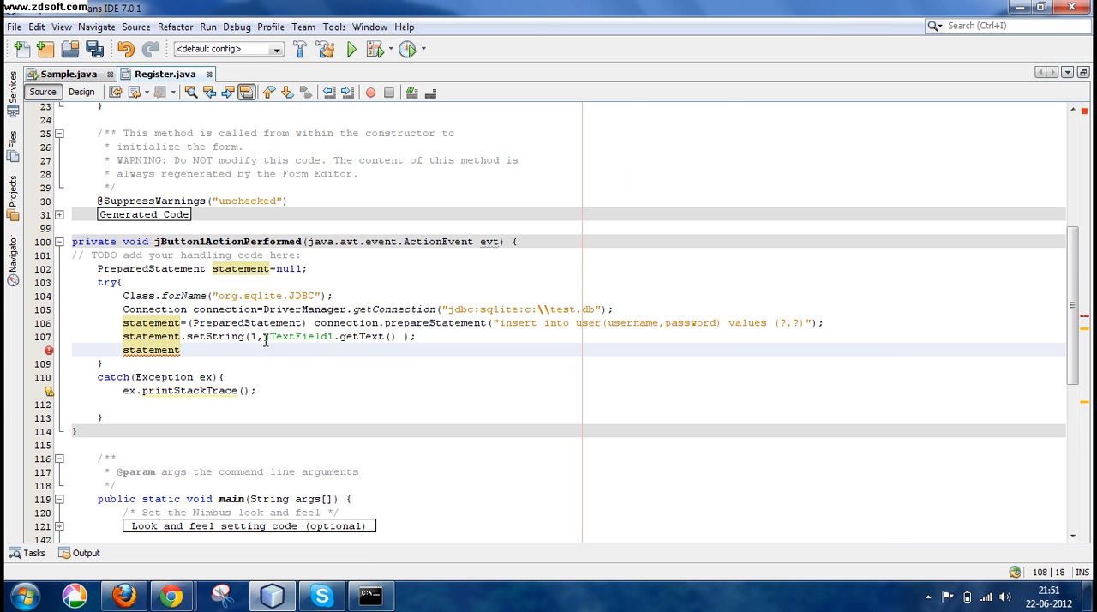
Bind the second placeholder with statement.setString(2, jTextField2.getText()).
text(.setString()
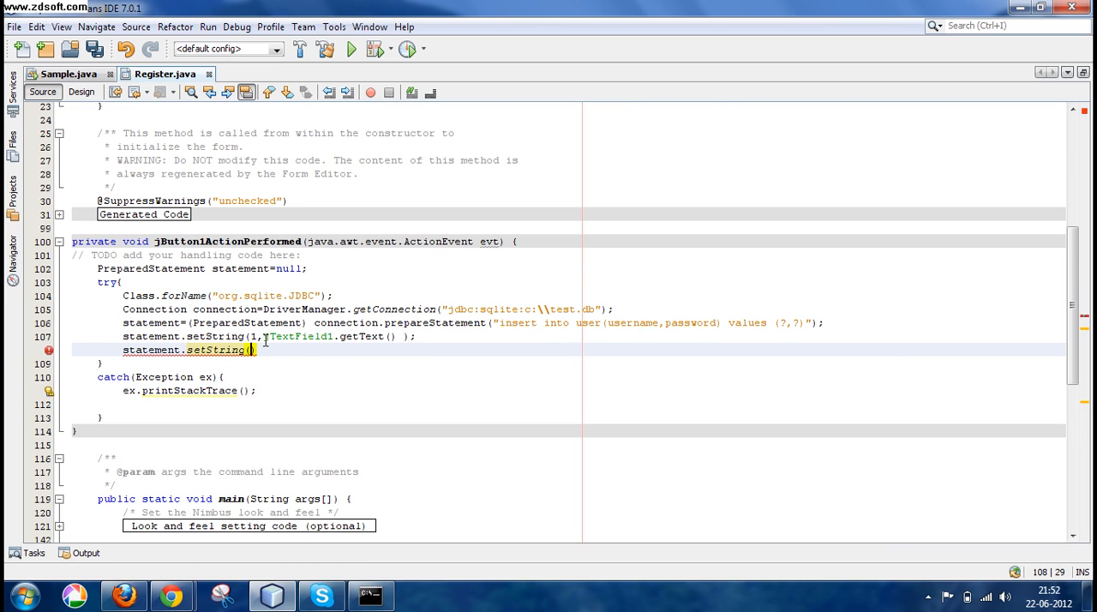
text(2,)
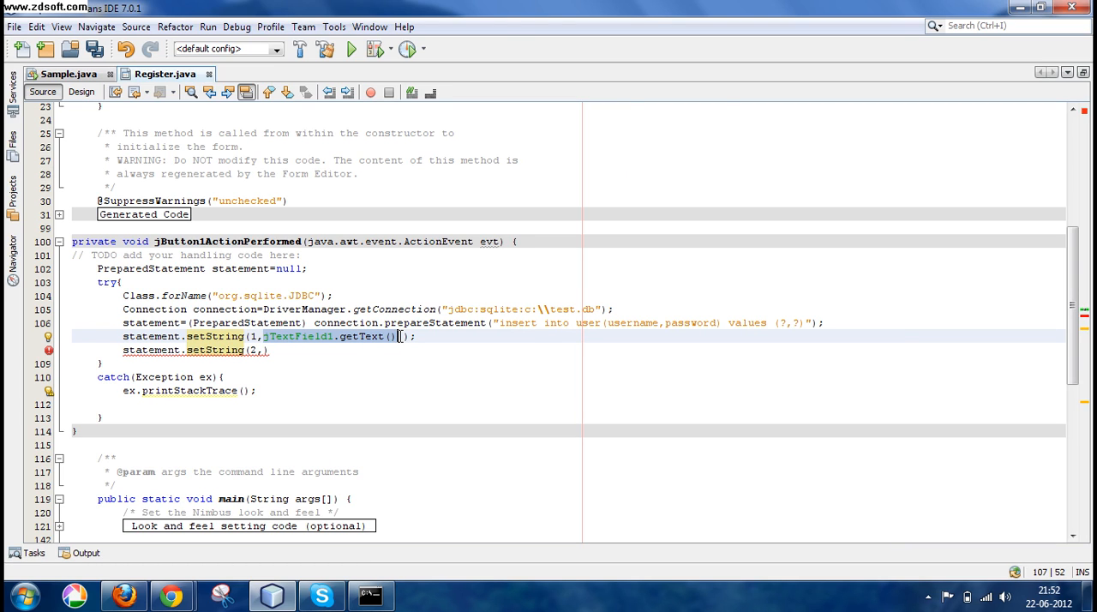
click(263, 350)
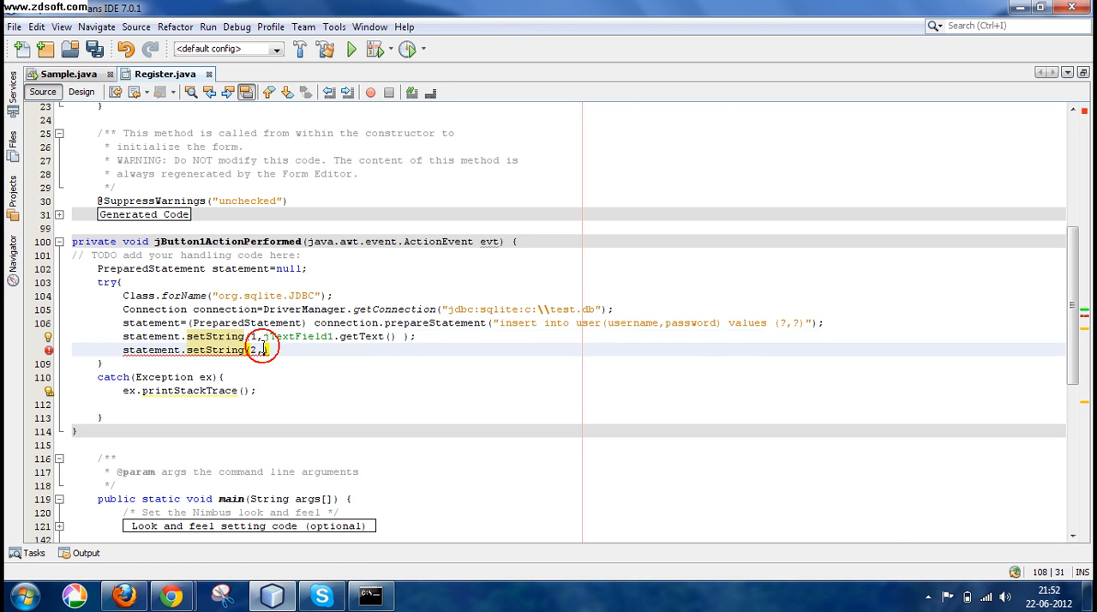
text(jTextField1.getText());)
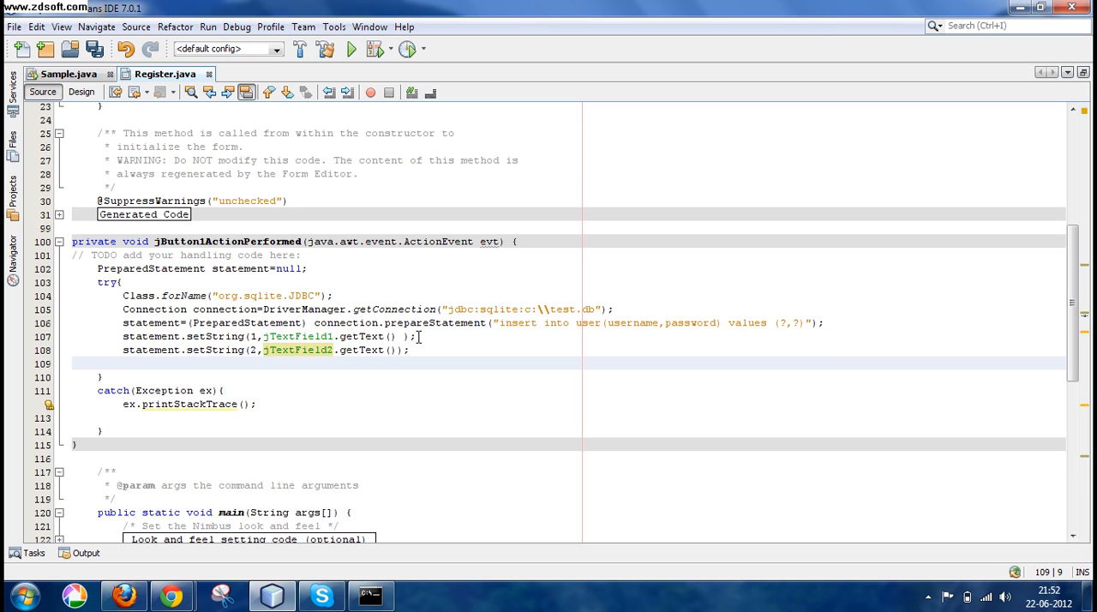
Append statement.execute(); to the button handler and switch to Sample.java.
text(state)
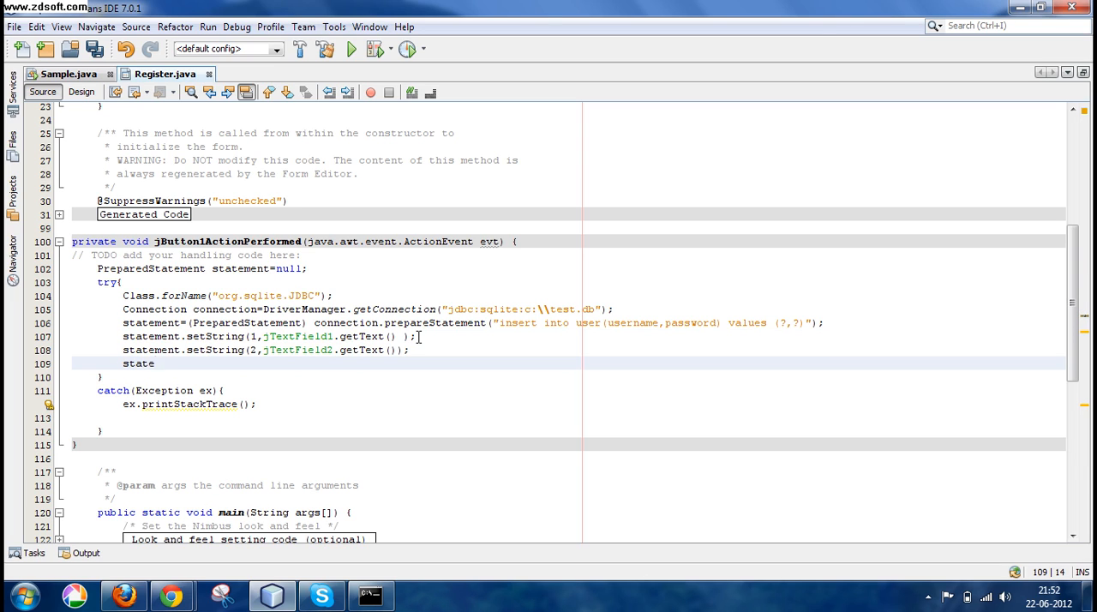
text(ment.)
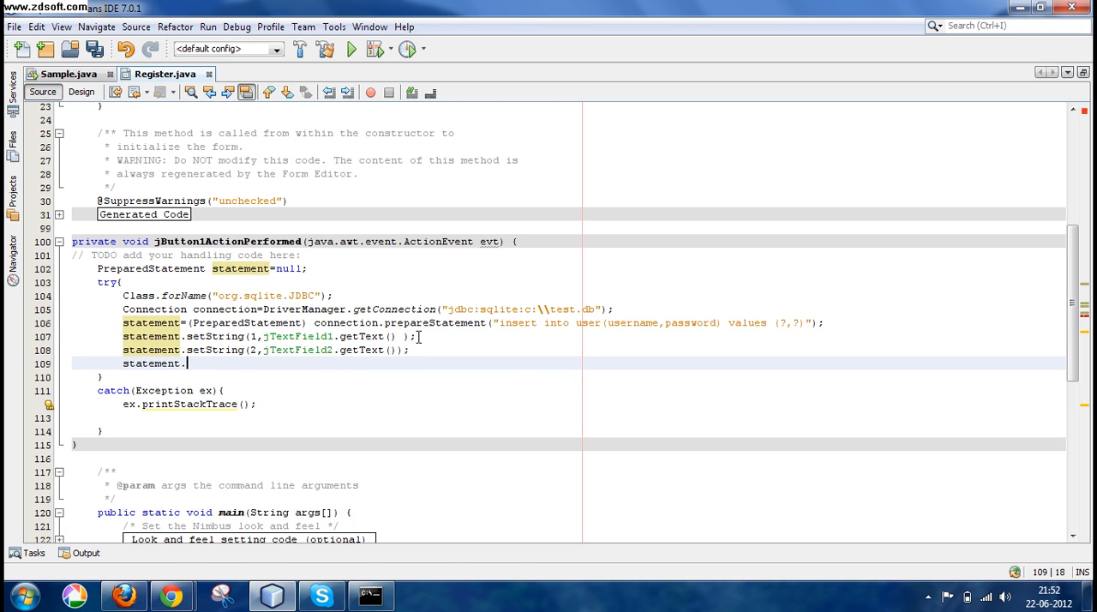
text(execute();)
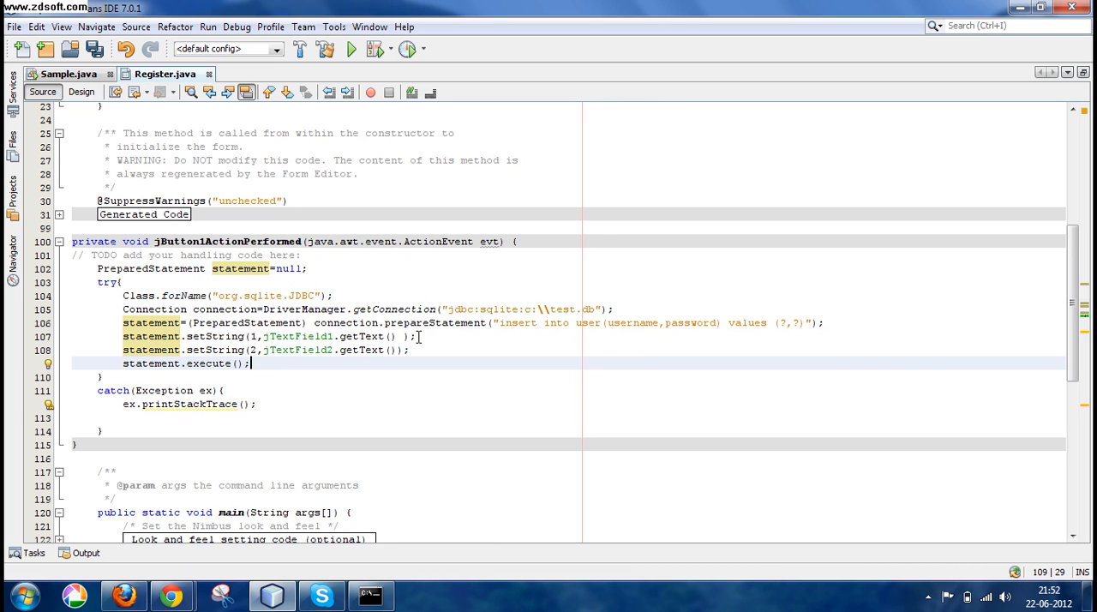
click(61, 74)
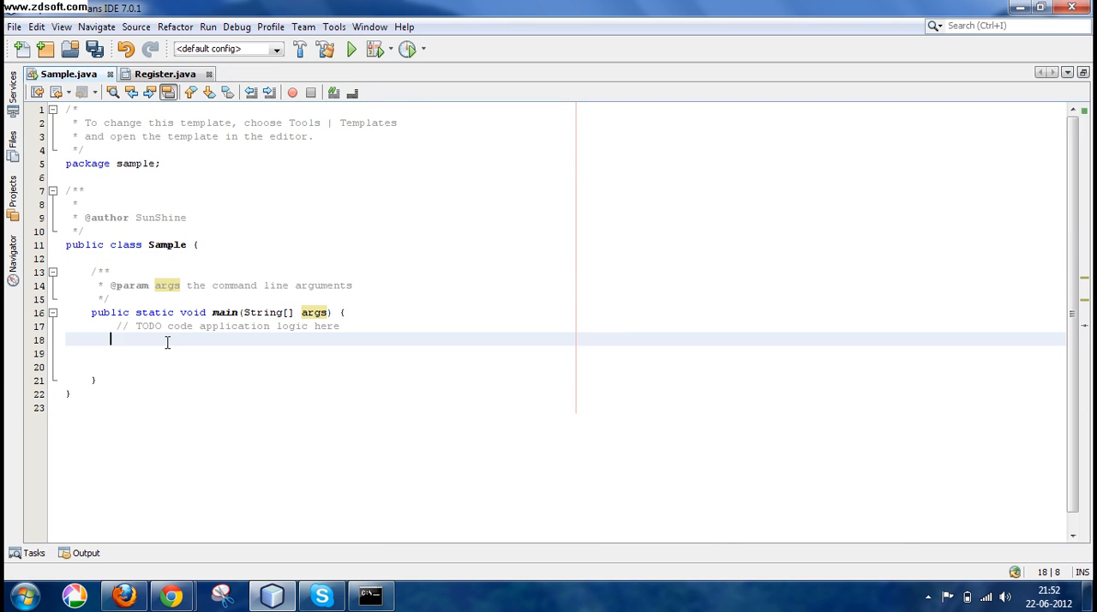
In main, add Register rj = new Register(); and rj.setVisible(true);, then run Sample.
text(Register rg)
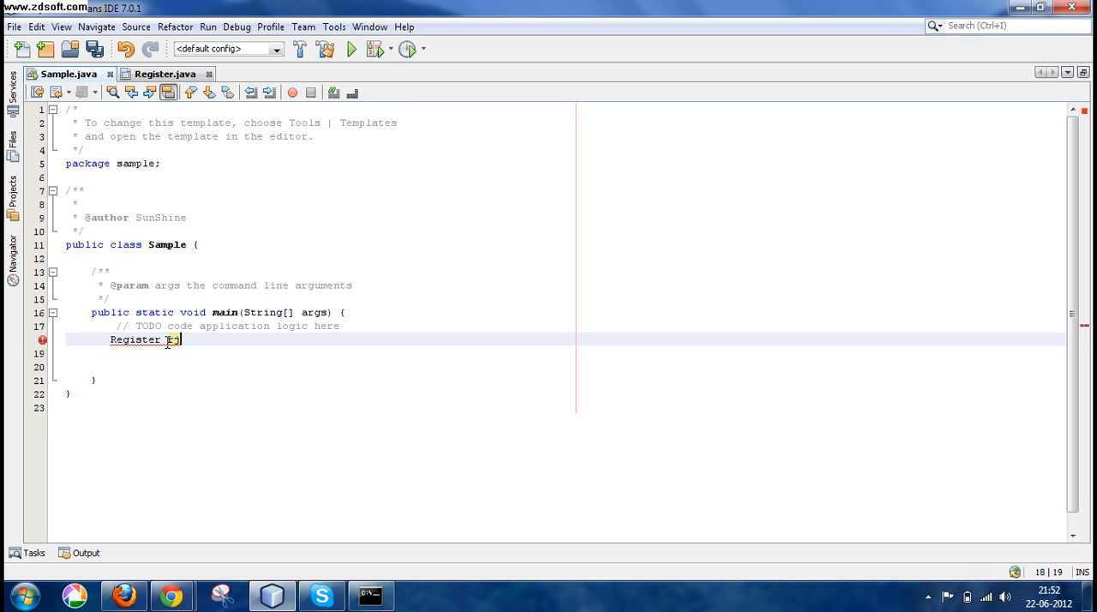
text(=new)
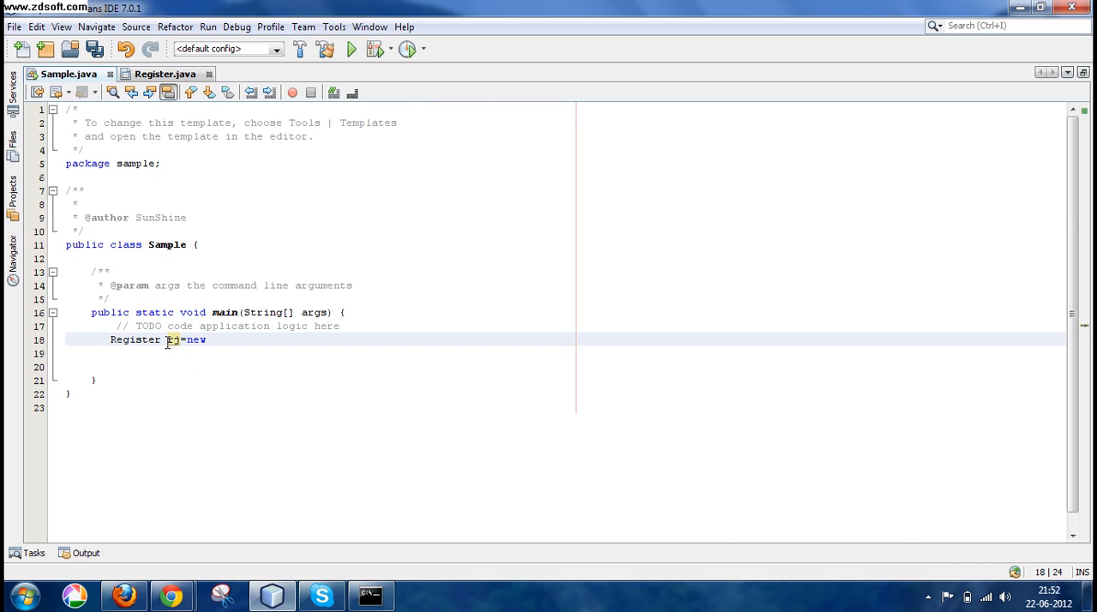
text(Re)
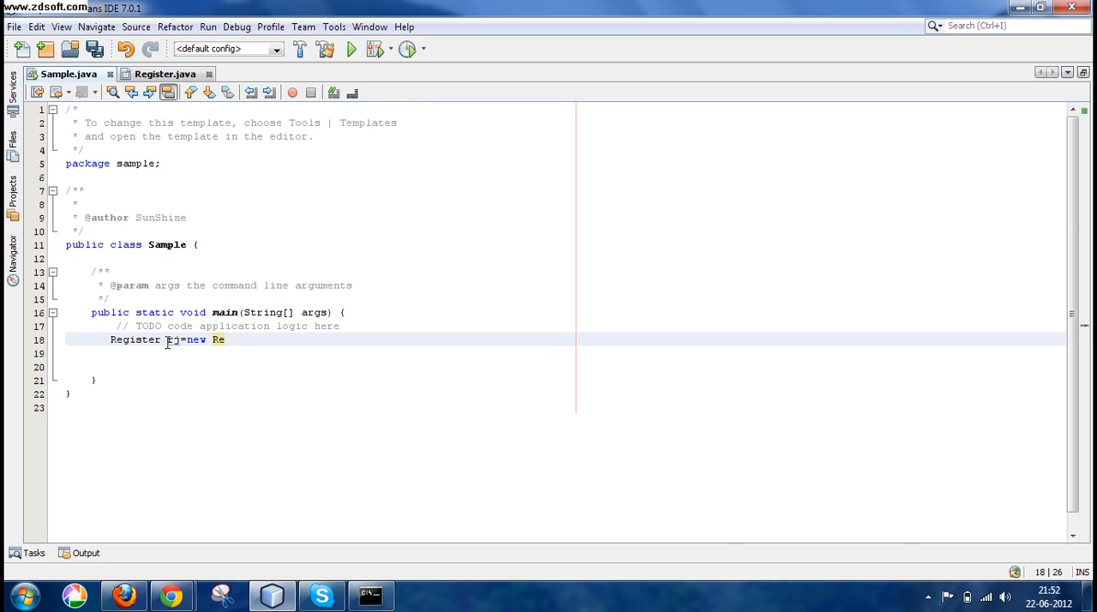
text(gister)
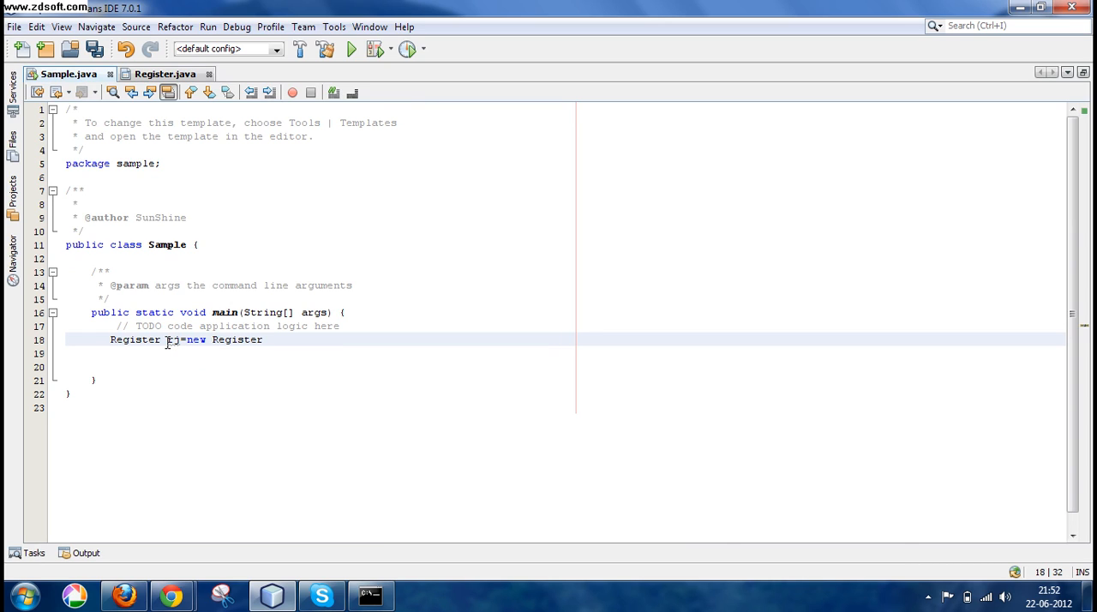
text(();)
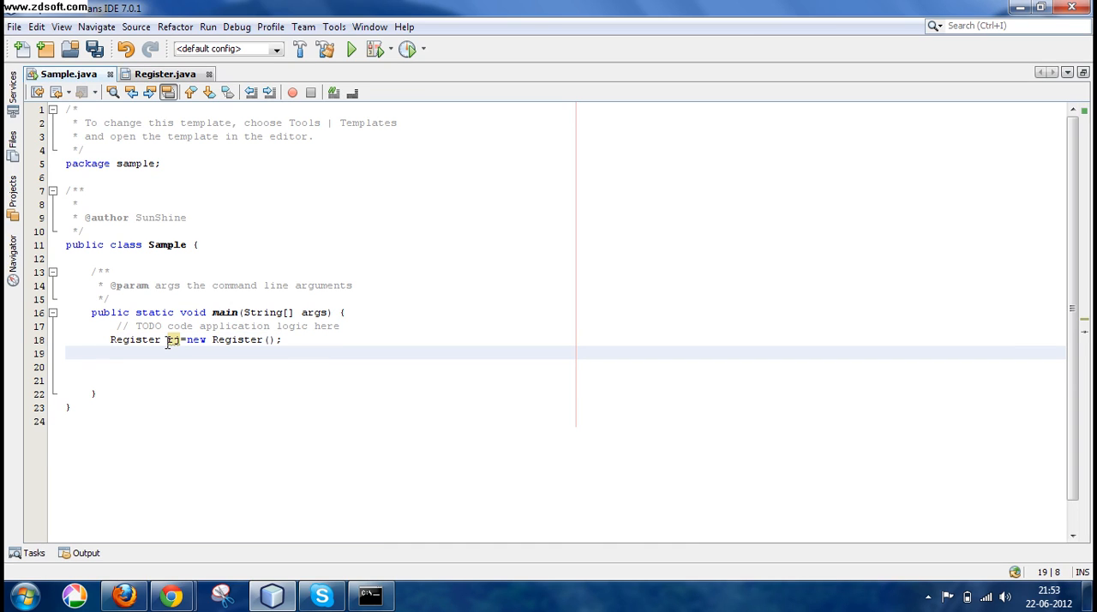
text(r.)
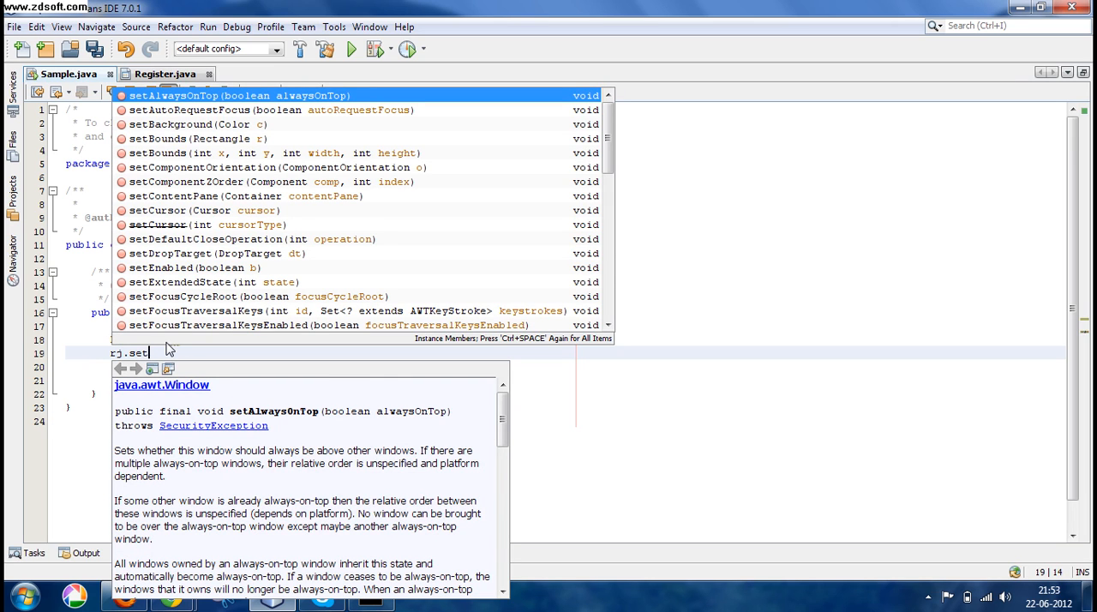
text(Visible(true);)
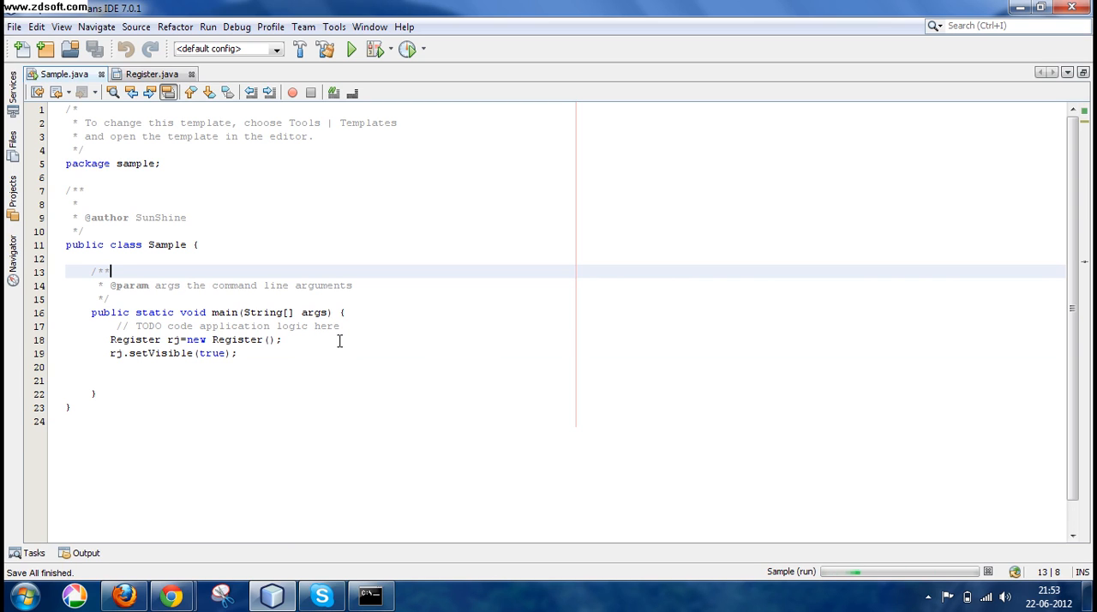
click(350, 48)
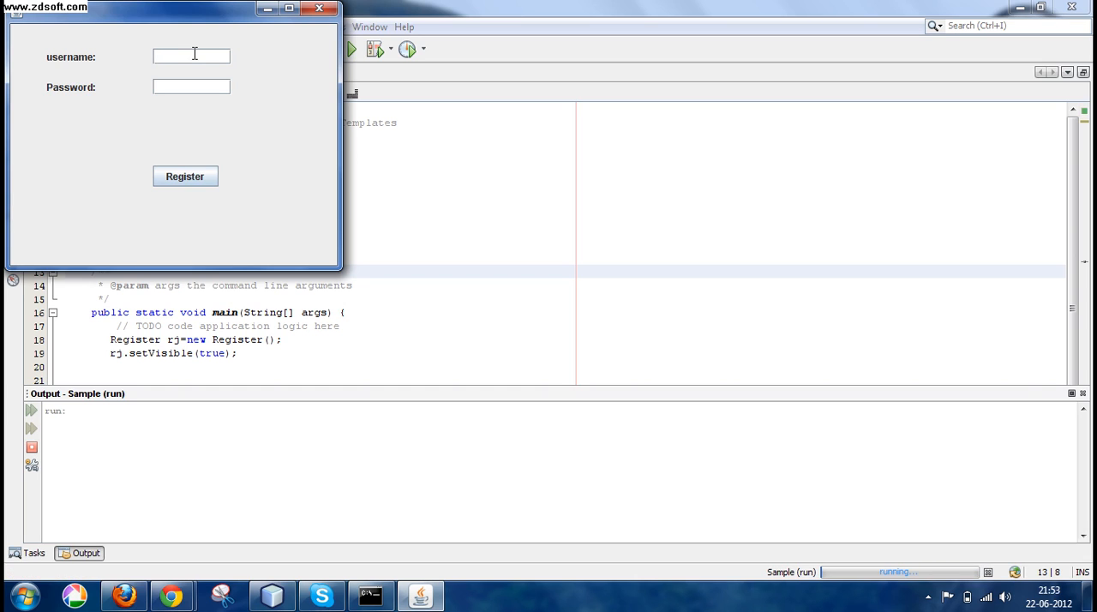
text(john)
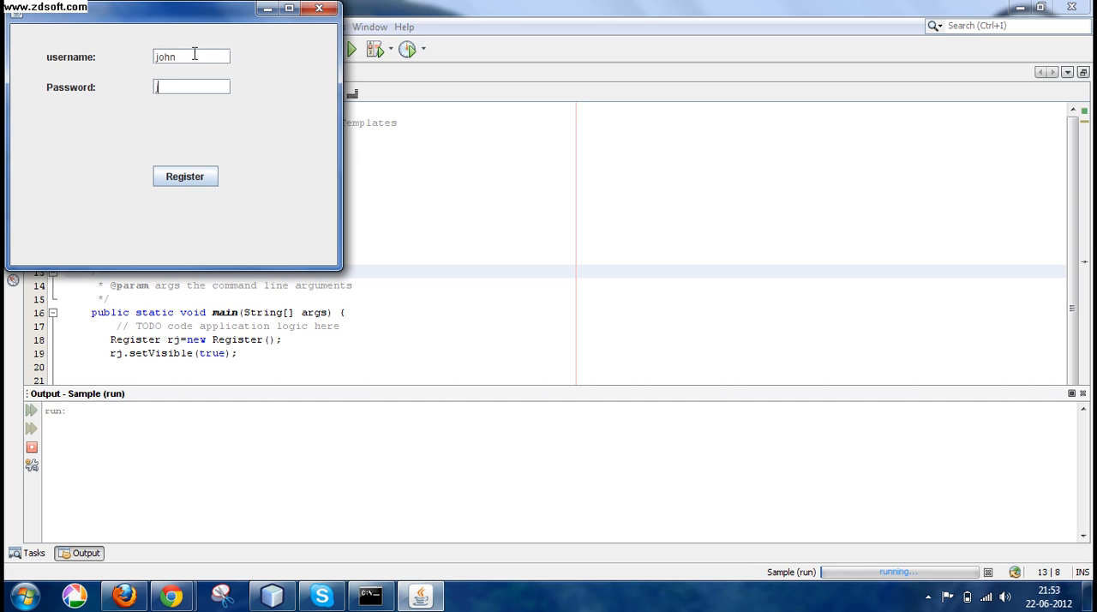
text(john)
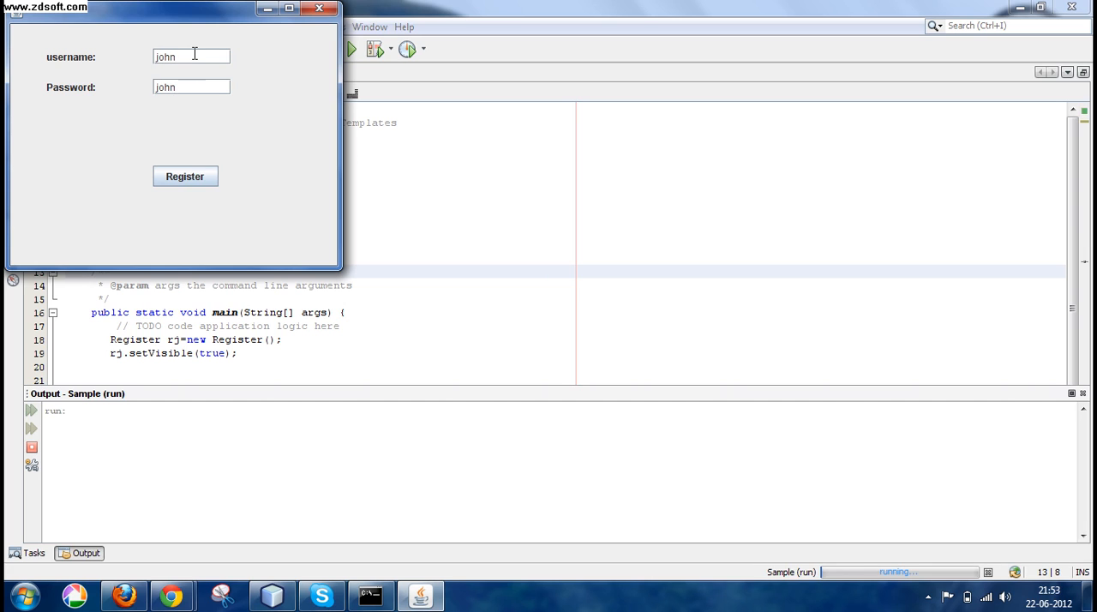
click(185, 176)
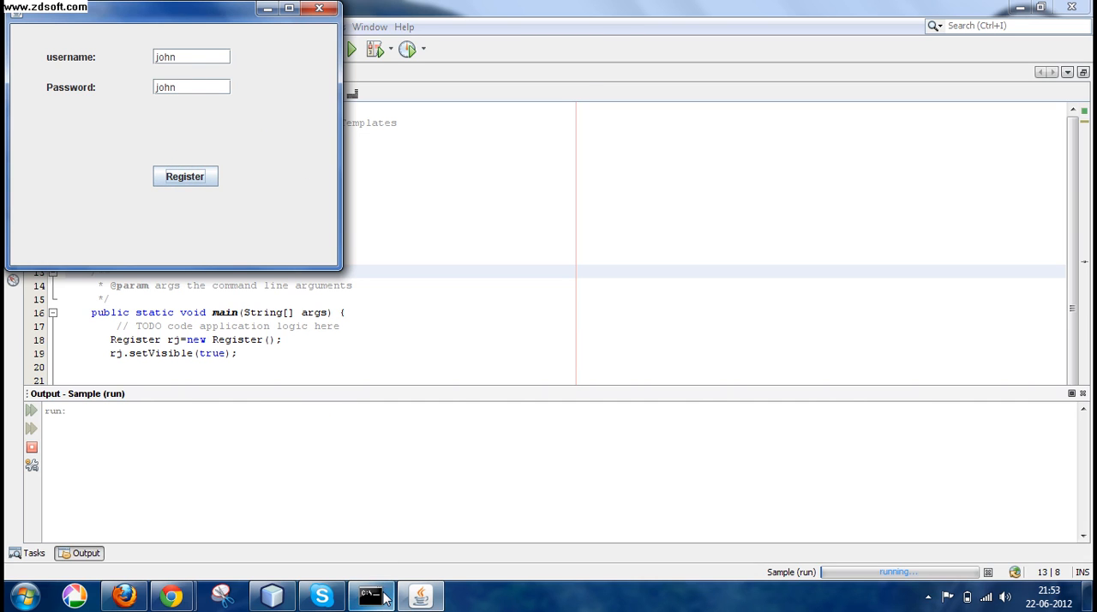
click(371, 594)
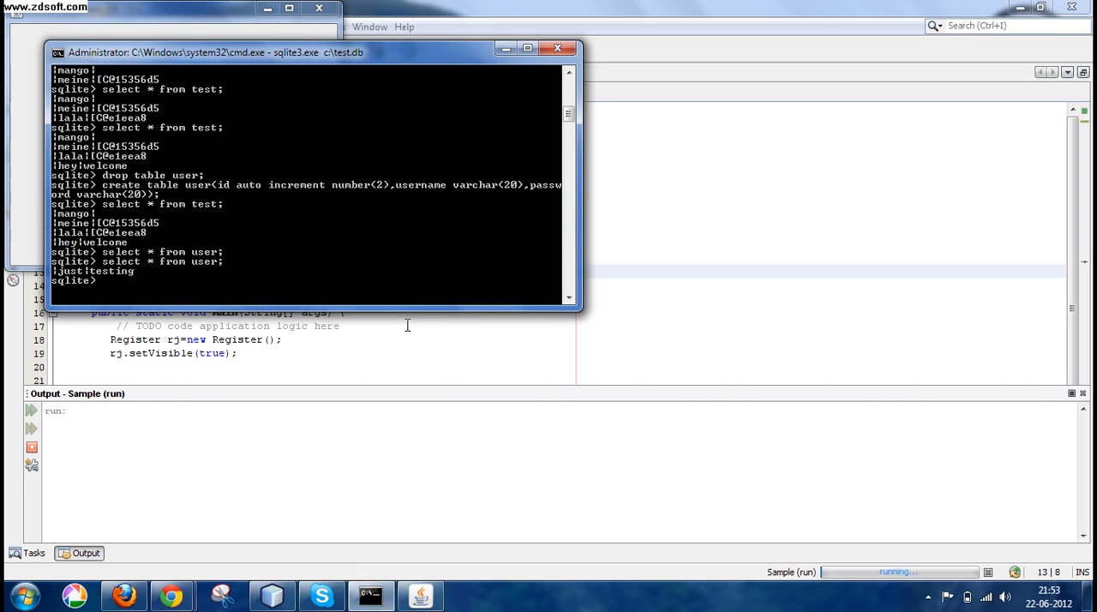
text(select * from user;)
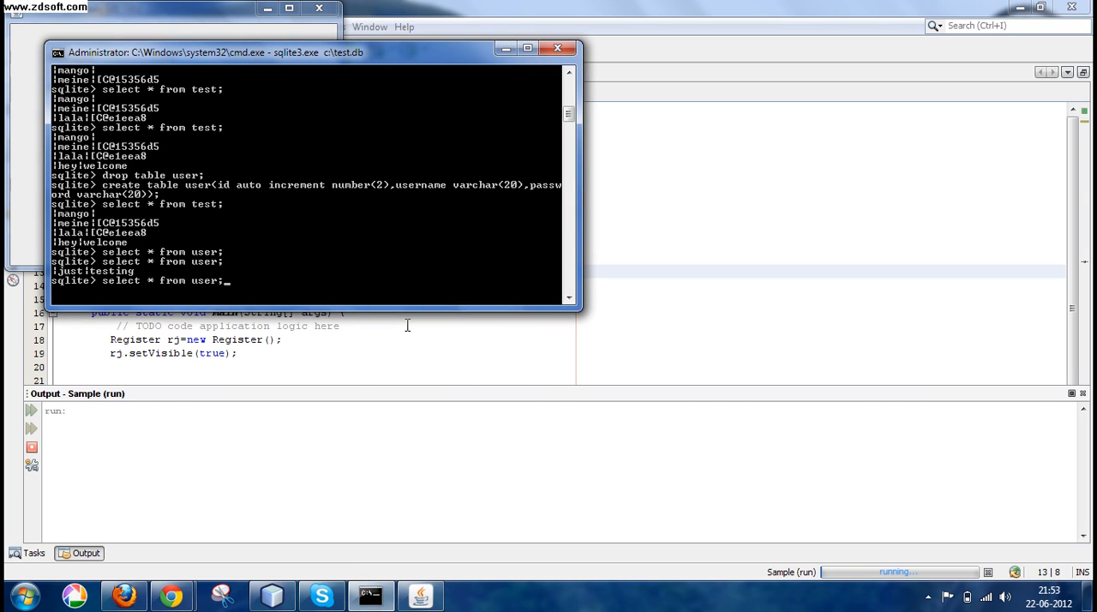
key(Return)
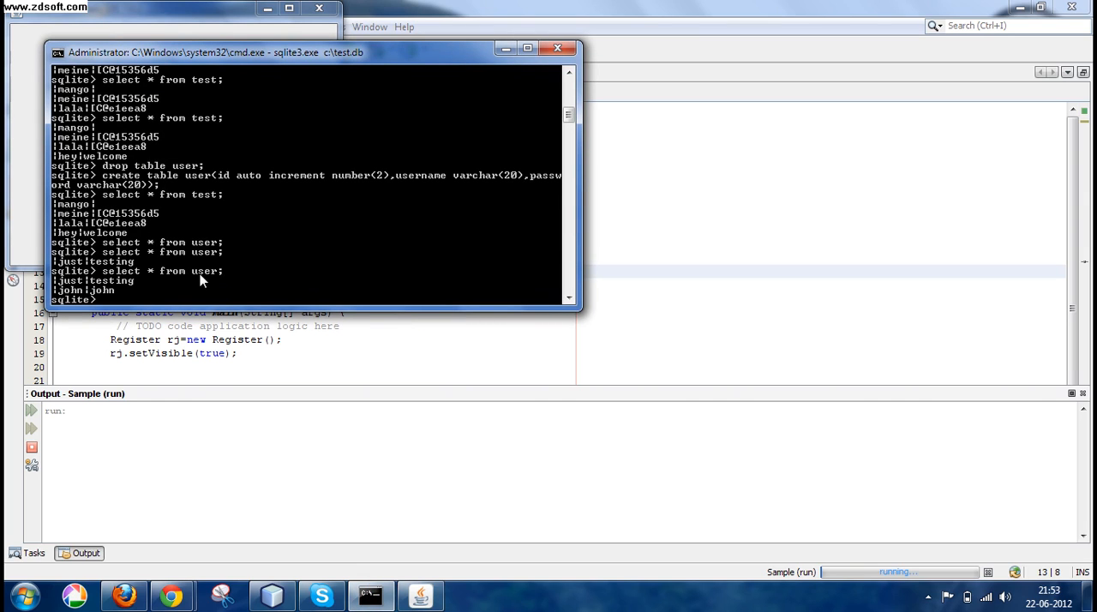
mouse_move(104, 290)
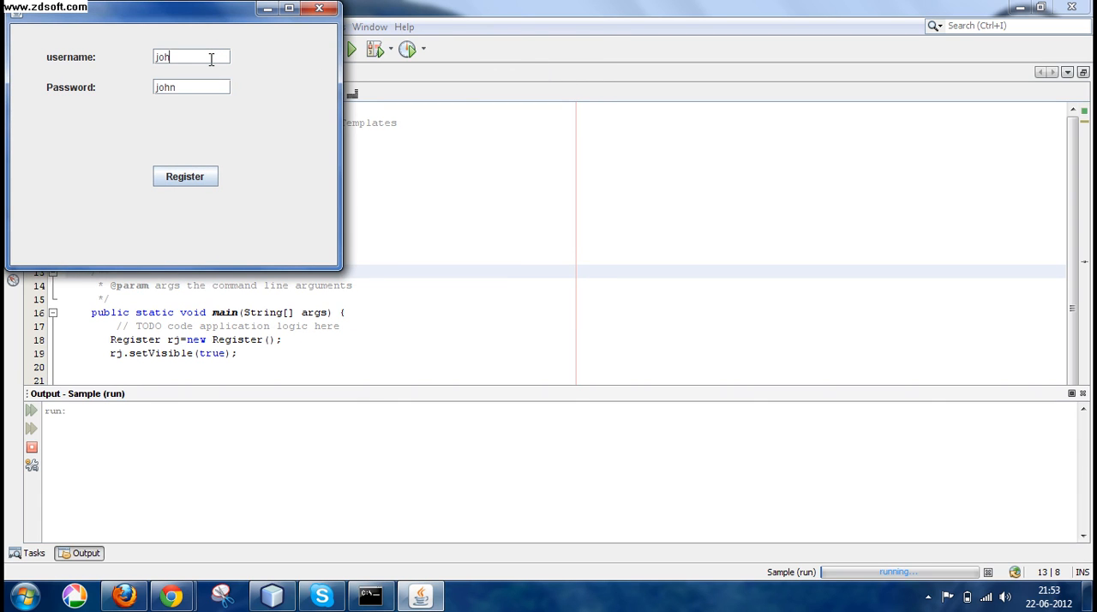
Replace the form entries with username 'apple' and password 'ball', then return to sqlite3.
key(ctrl+a)
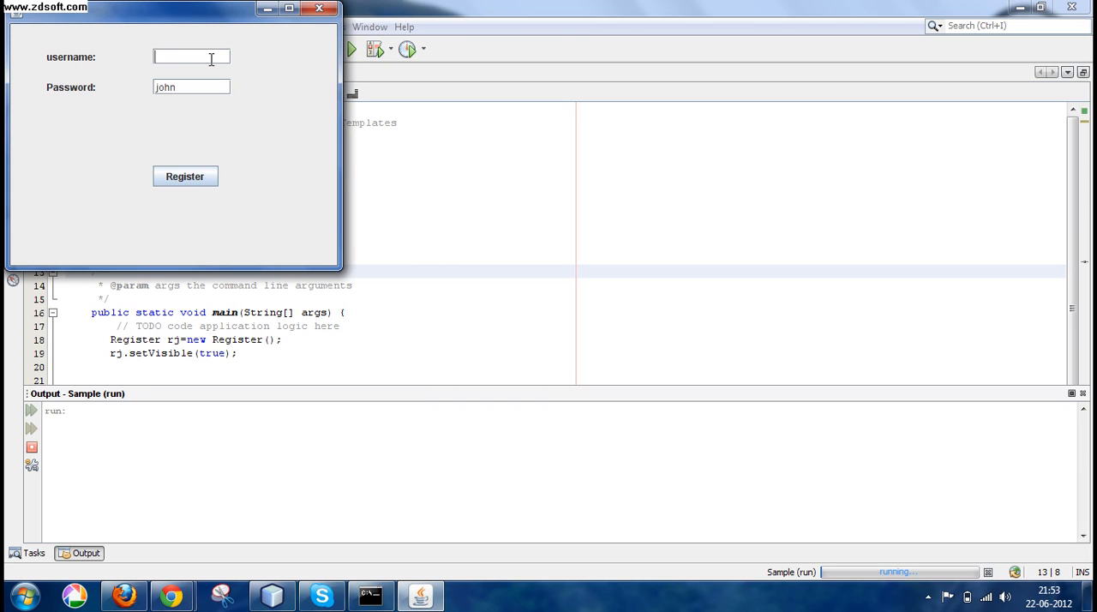
text(apple)
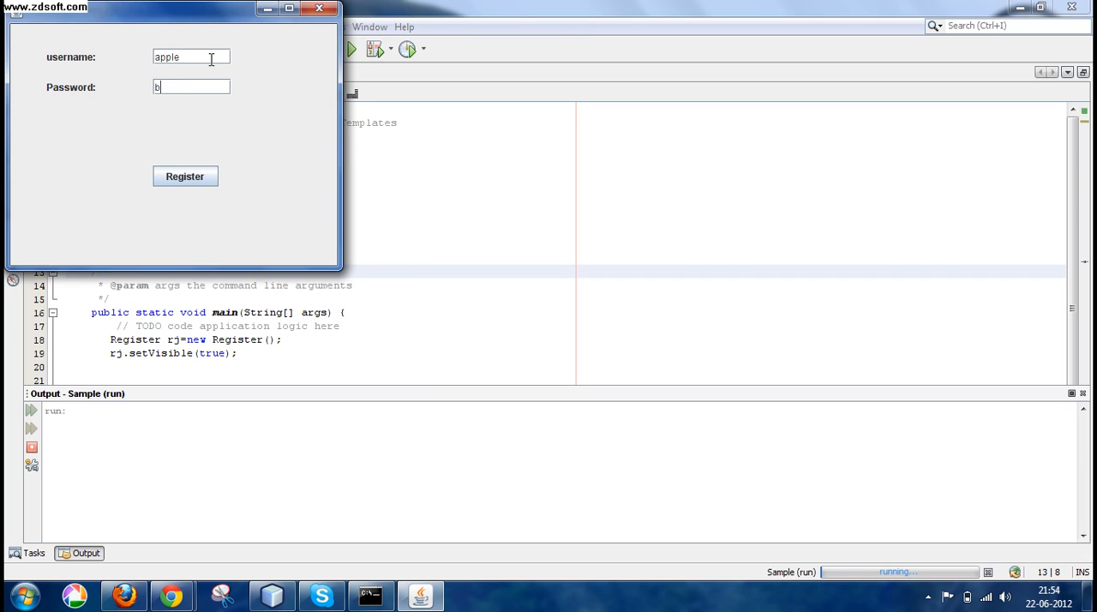
text(all)
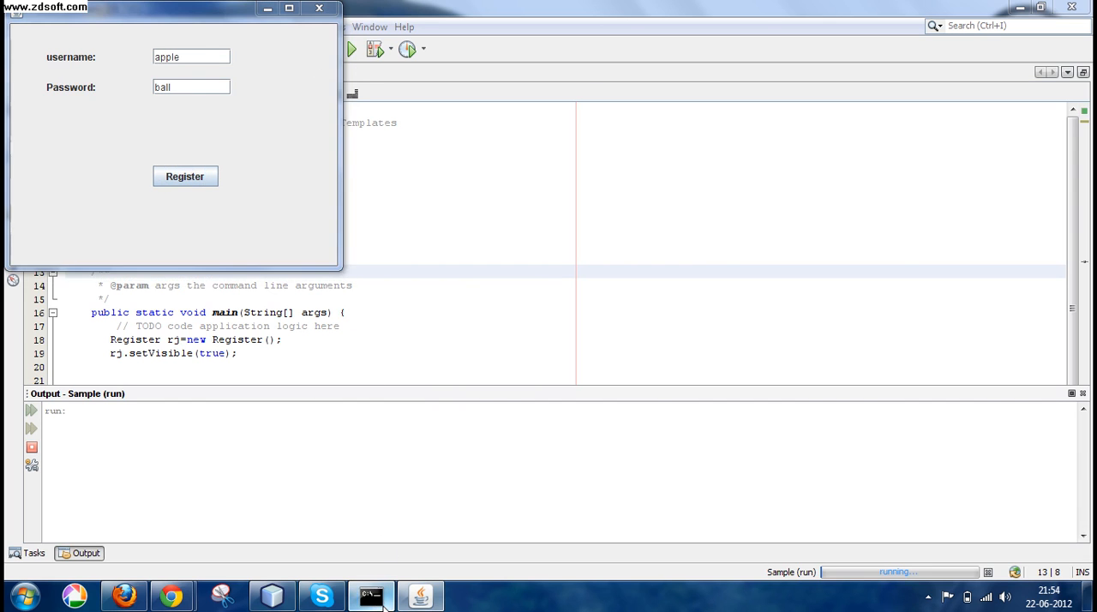
click(371, 595)
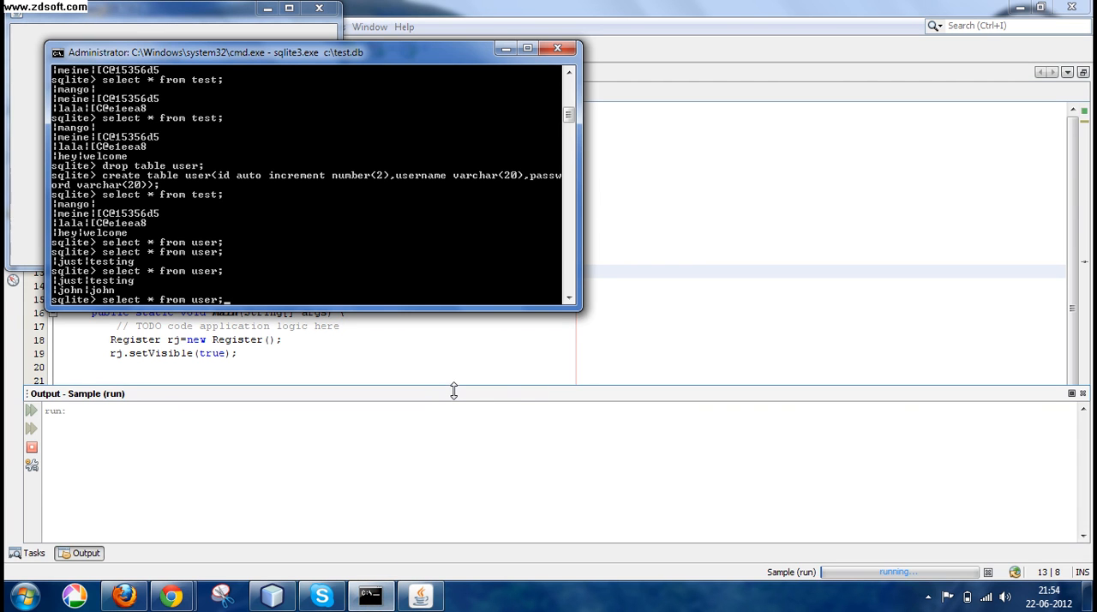